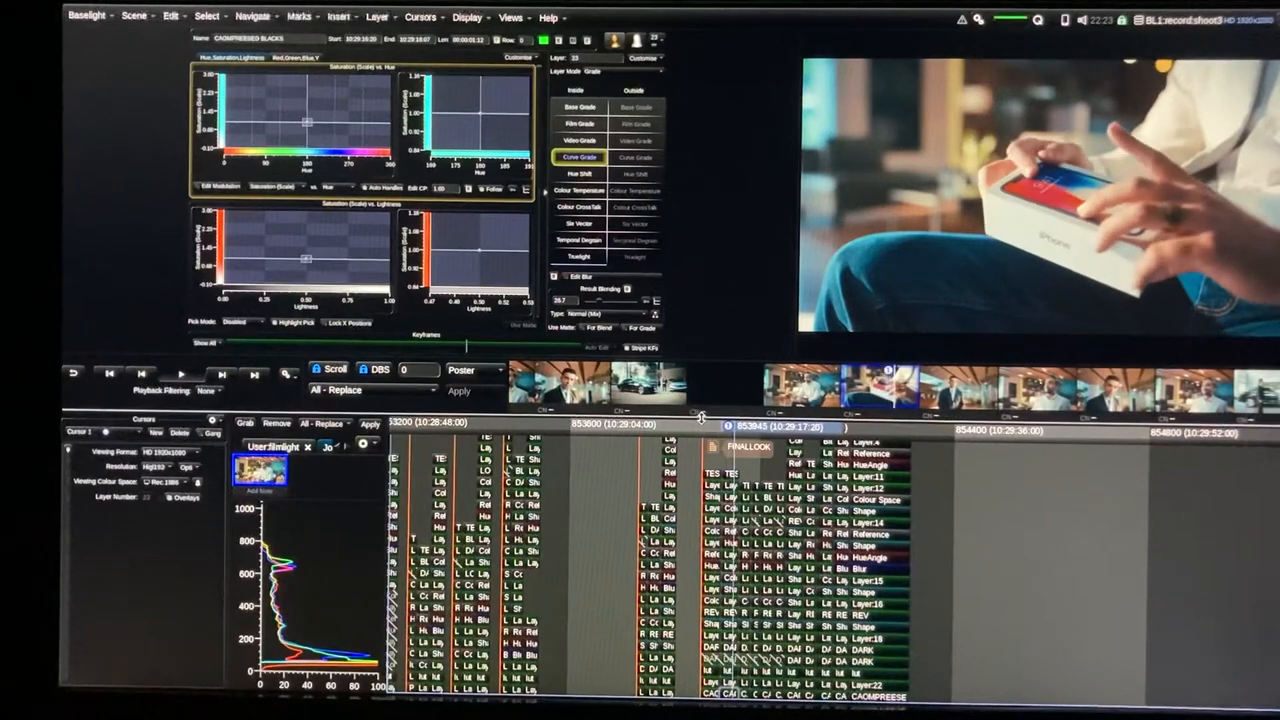
Check the Display options, then show the Vectorscope/Chromaticity 2 scope from Views
left_click(467, 17)
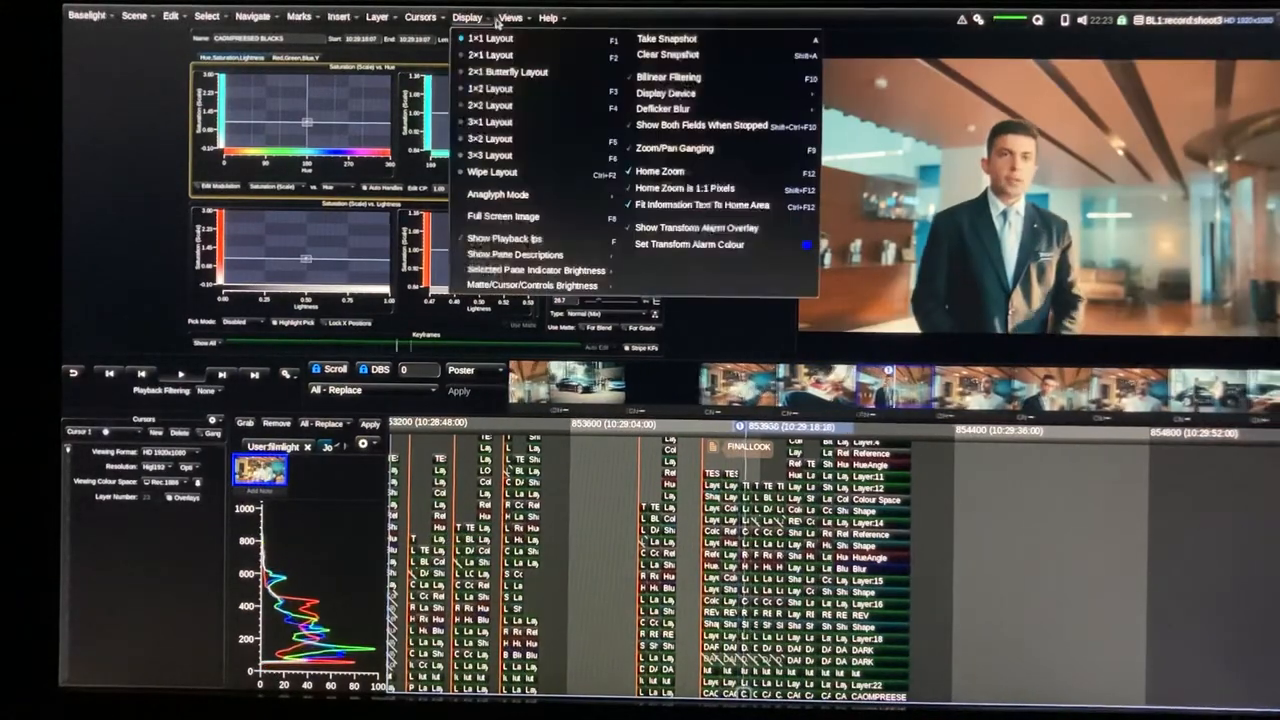
left_click(510, 17)
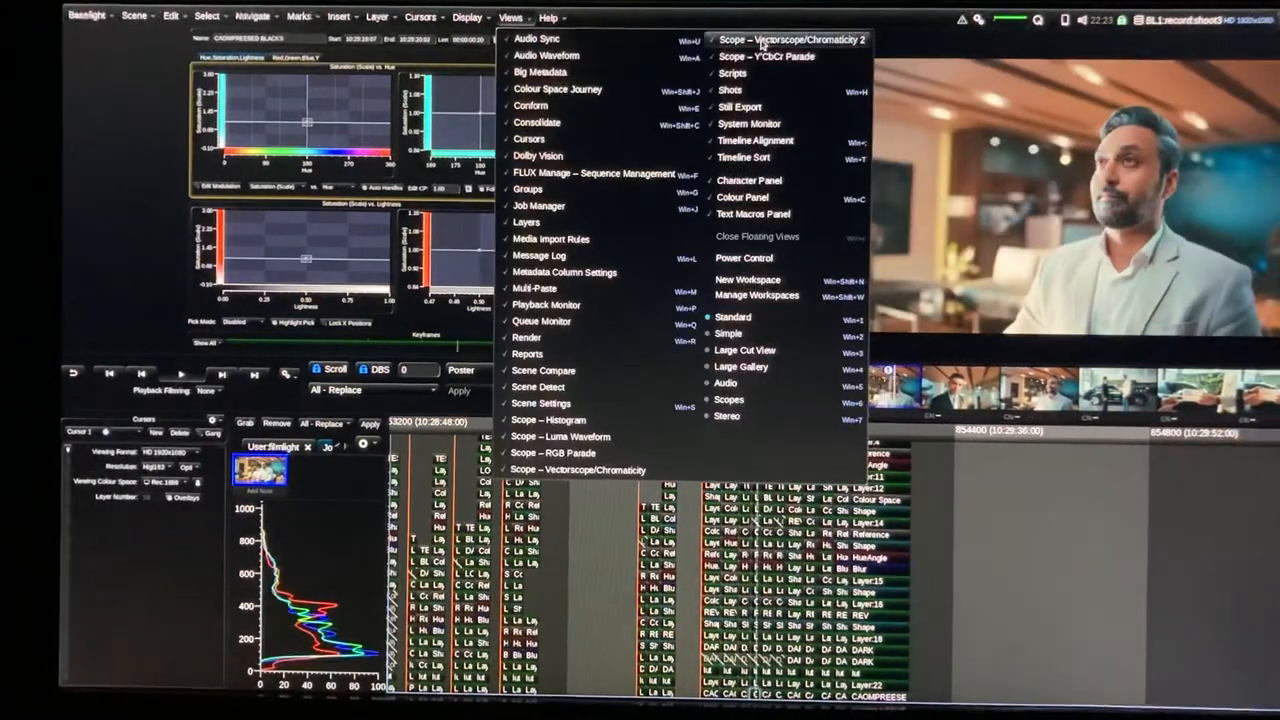
left_click(790, 40)
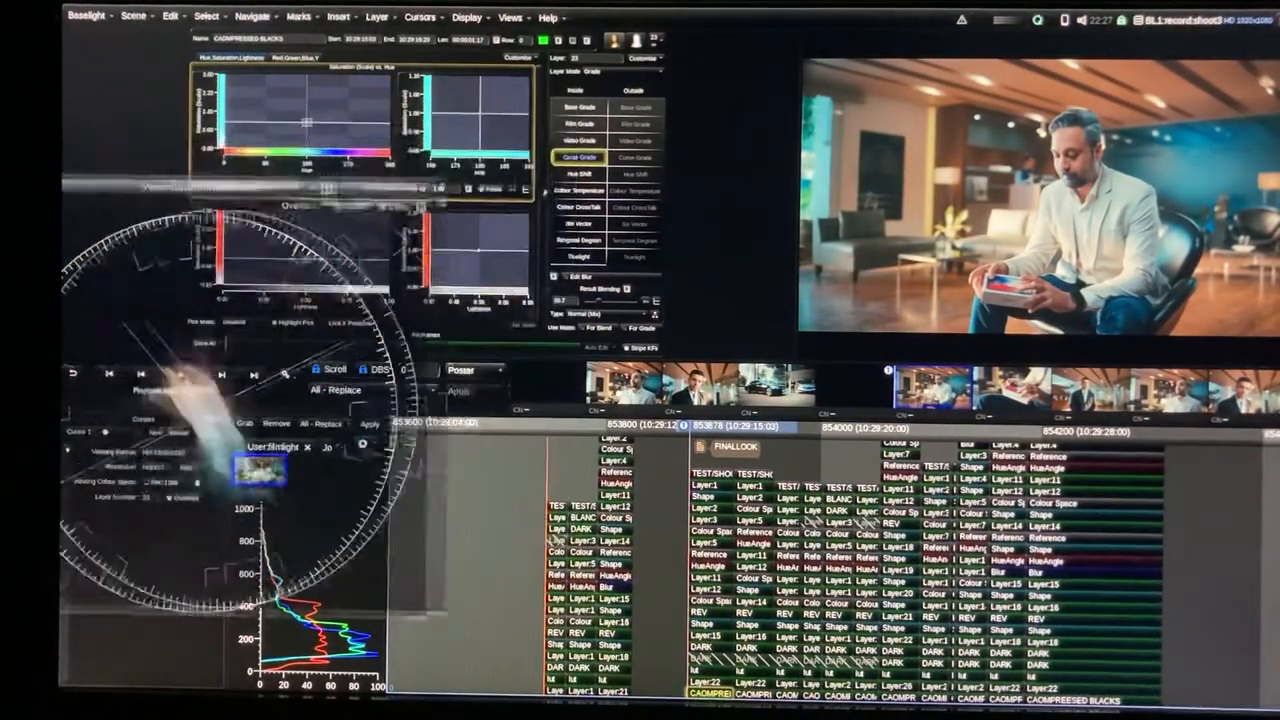
Select the Add Grain layer to show its intensity, size and film response controls
left_click(338, 17)
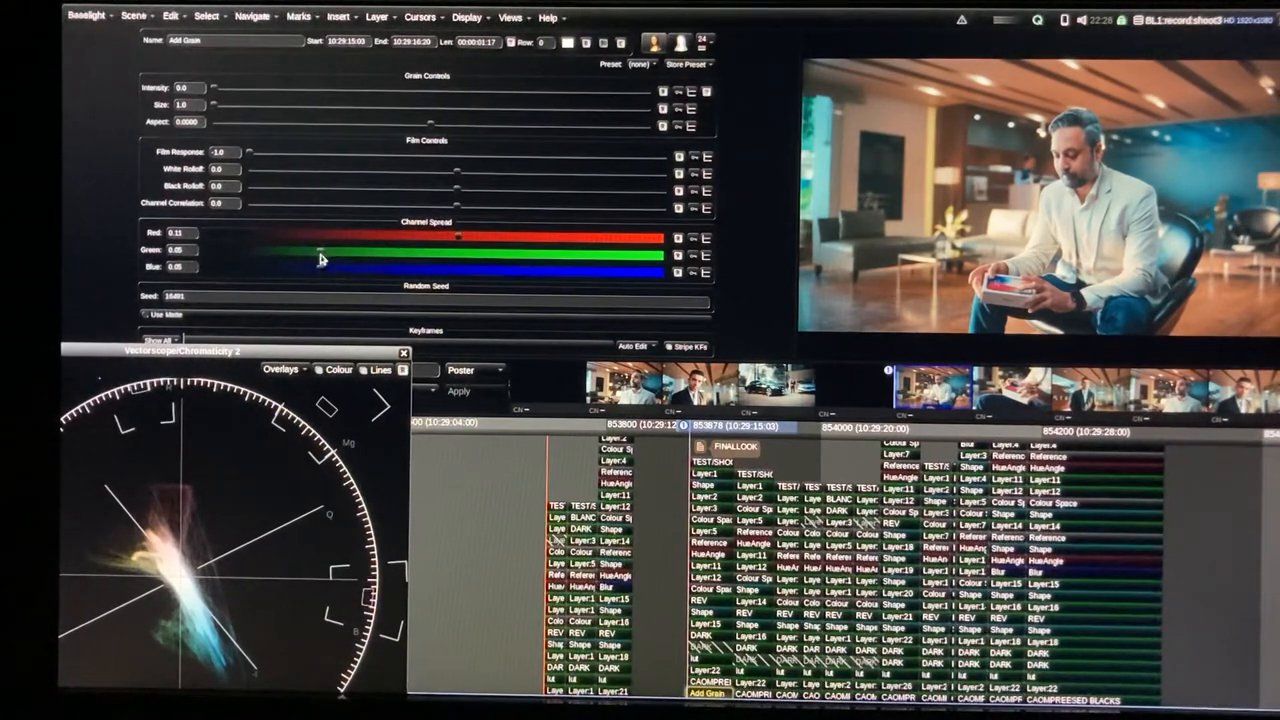
Lower the Add Grain red channel spread to 0.05, matching green and blue
left_click_drag(315, 251, 458, 251)
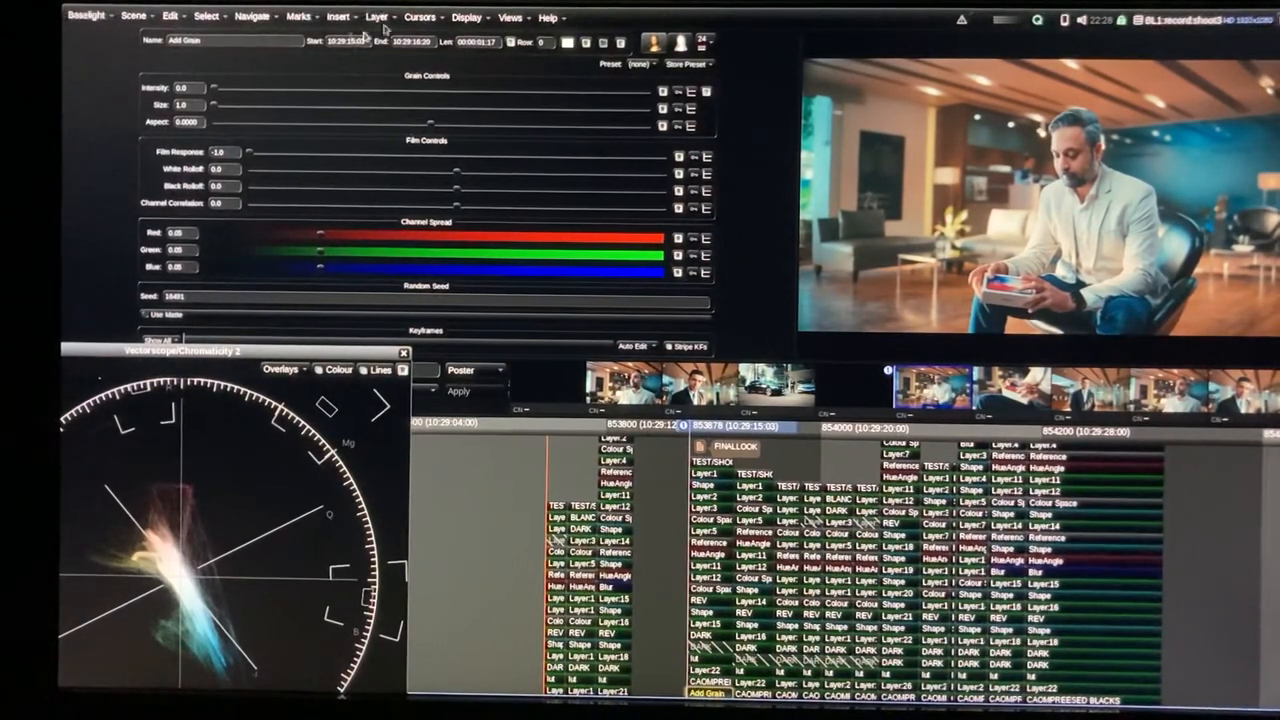
left_click(339, 17)
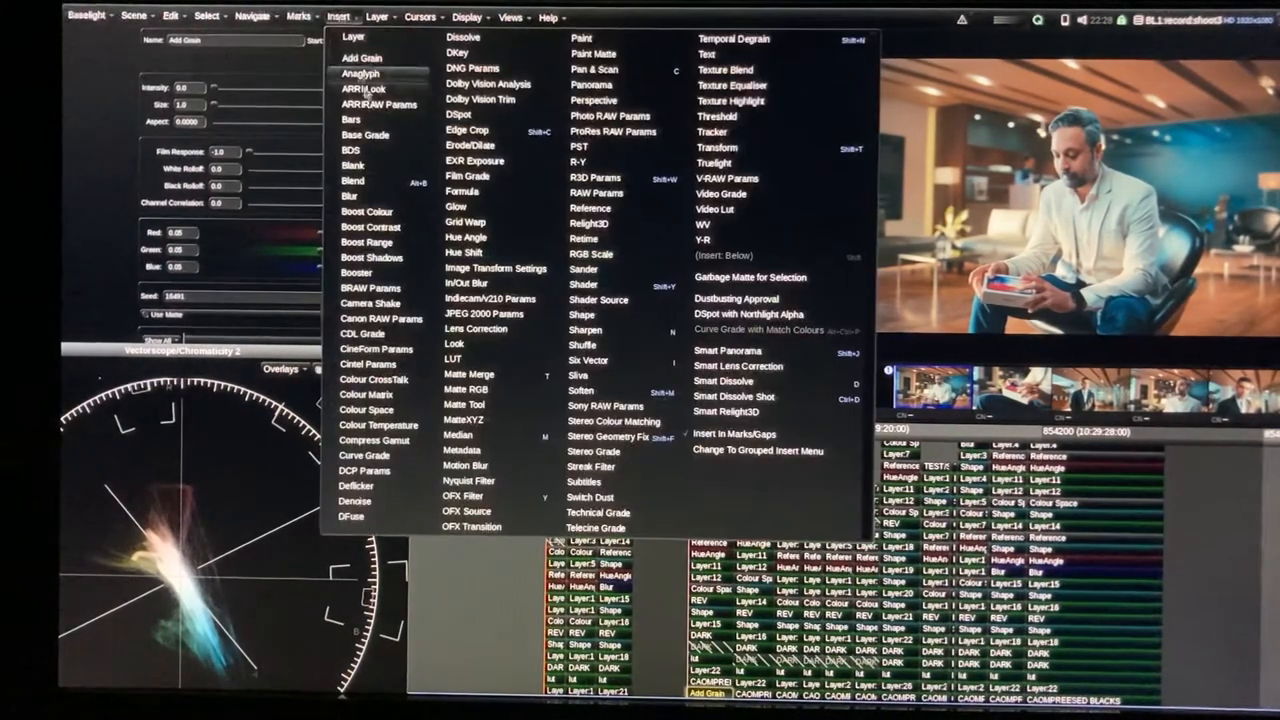
mouse_move(713, 163)
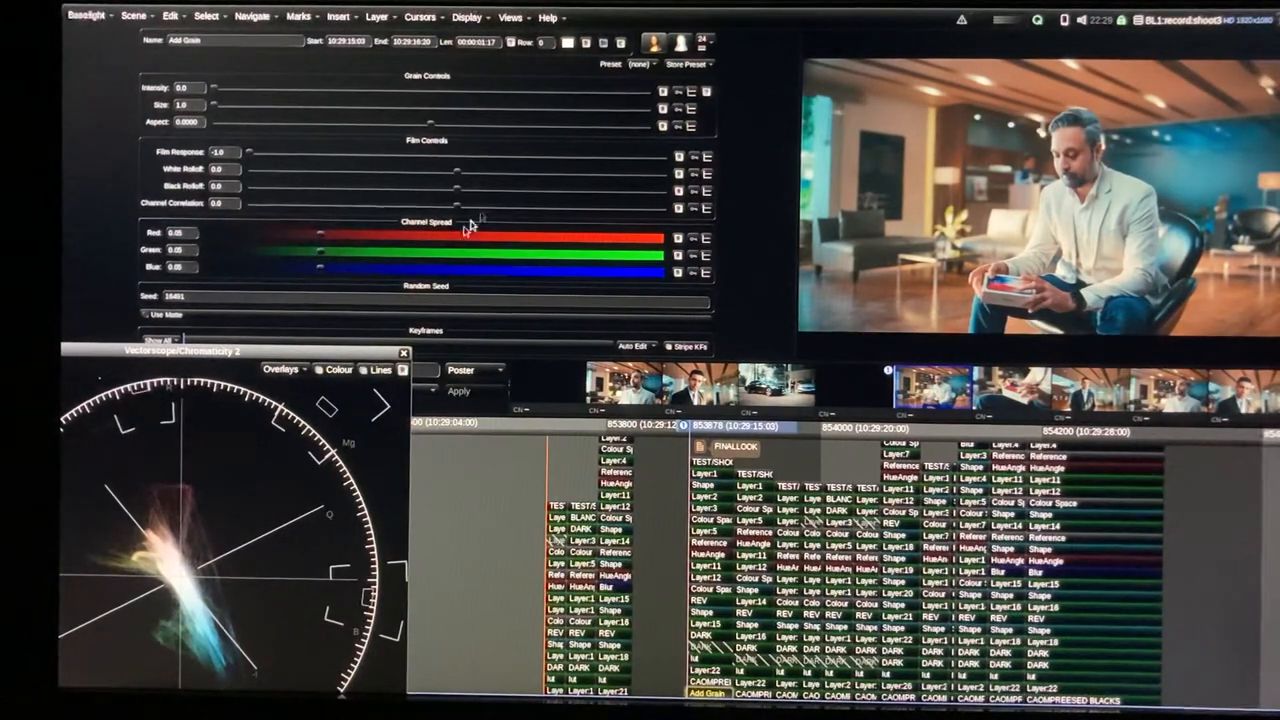
mouse_move(385, 225)
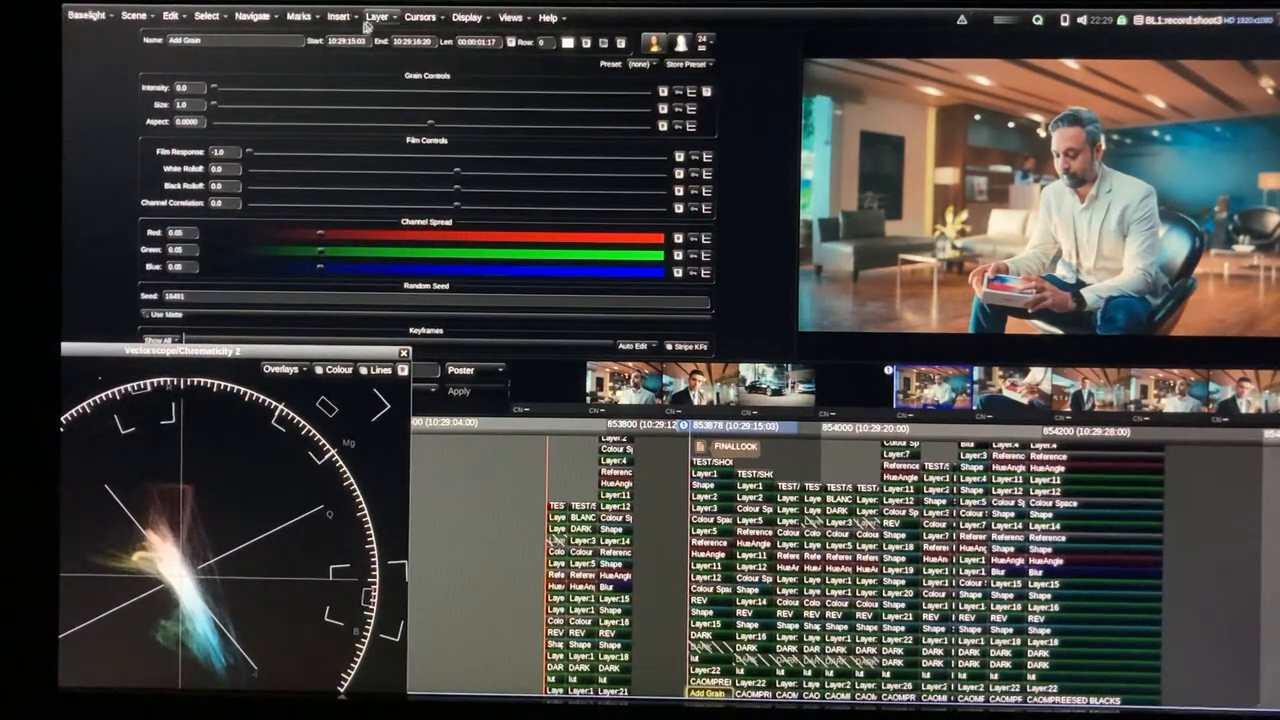
Insert Layer 25 on the shot, showing the Six Vector operator controls
left_click(340, 16)
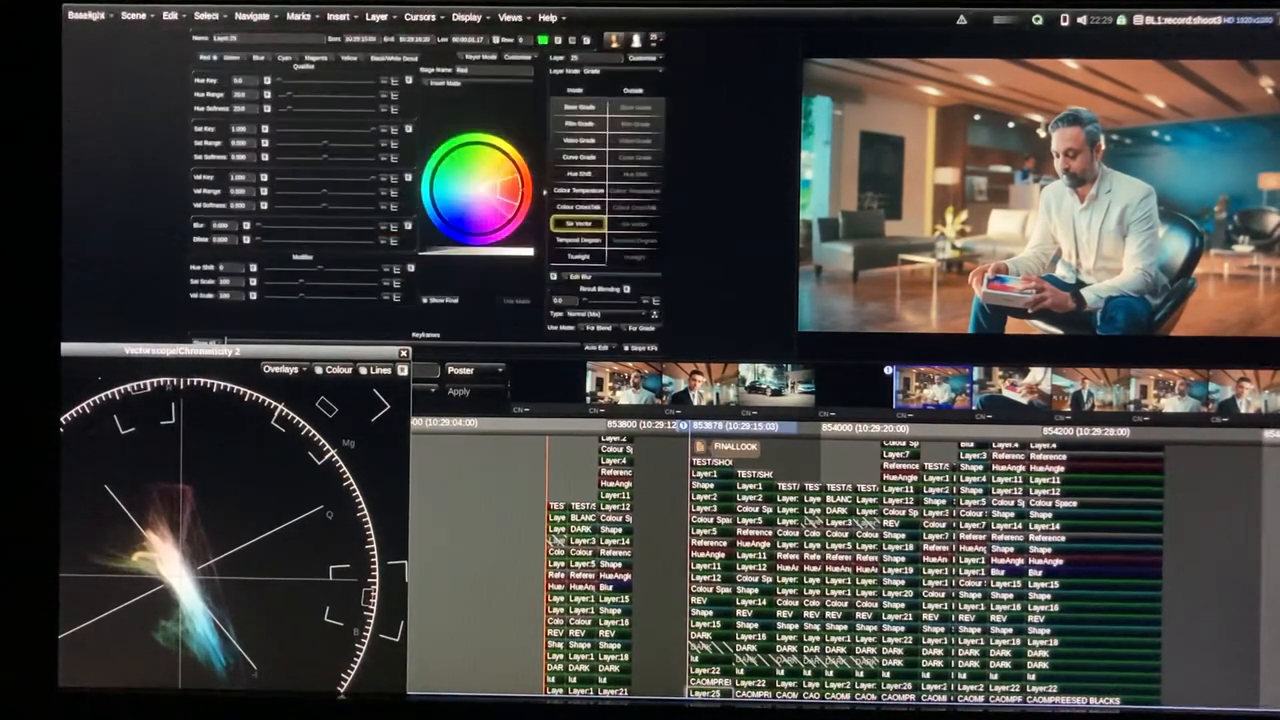
Switch Layer 25's operator to Video Grade for lift, gamma and gain wheels
left_click(580, 157)
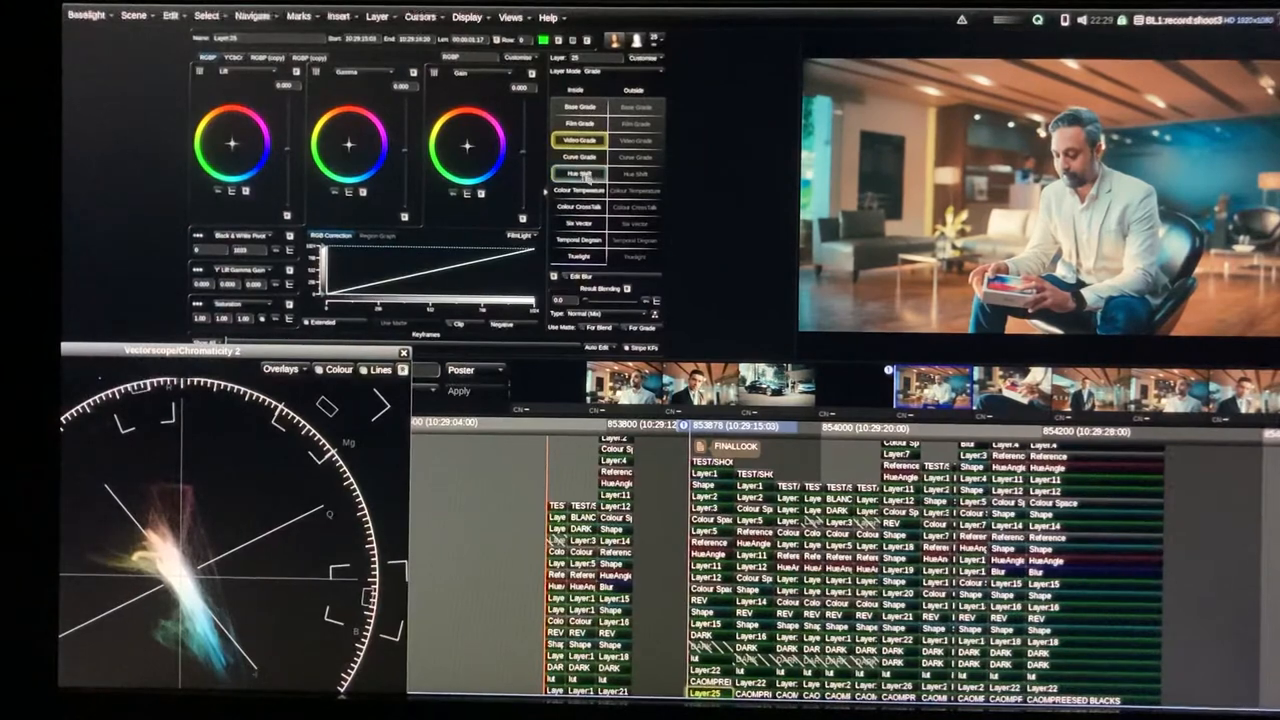
left_click(579, 174)
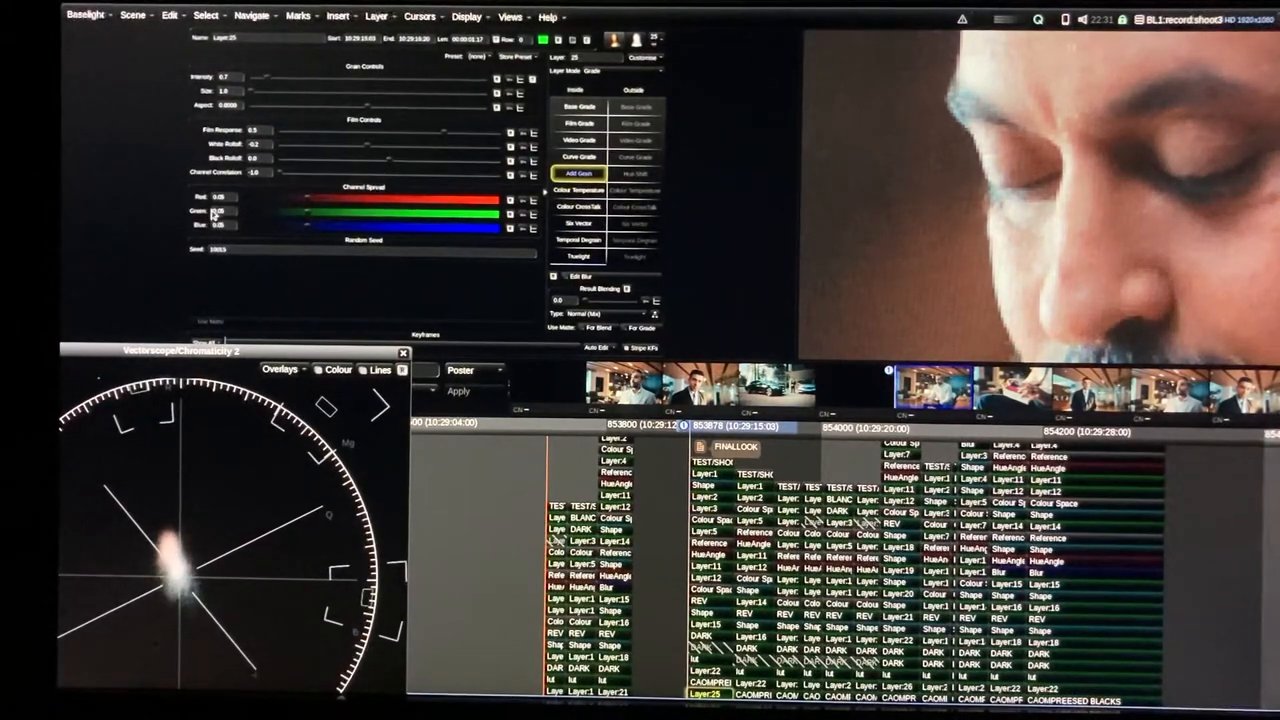
mouse_move(270, 205)
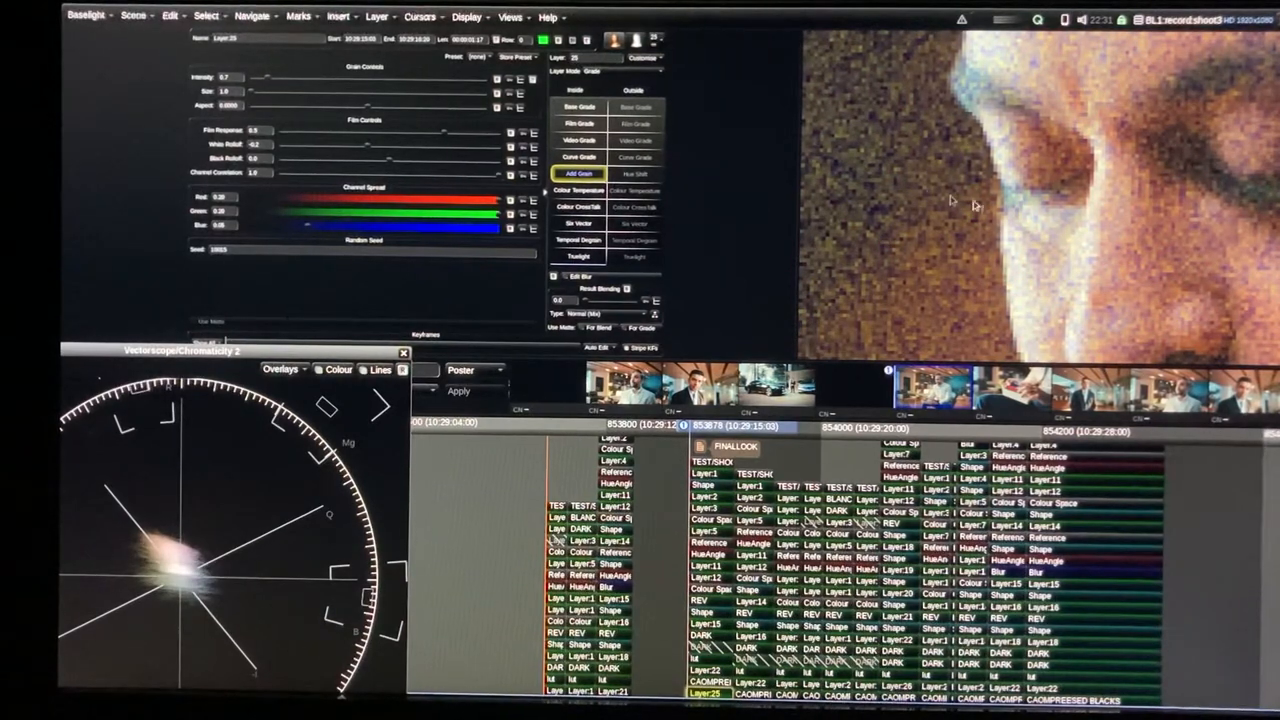
mouse_move(730, 205)
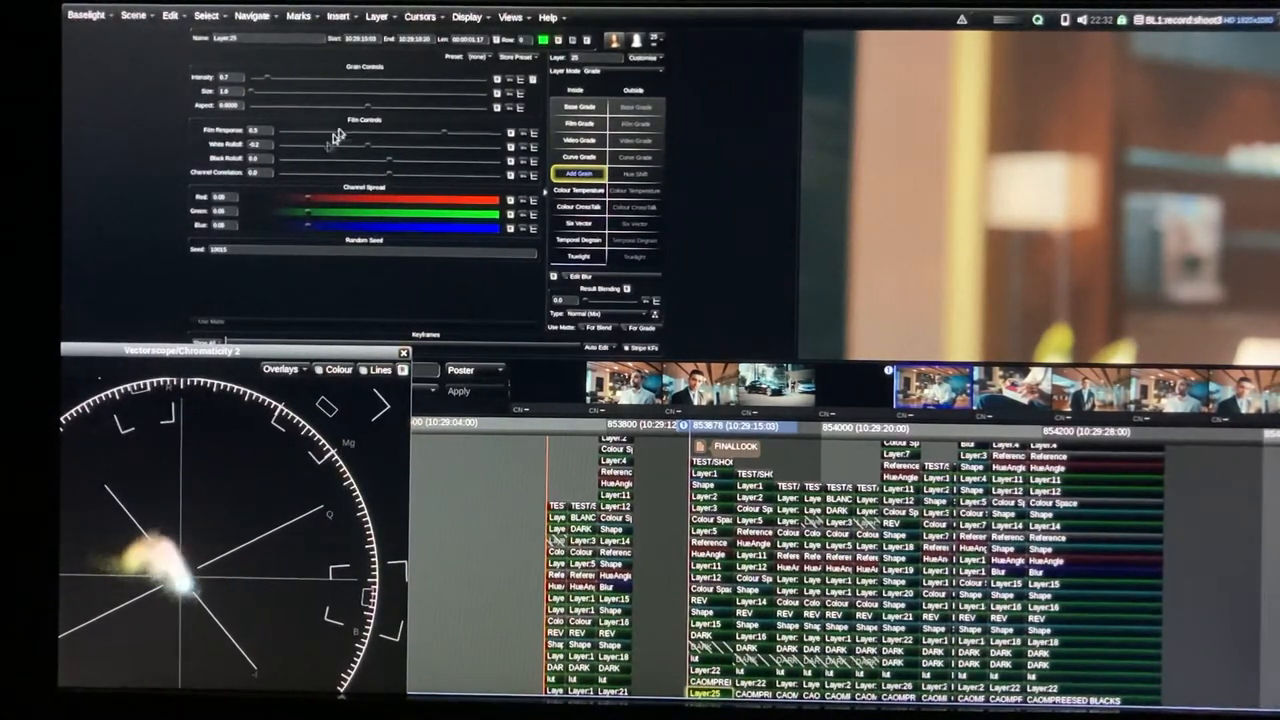
mouse_move(700, 211)
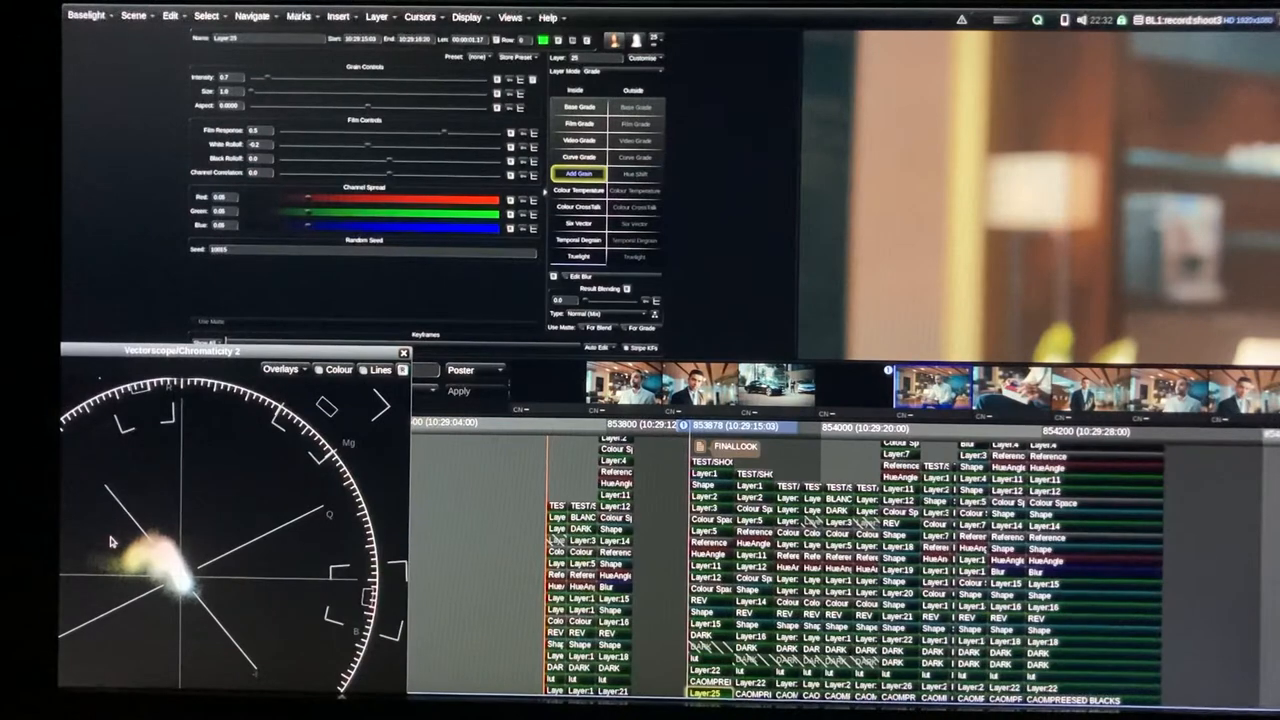
mouse_move(290, 535)
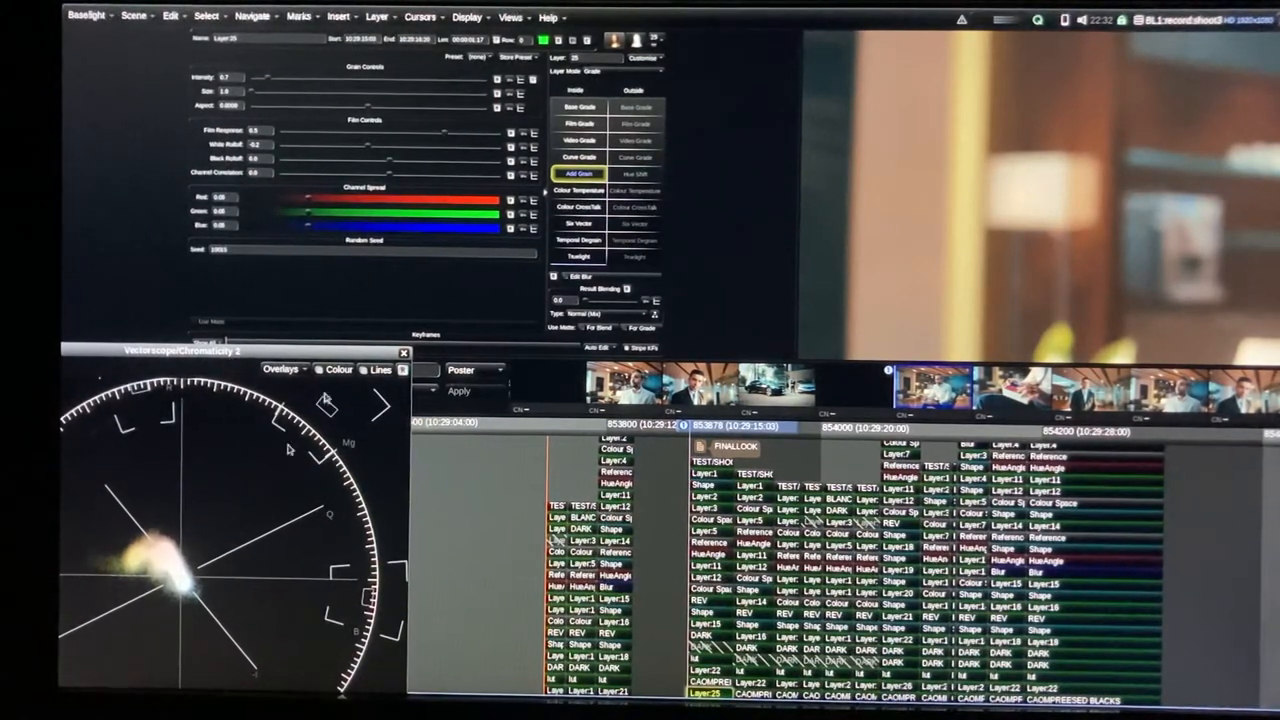
mouse_move(140, 593)
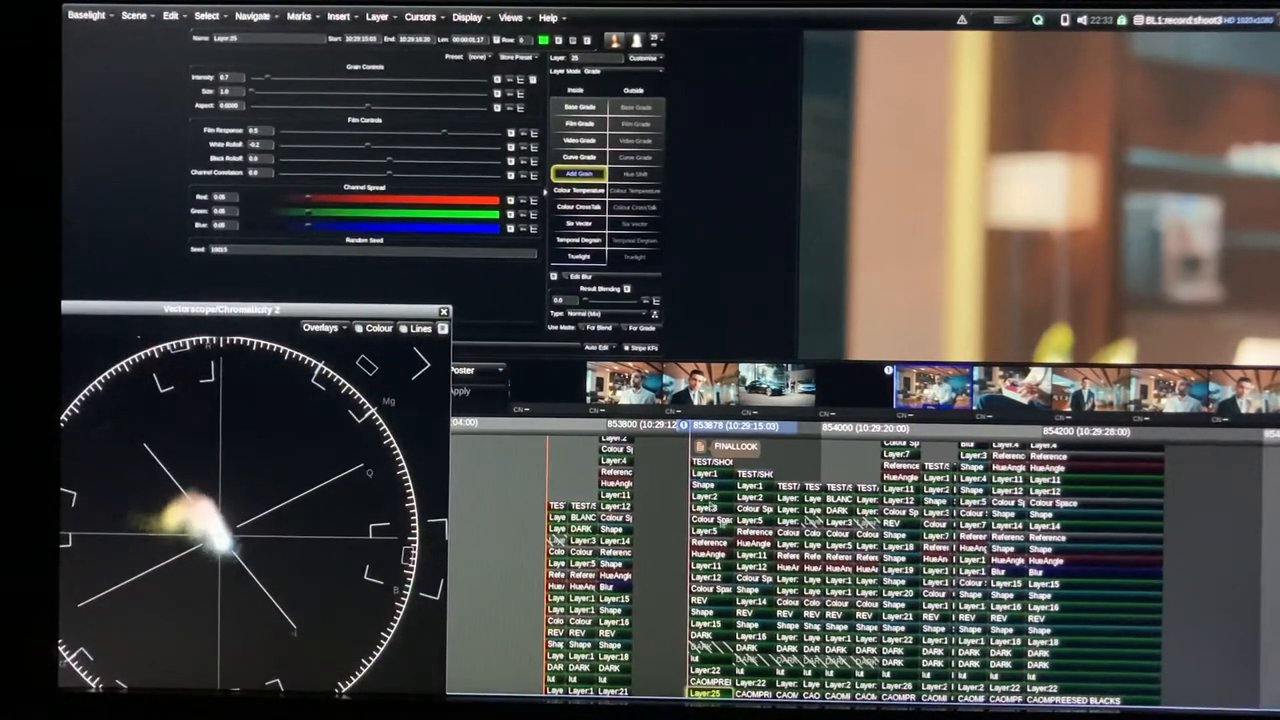
Add a Gaussian blur to Layer 25's grain, making it Add Grain (+Blur)
left_click(578, 190)
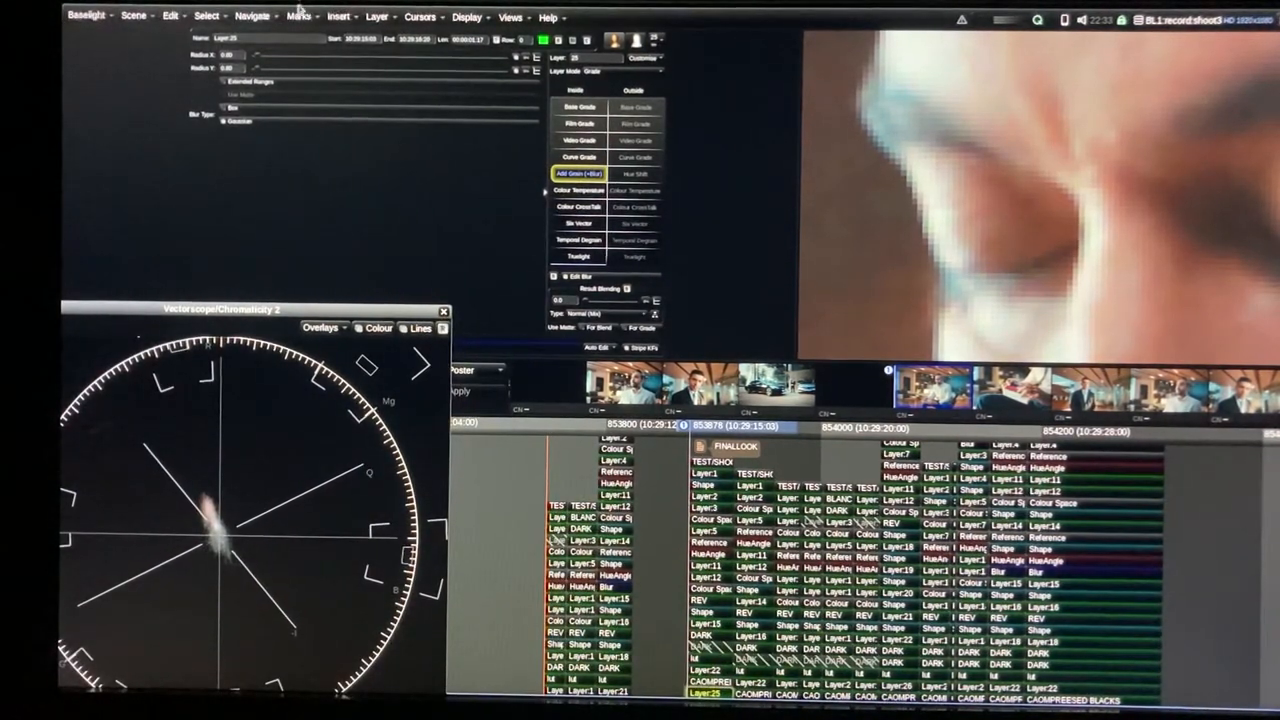
left_click(578, 157)
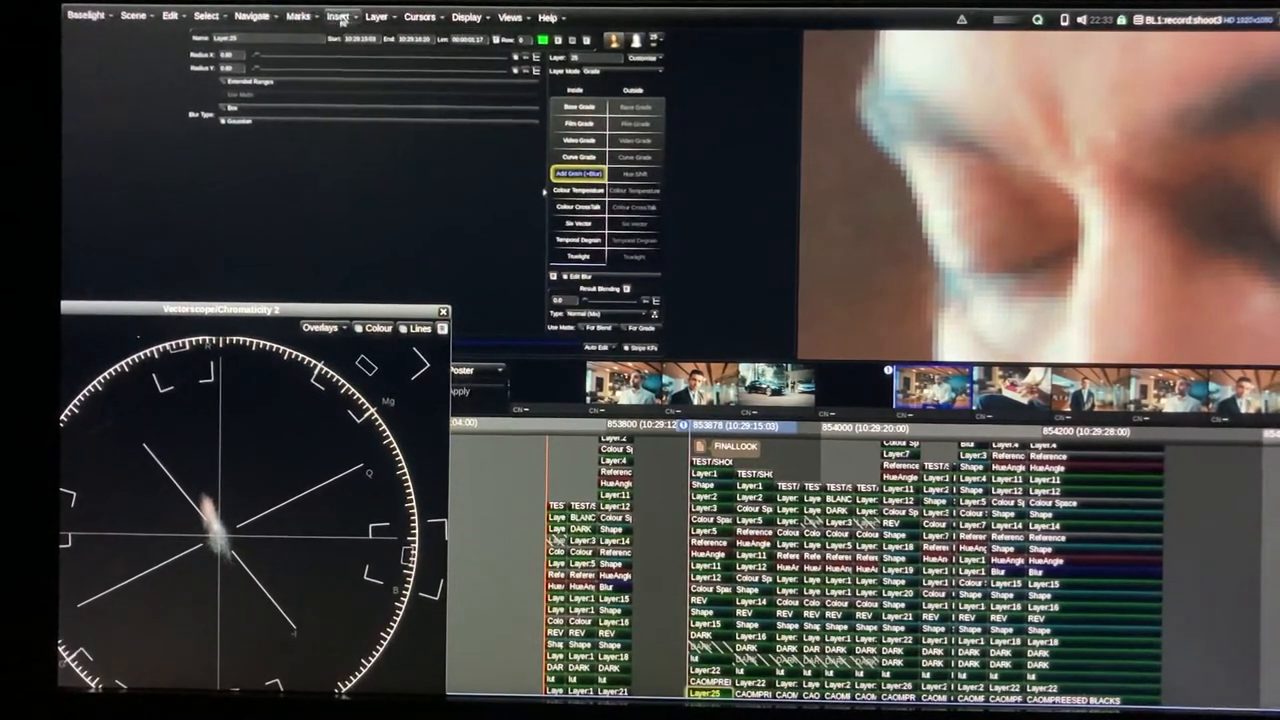
Insert a Sharpen layer on the shot with gain 0.72 and radius 2.00
left_click(338, 16)
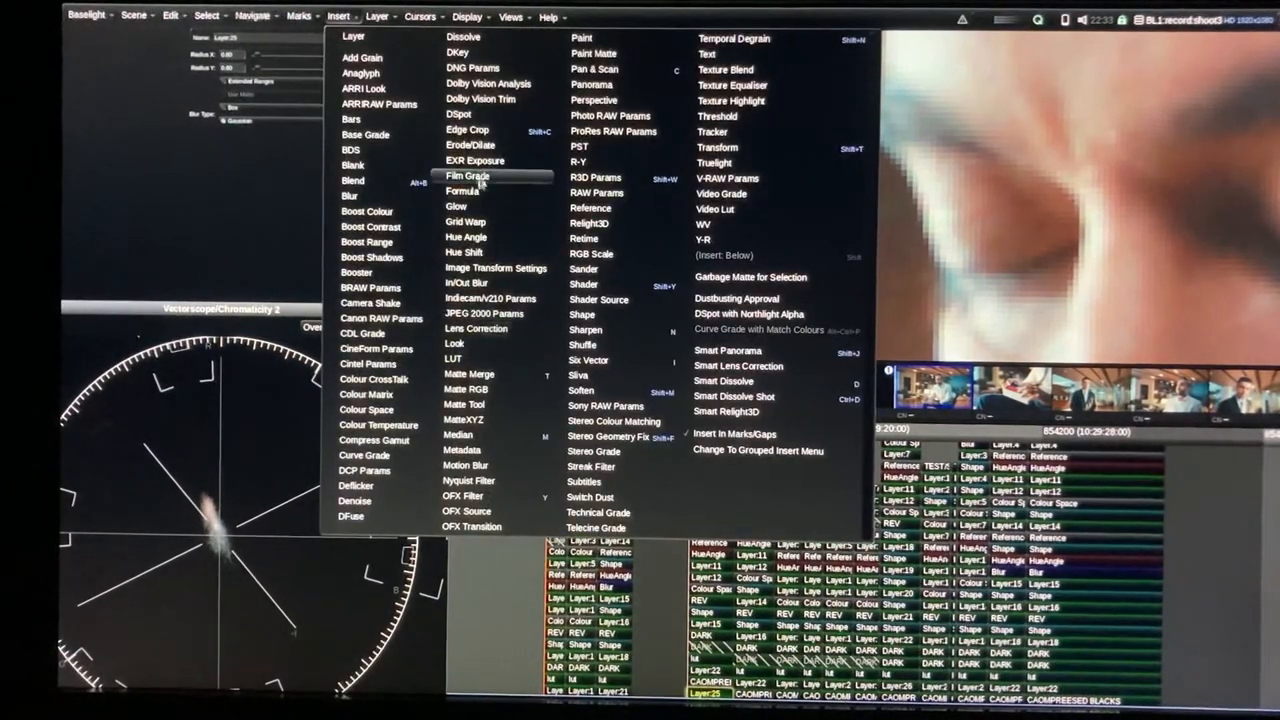
mouse_move(582, 344)
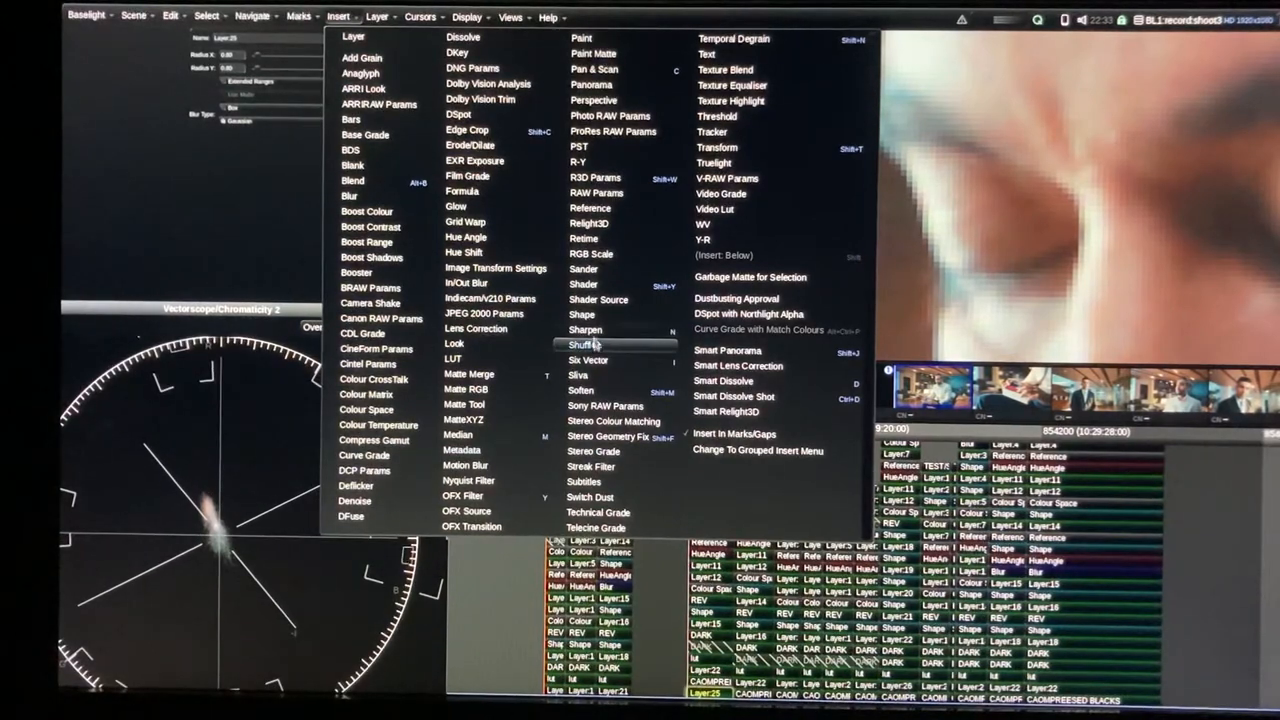
left_click(585, 344)
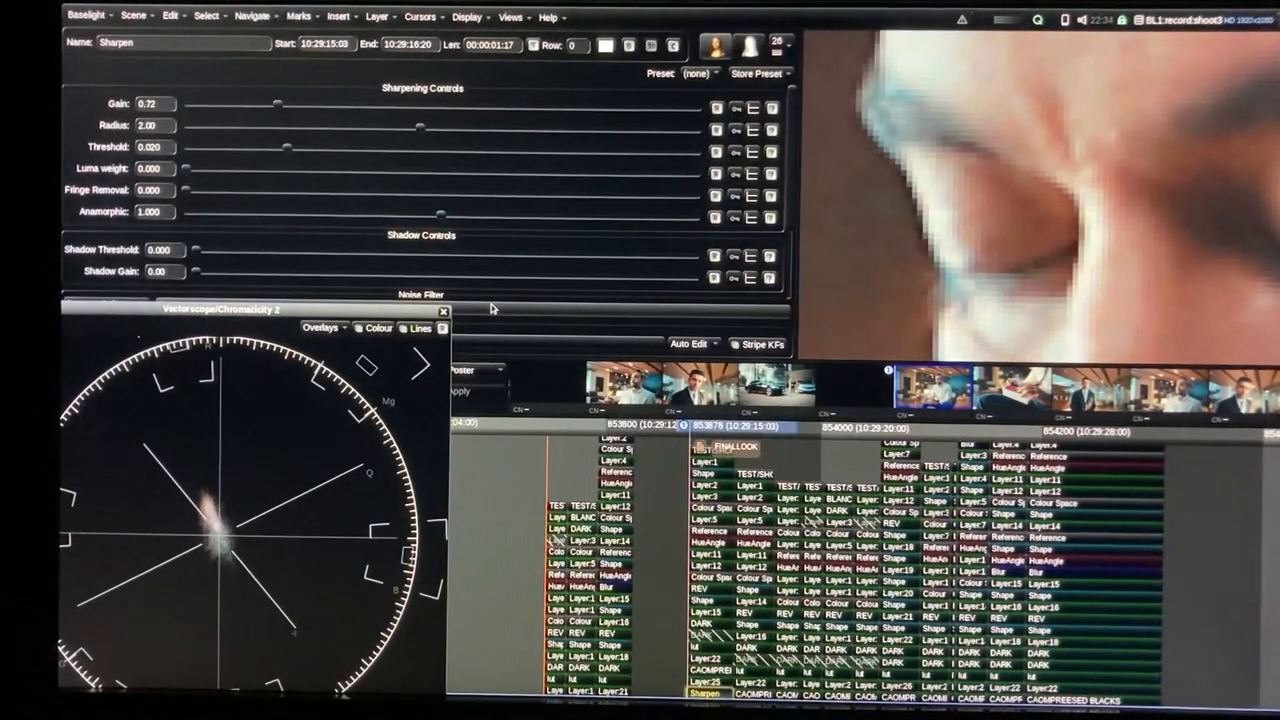
Tune the Sharpen layer to radius 1.39 and gain 0.24
left_click_drag(278, 104, 252, 104)
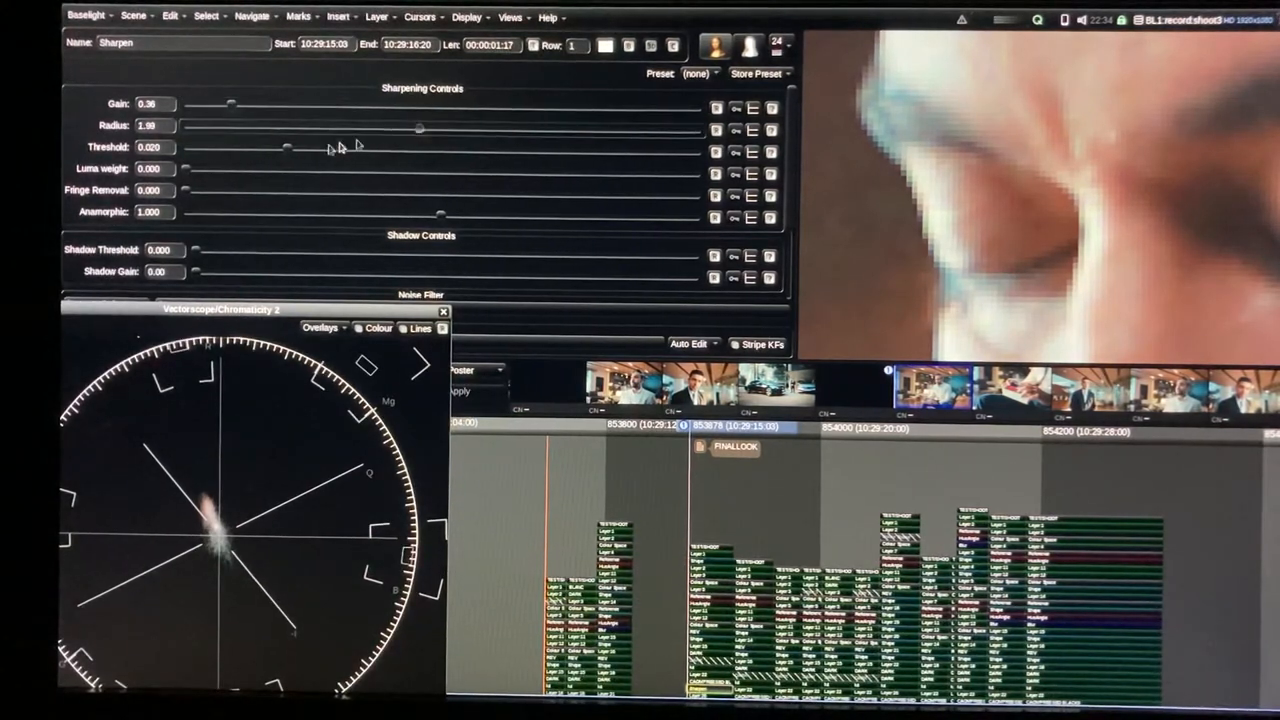
left_click_drag(418, 128, 373, 128)
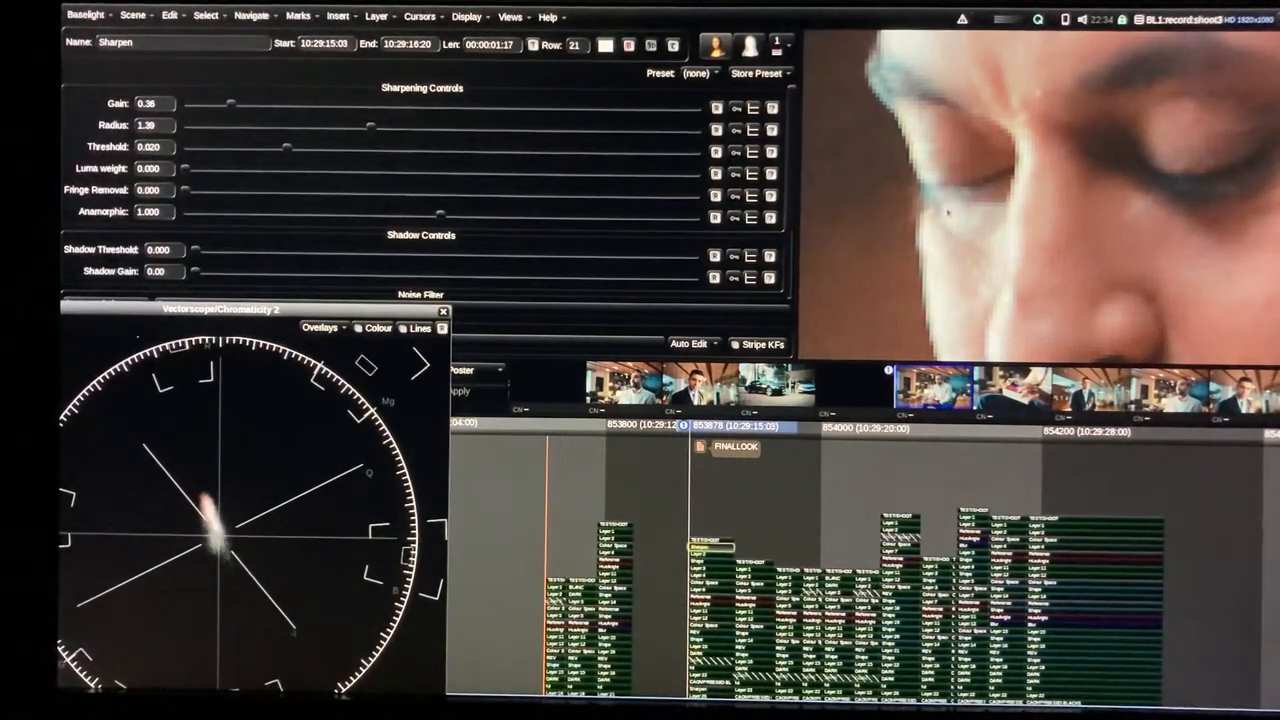
mouse_move(767, 520)
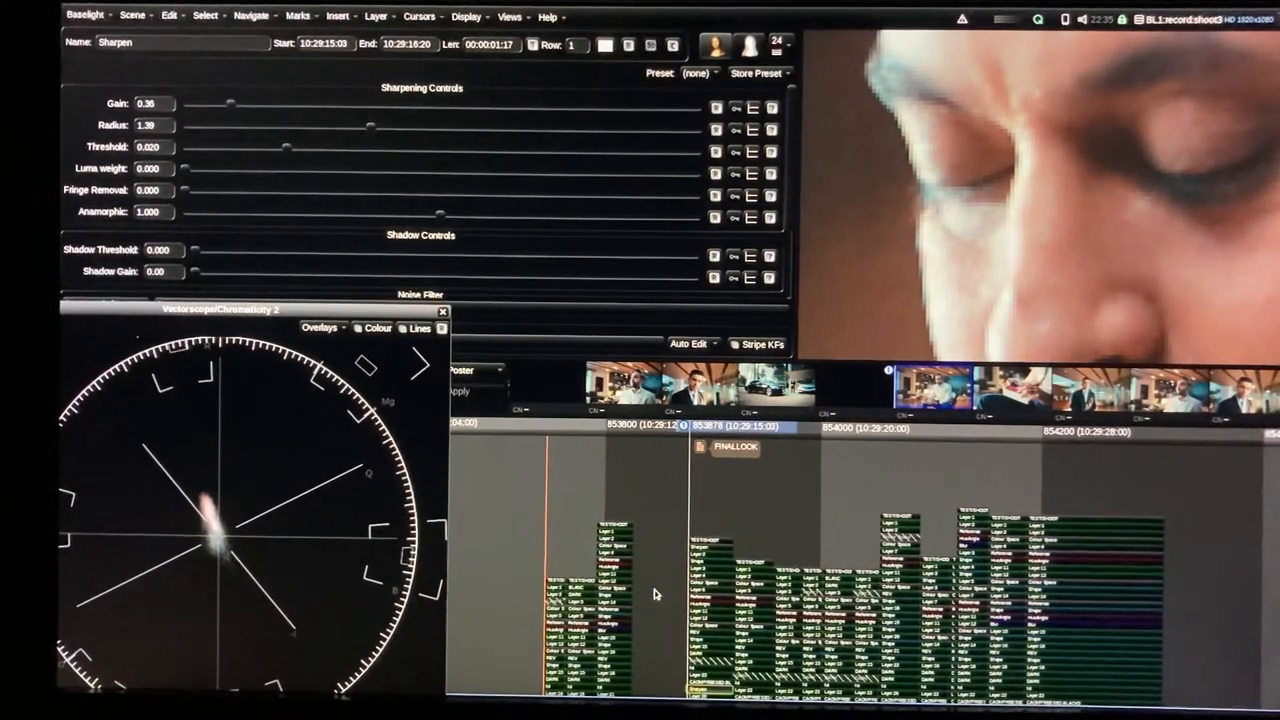
left_click_drag(230, 104, 510, 104)
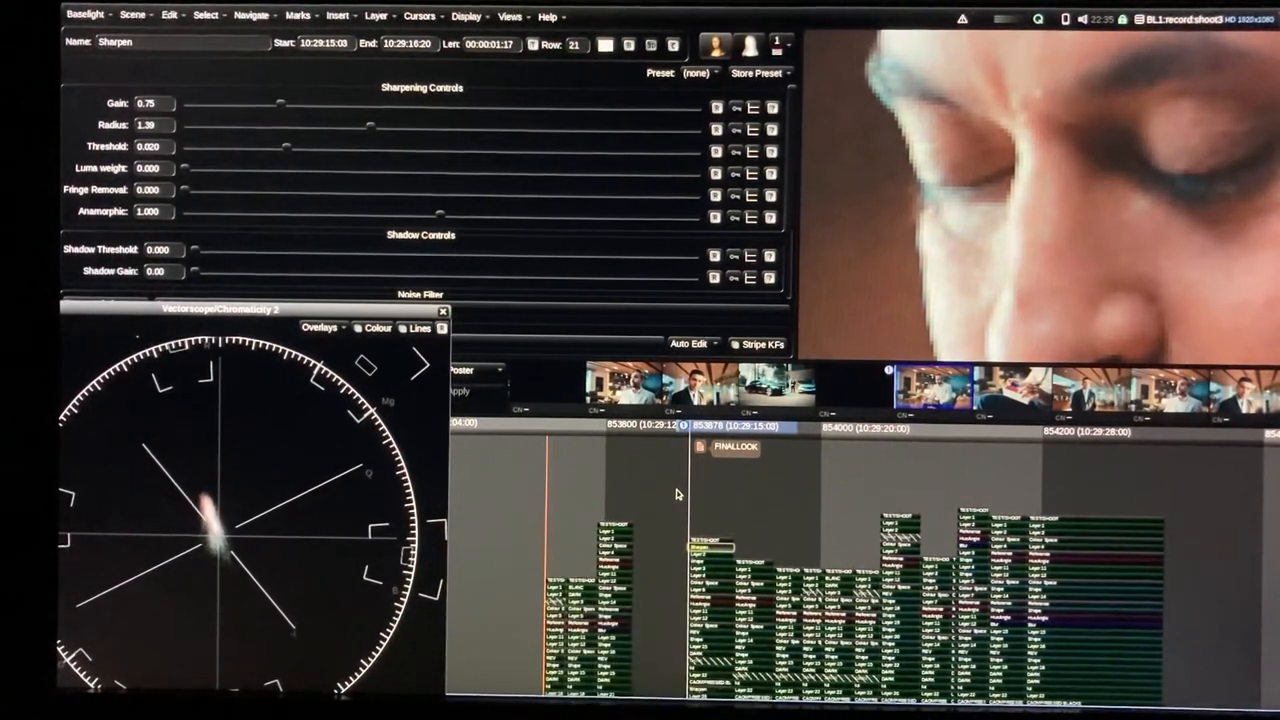
left_click_drag(279, 103, 258, 103)
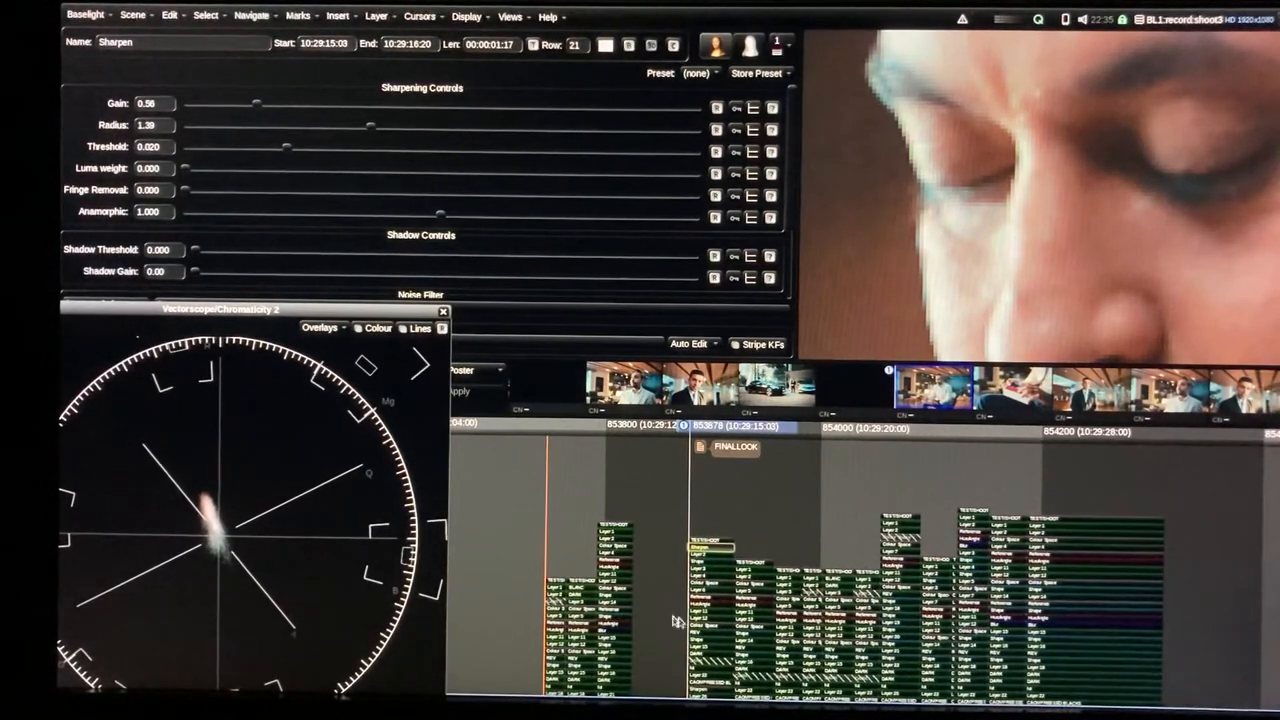
left_click_drag(258, 104, 205, 104)
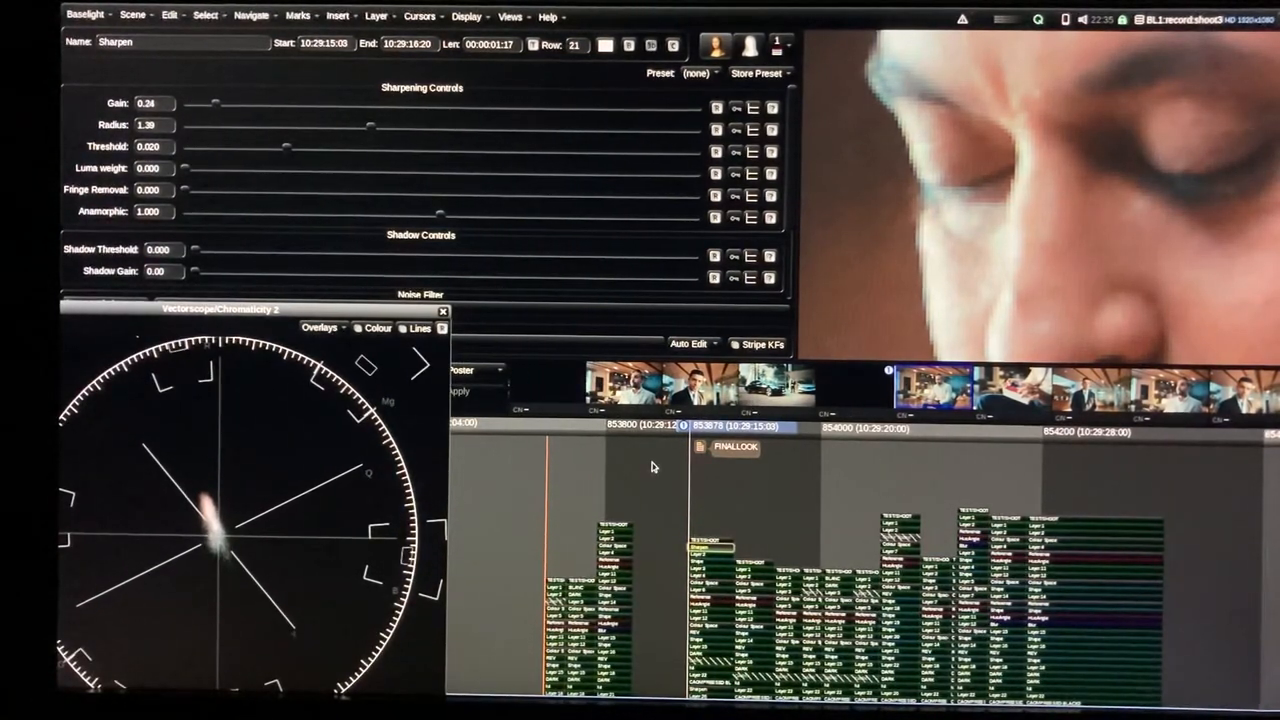
left_click_drag(205, 103, 231, 103)
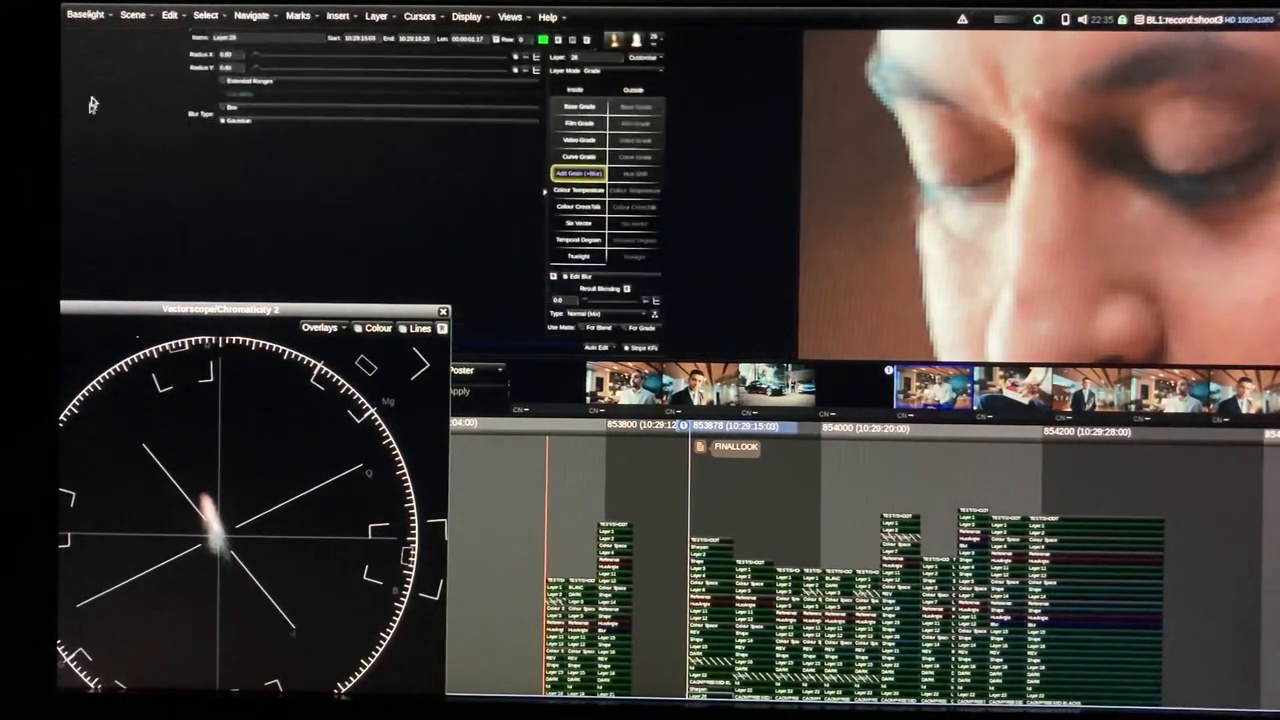
Dismiss the Insert menu and move to the shot of the seated man holding a box
left_click(337, 16)
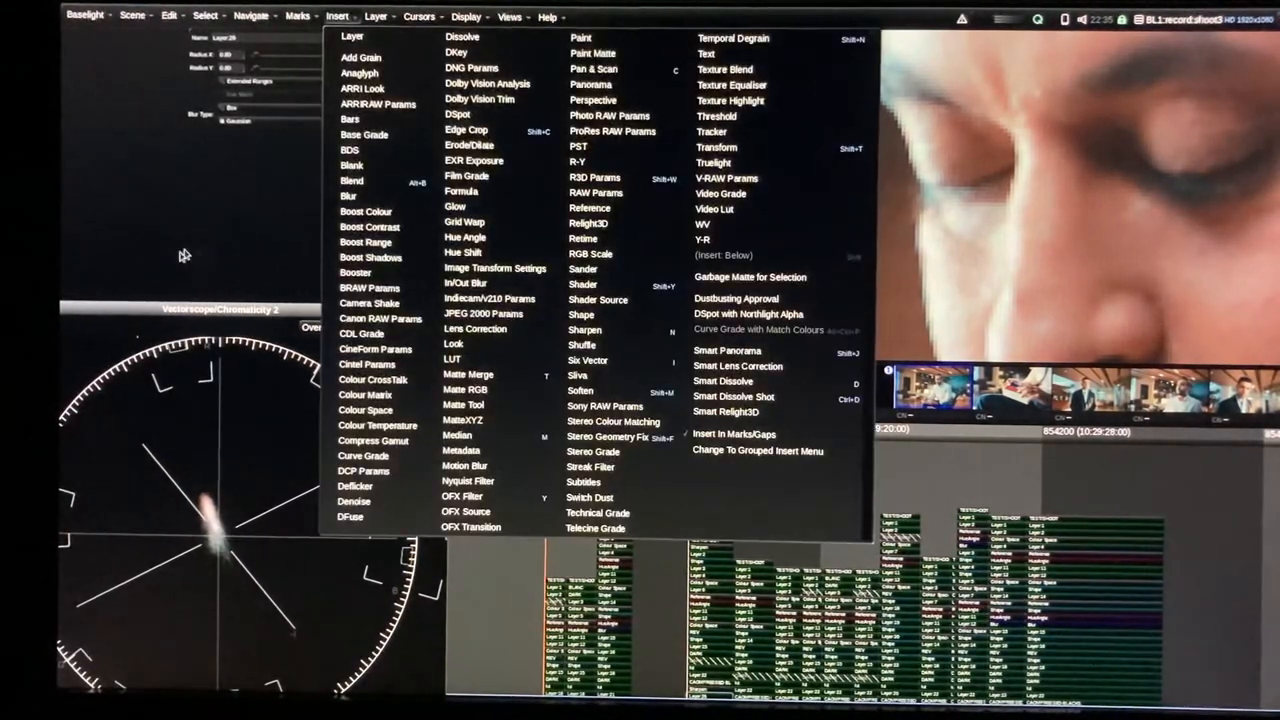
left_click(205, 16)
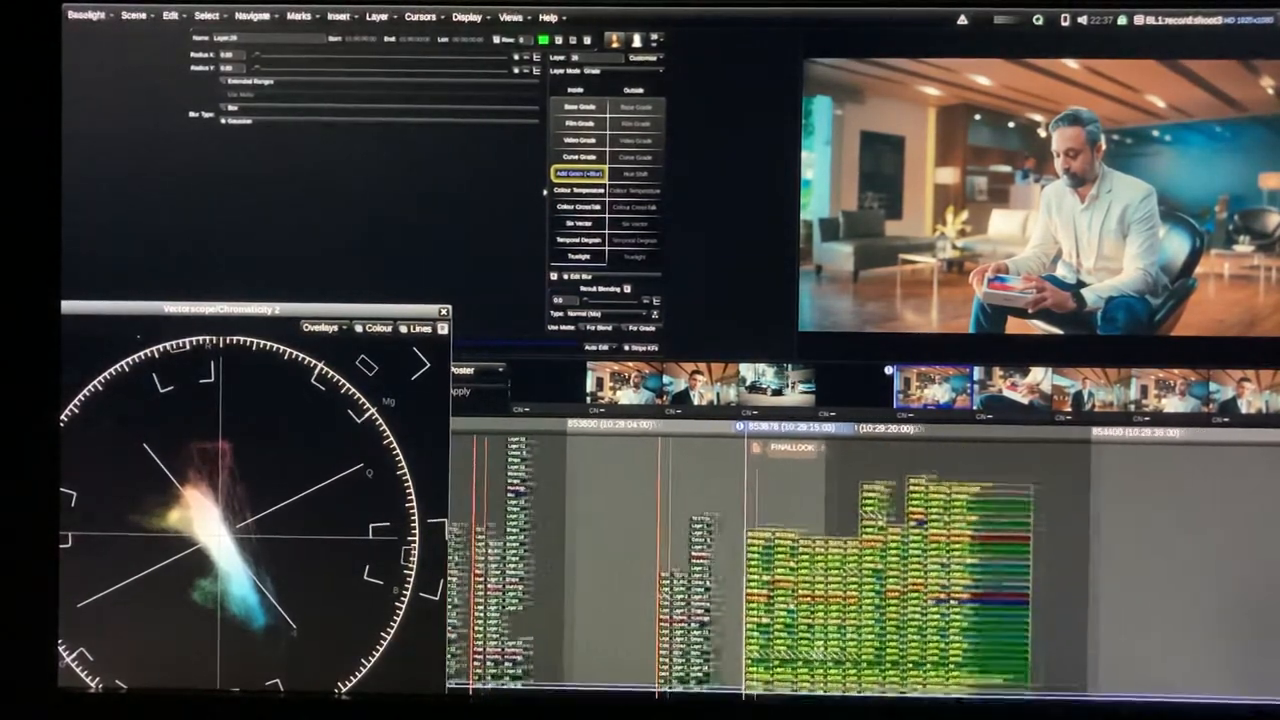
Open the Timeline Sort window from the Views menu
left_click(510, 16)
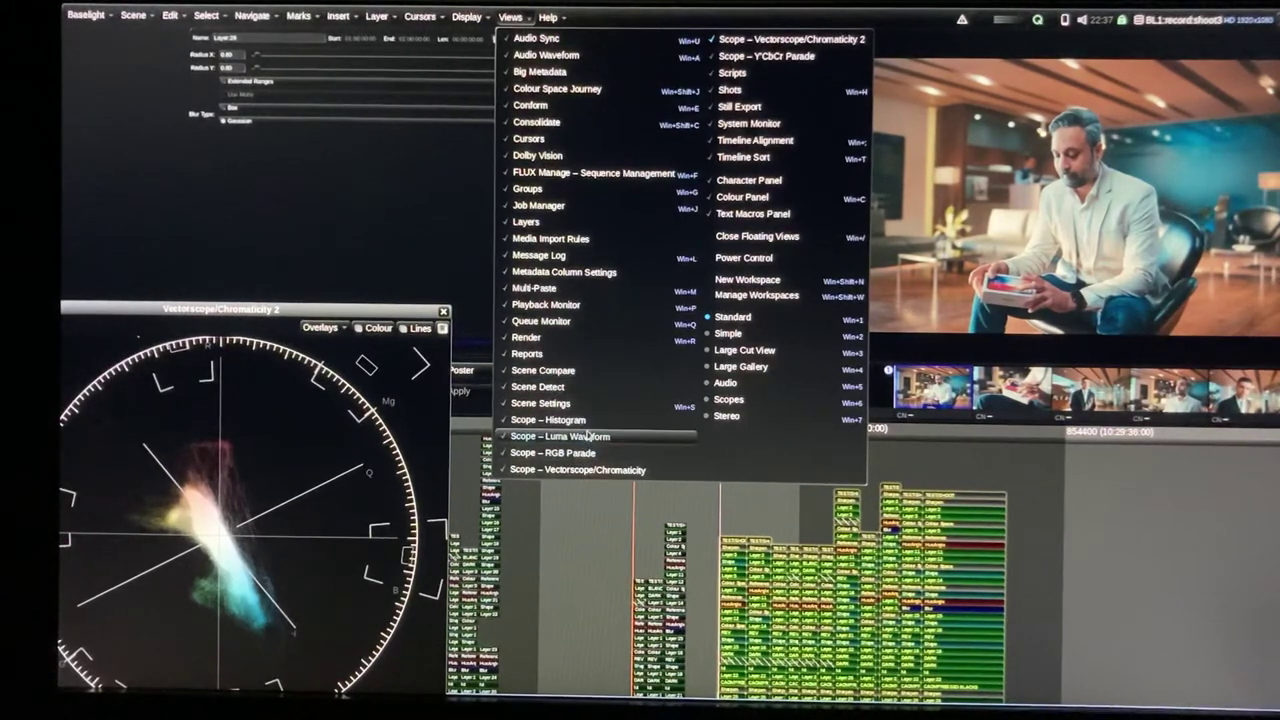
left_click(744, 157)
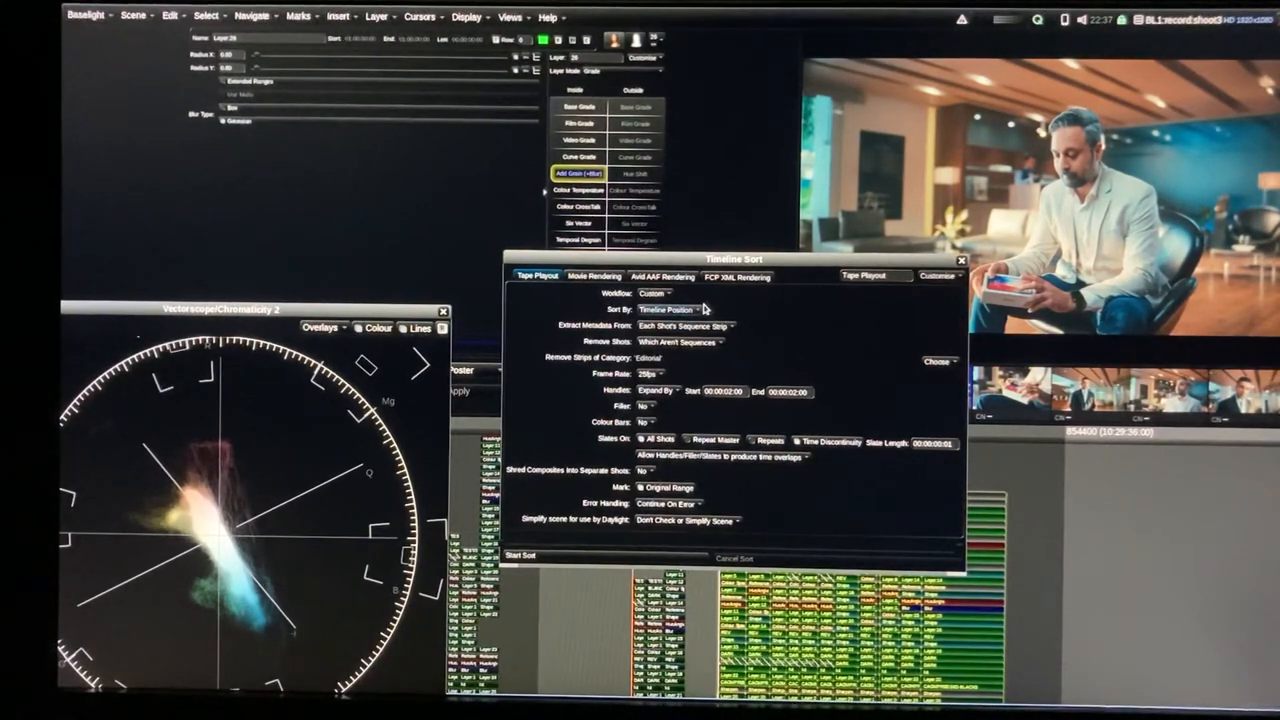
mouse_move(1005, 597)
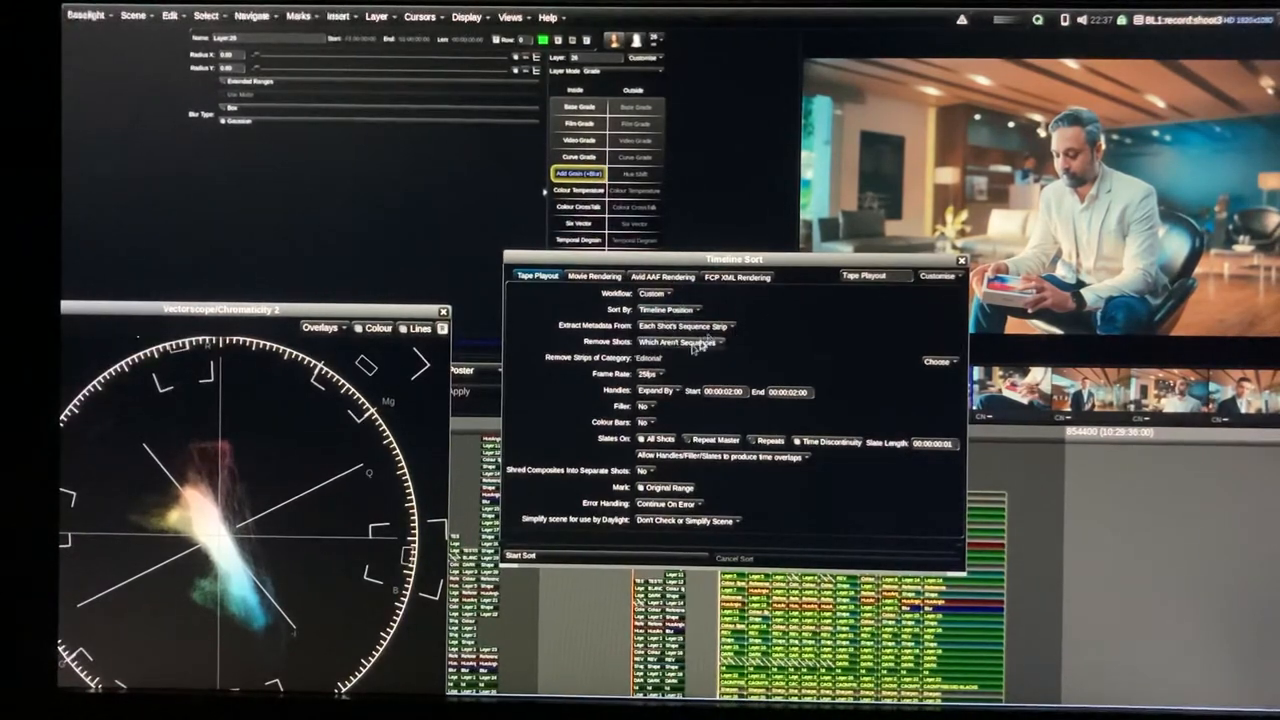
mouse_move(615, 470)
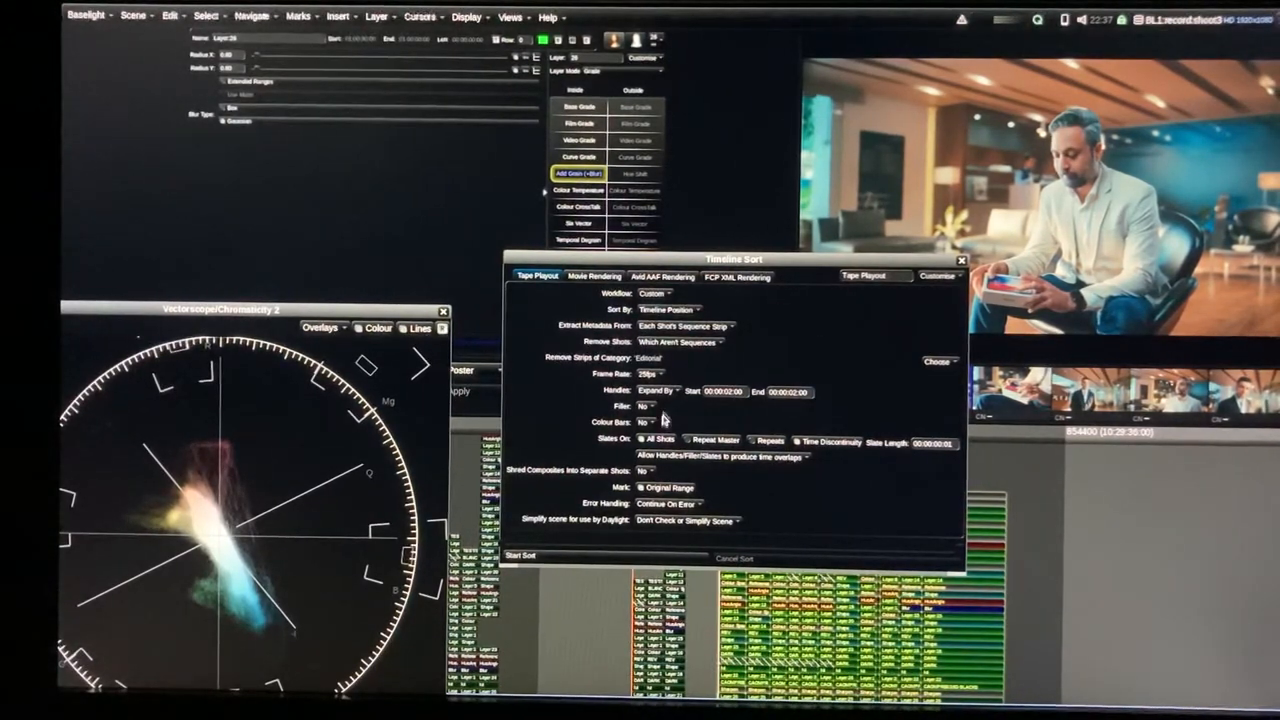
mouse_move(740, 413)
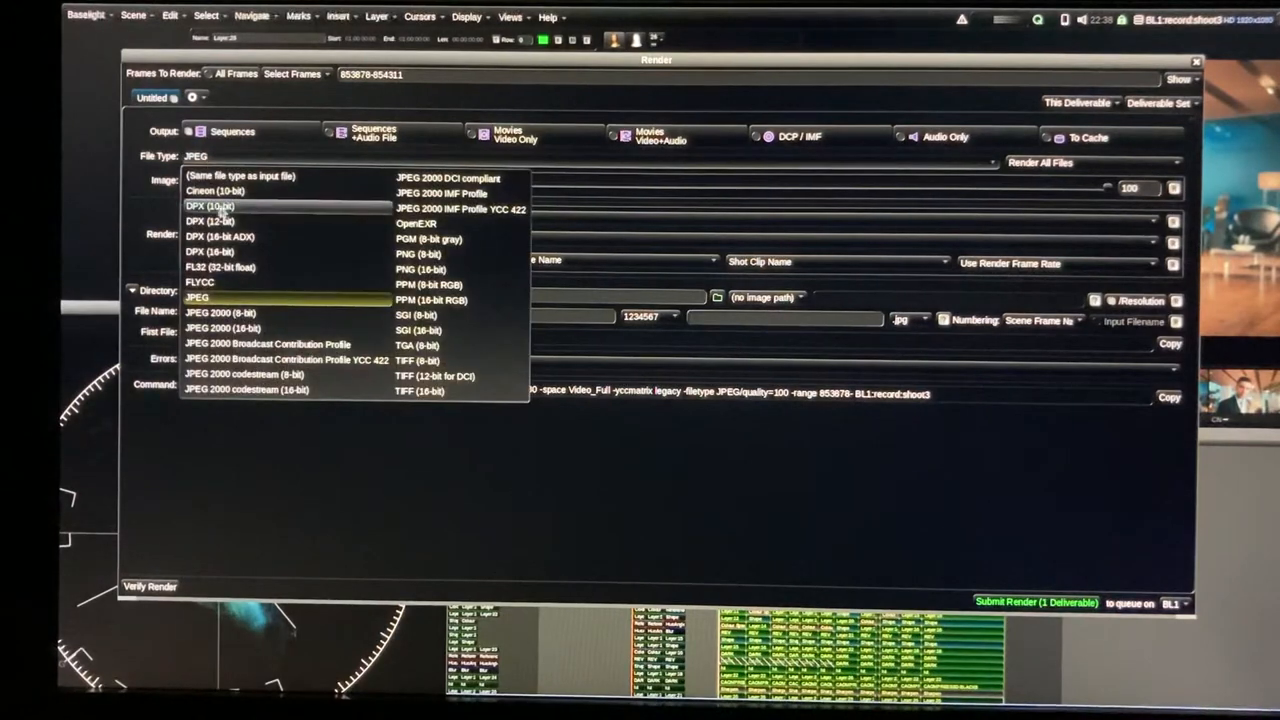
Keep DPX output at Big-Endian and close the Render dialog
left_click(209, 206)
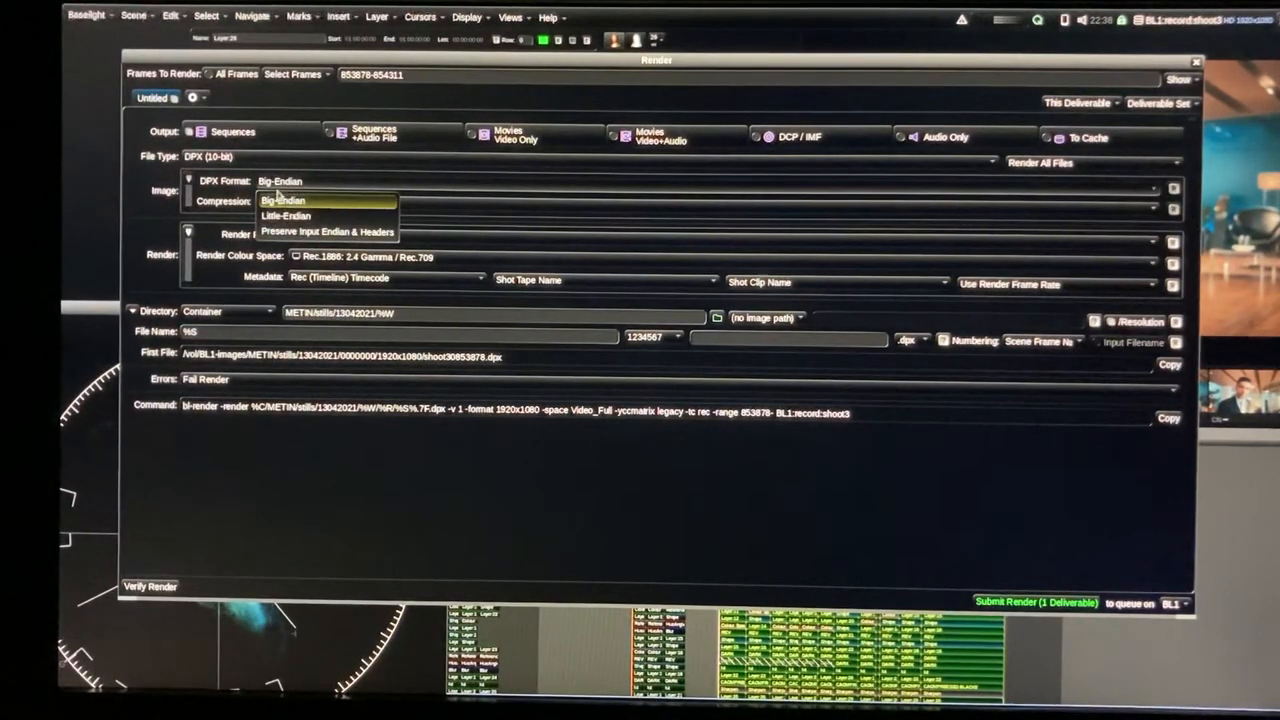
left_click(267, 201)
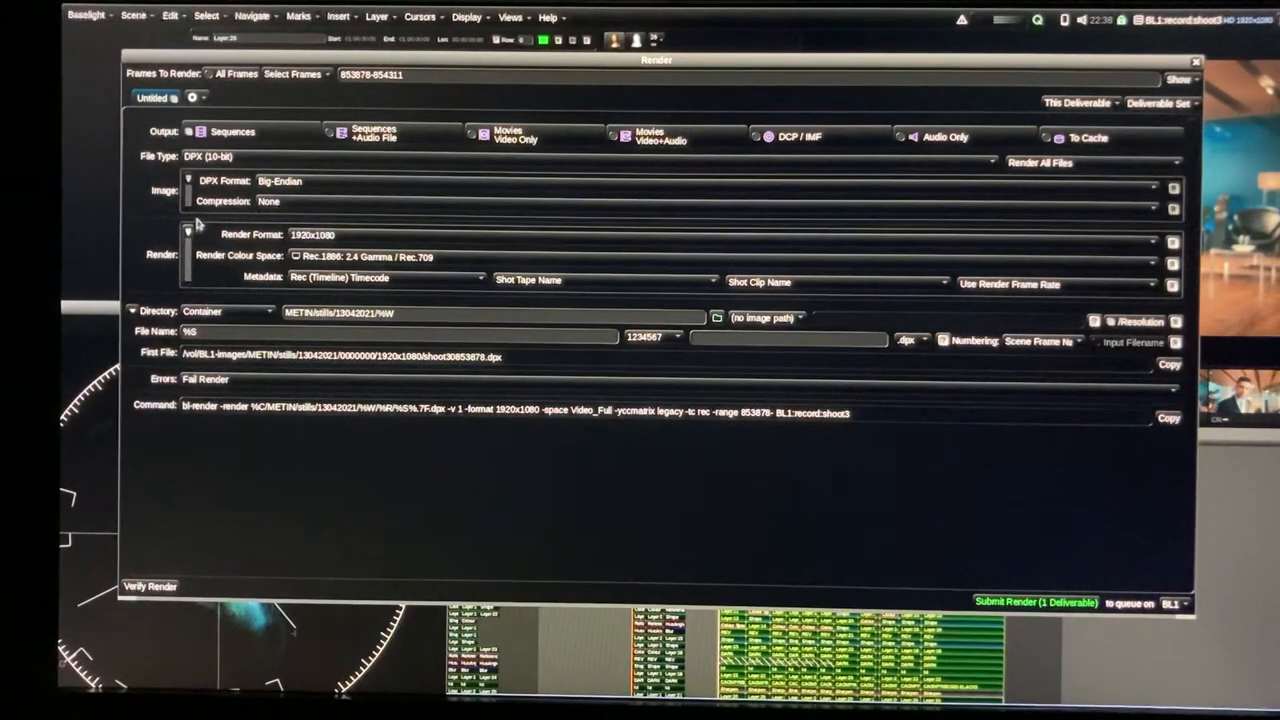
left_click(189, 233)
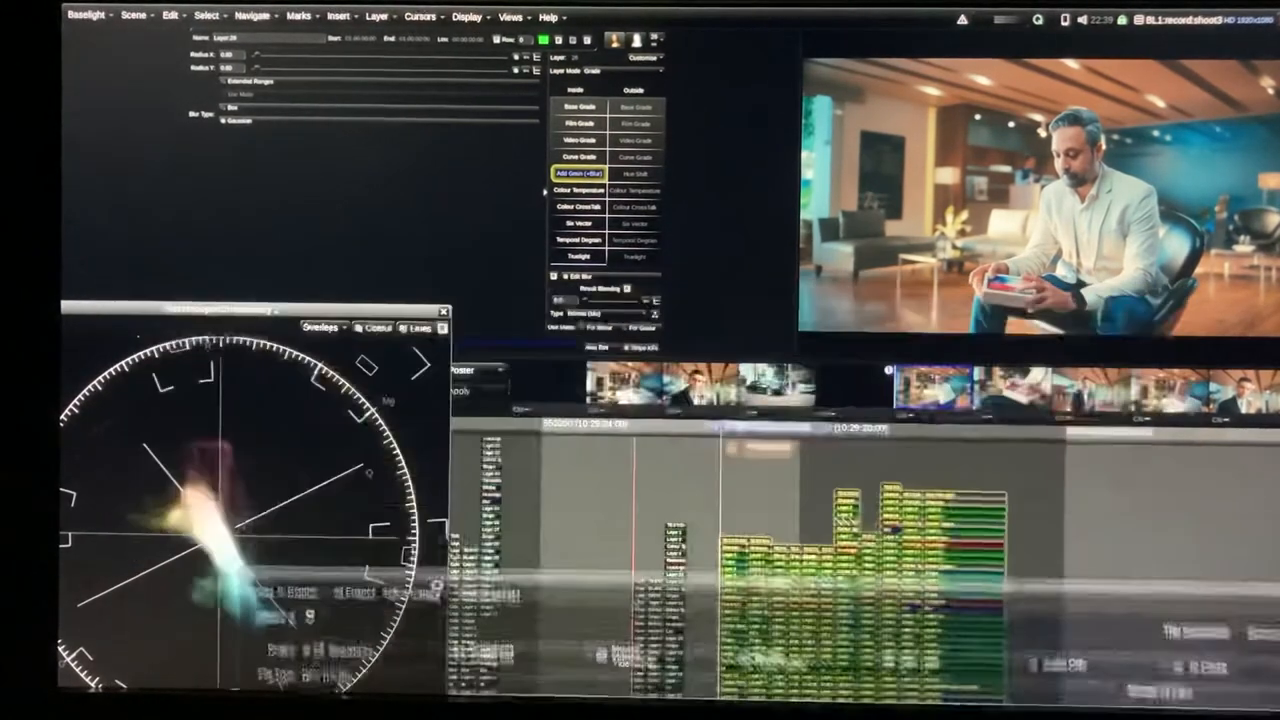
Switch to the Simple workspace layout
left_click(511, 16)
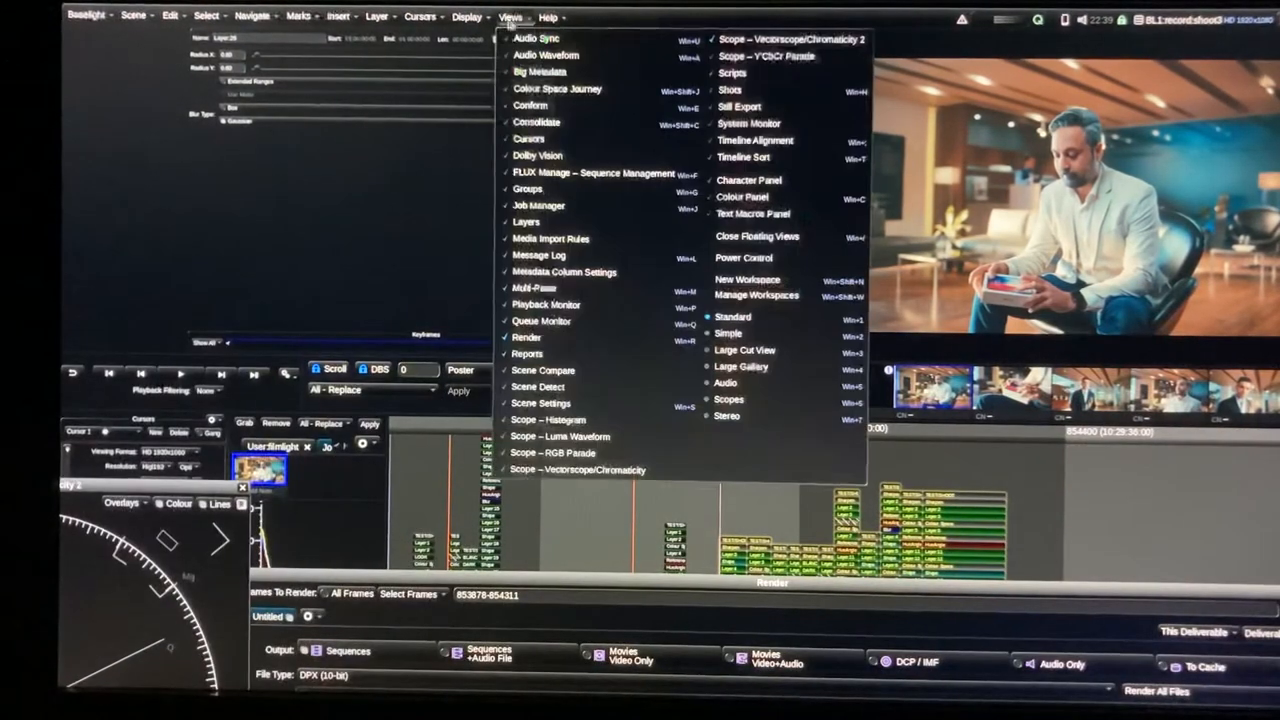
left_click(729, 333)
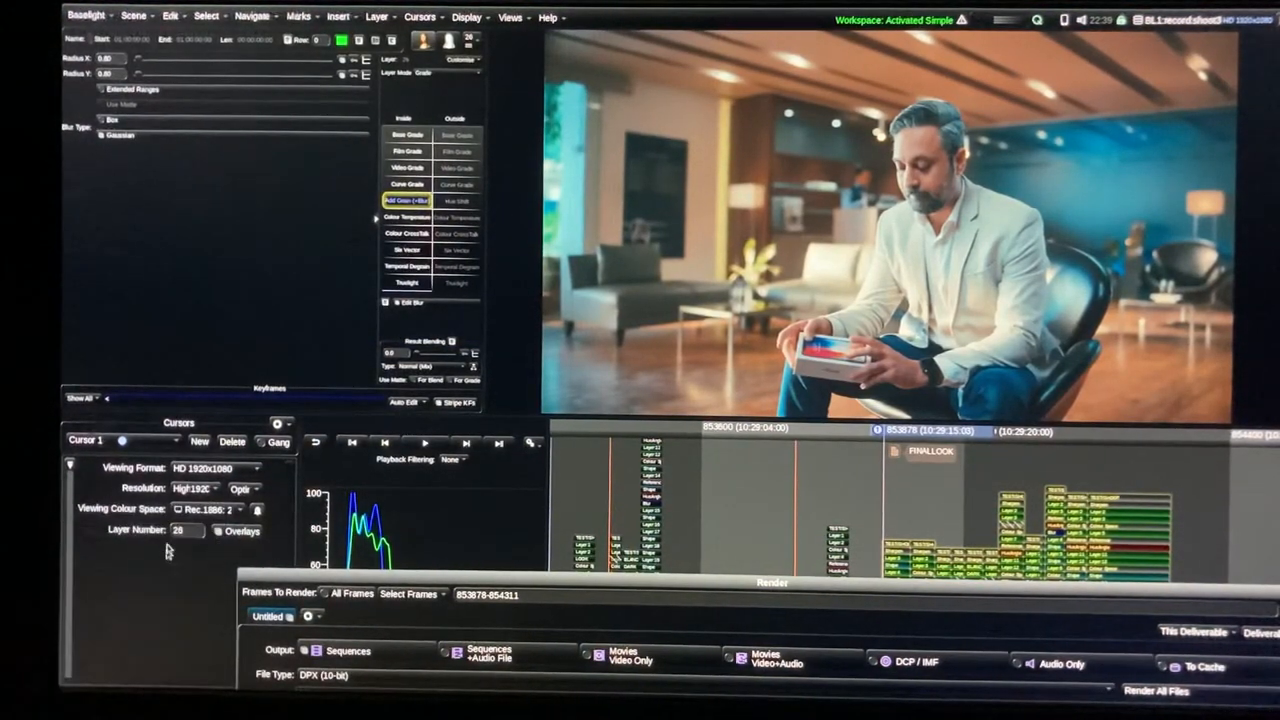
left_click(126, 467)
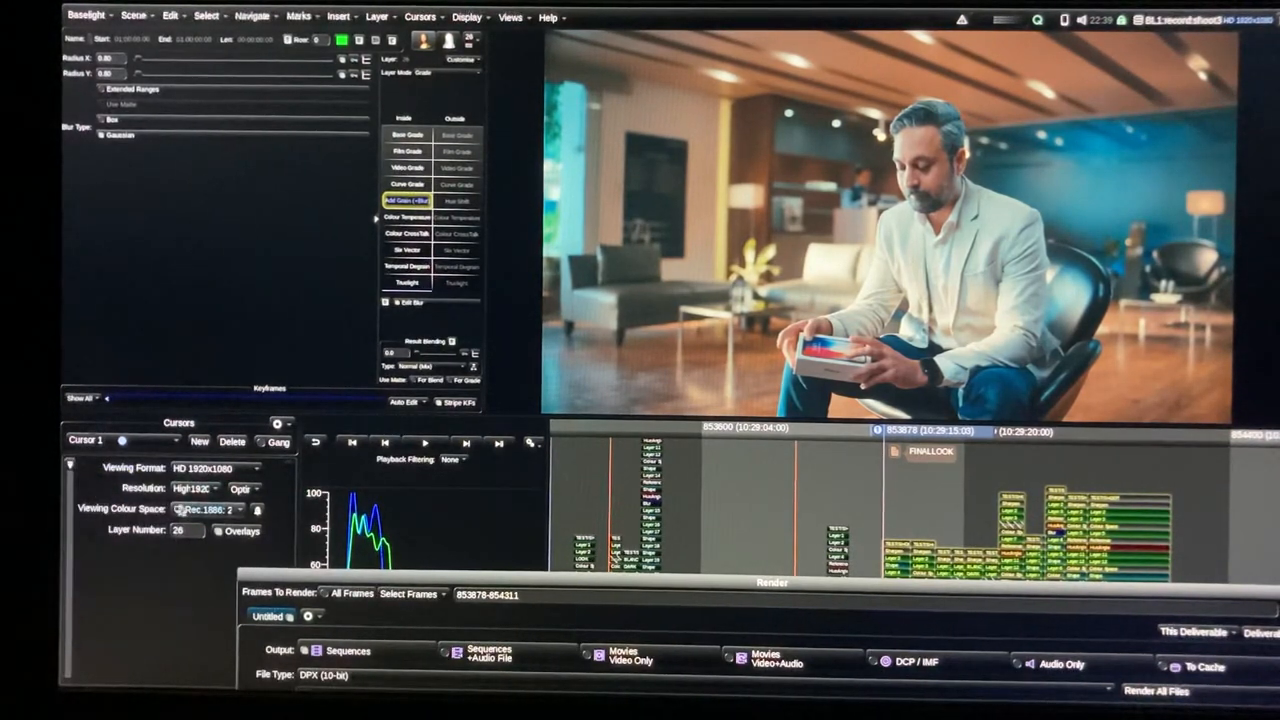
Add a Rendering row to the cursor settings, keeping Resolution at High
left_click(70, 468)
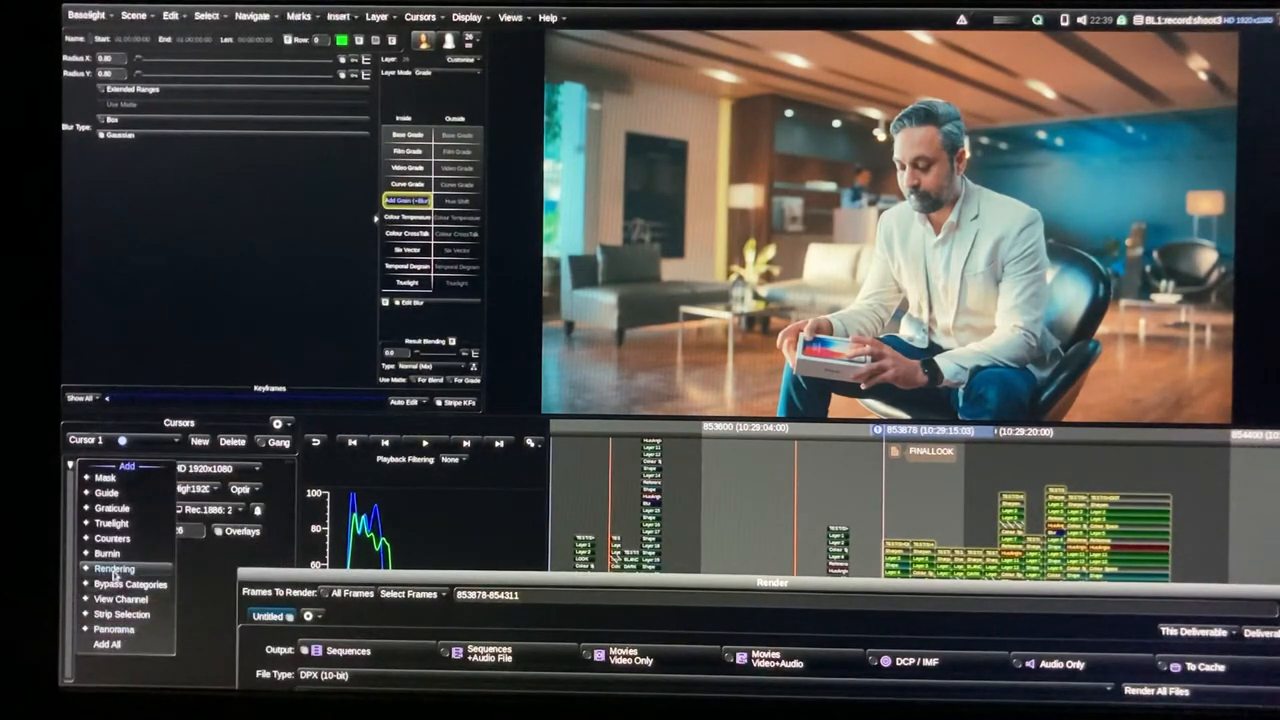
left_click(114, 568)
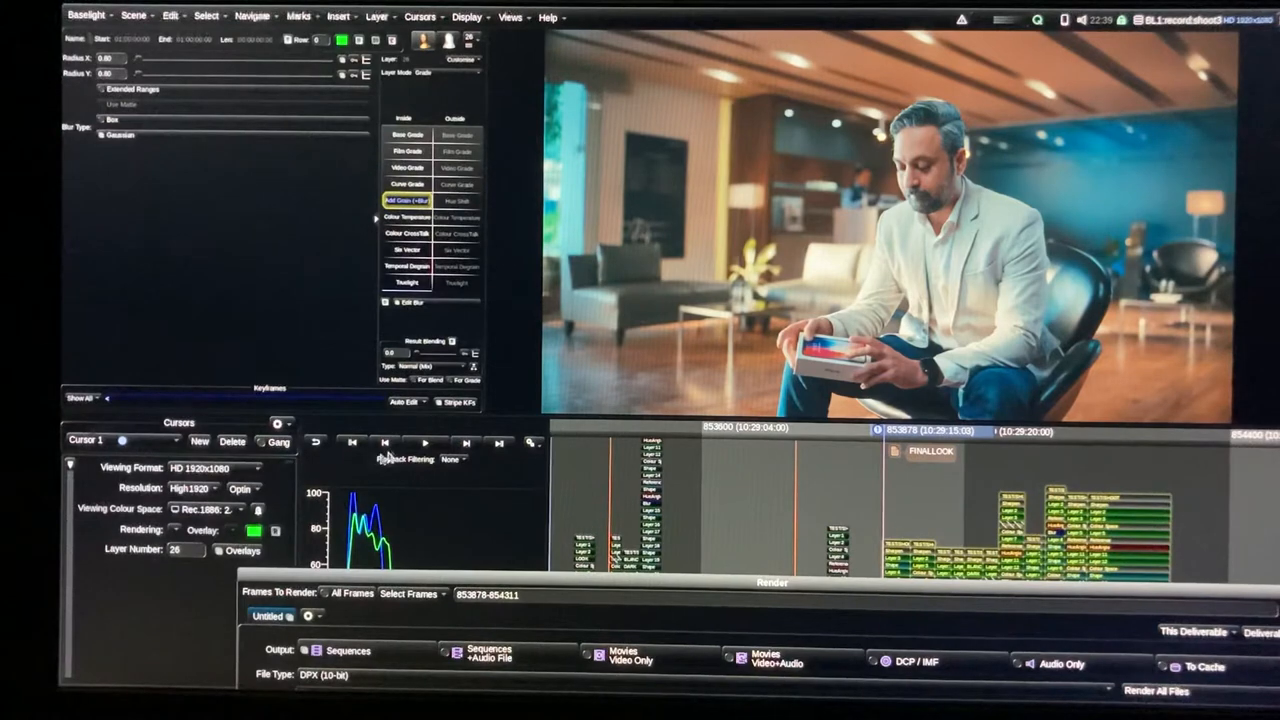
left_click(190, 489)
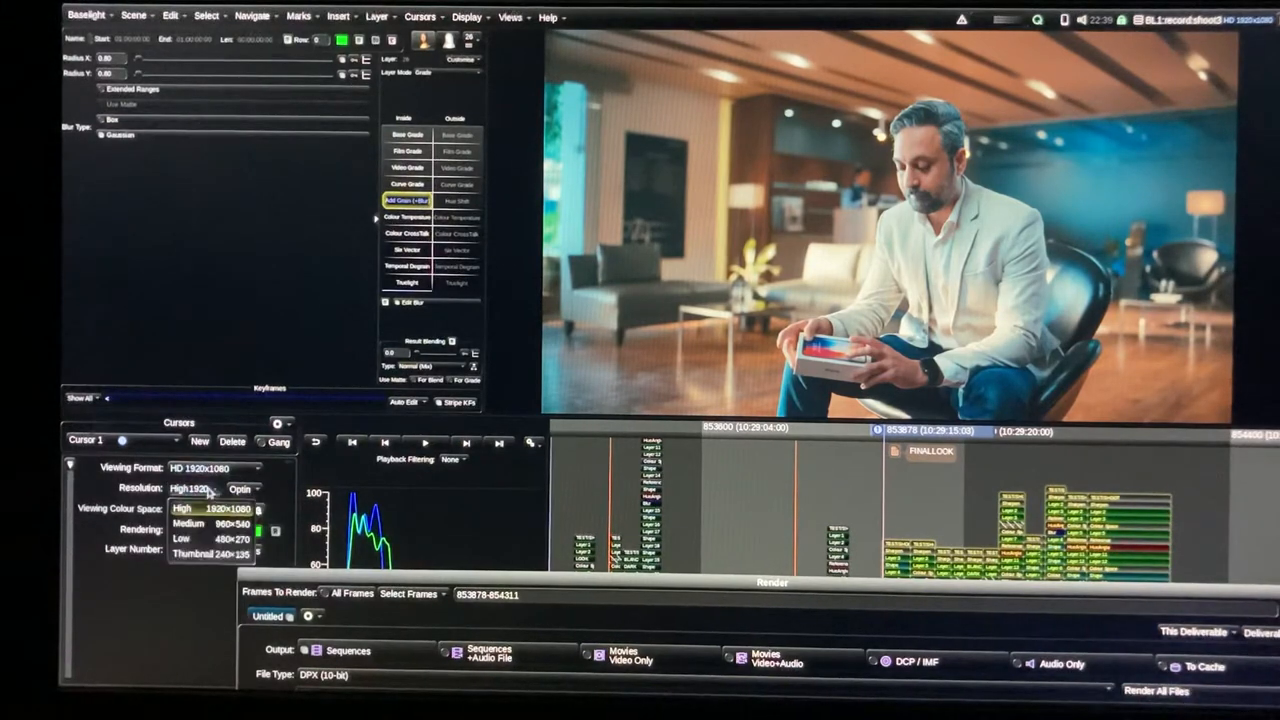
left_click(180, 509)
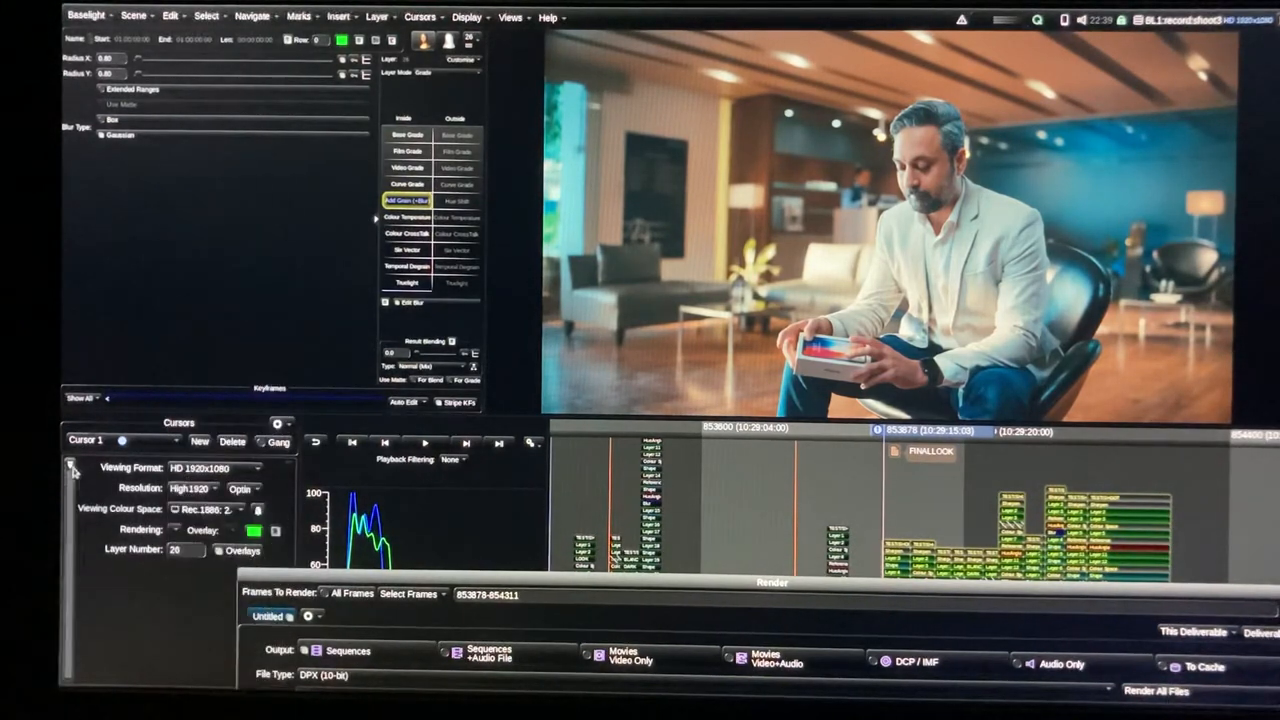
left_click(72, 467)
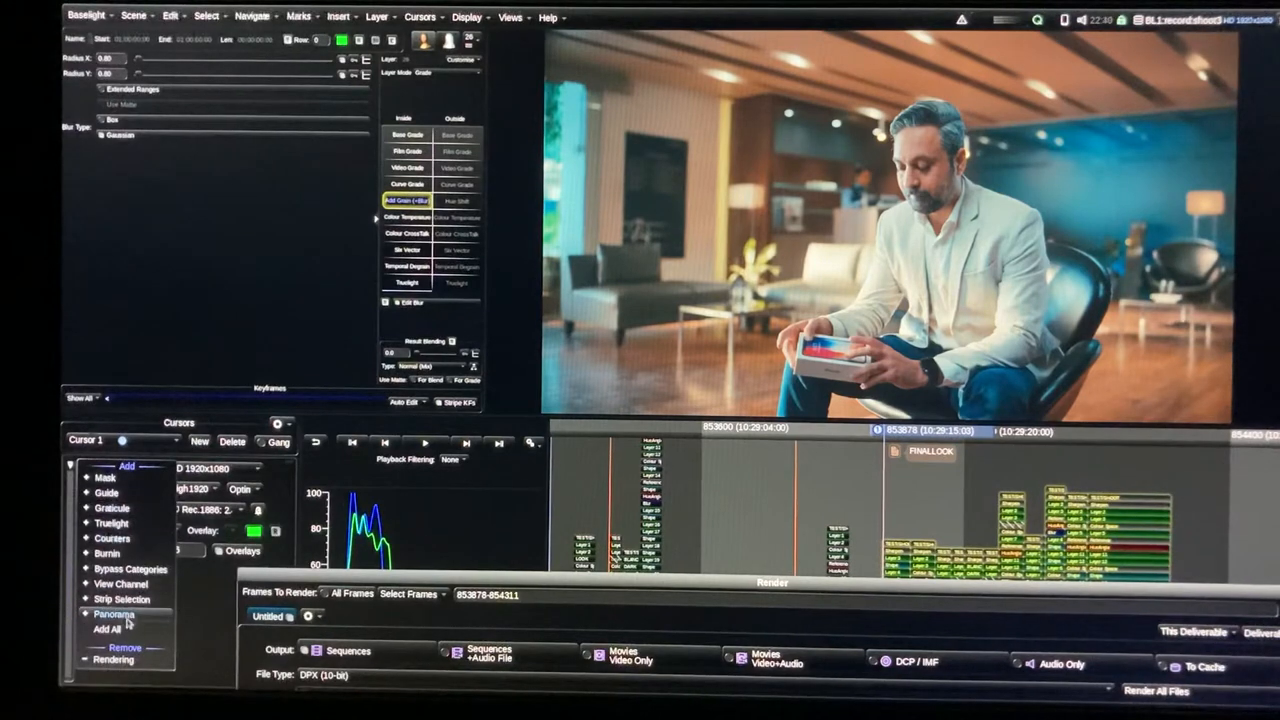
left_click(511, 17)
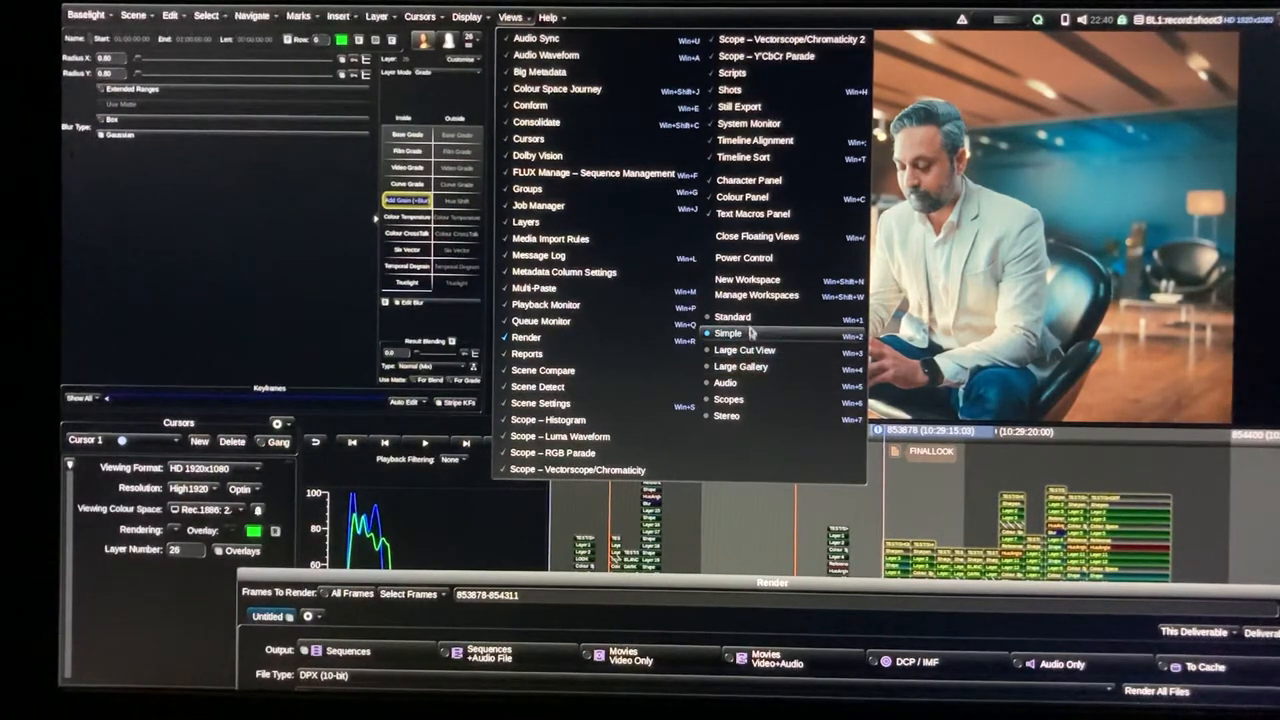
Return to the Standard workspace and view the Viewing Colour Space choices
left_click(733, 317)
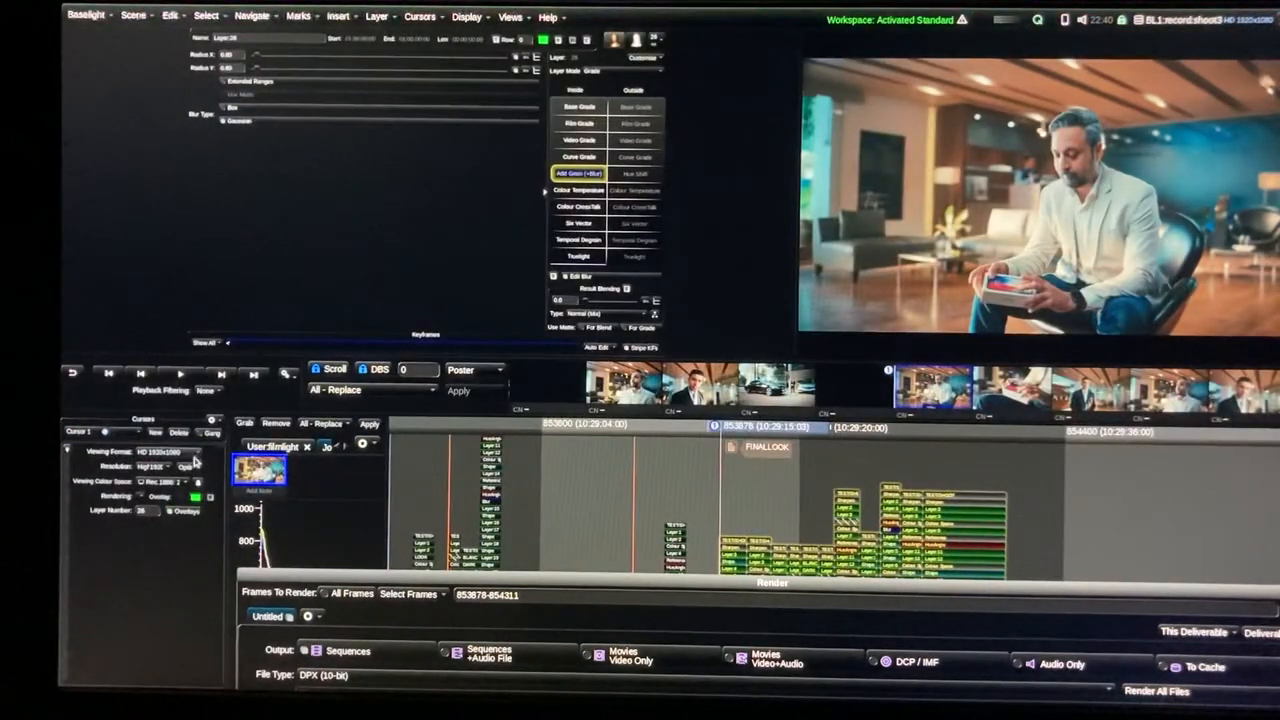
left_click(155, 481)
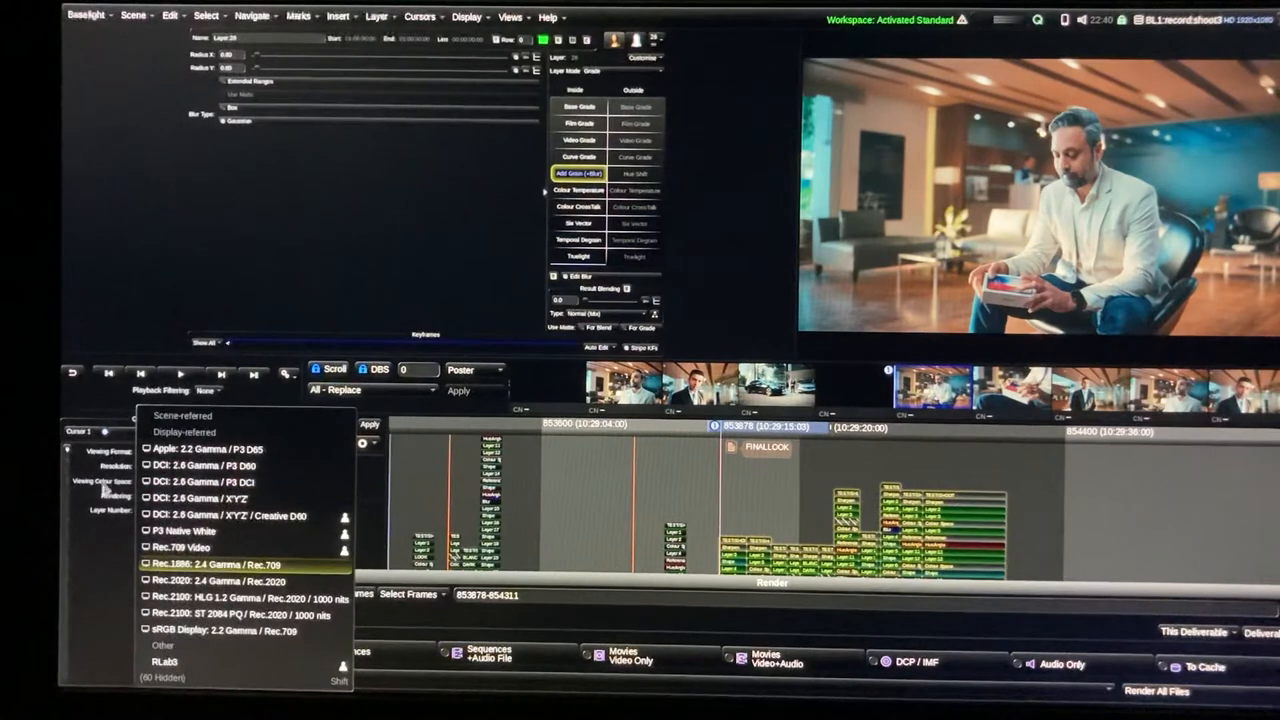
mouse_move(240, 581)
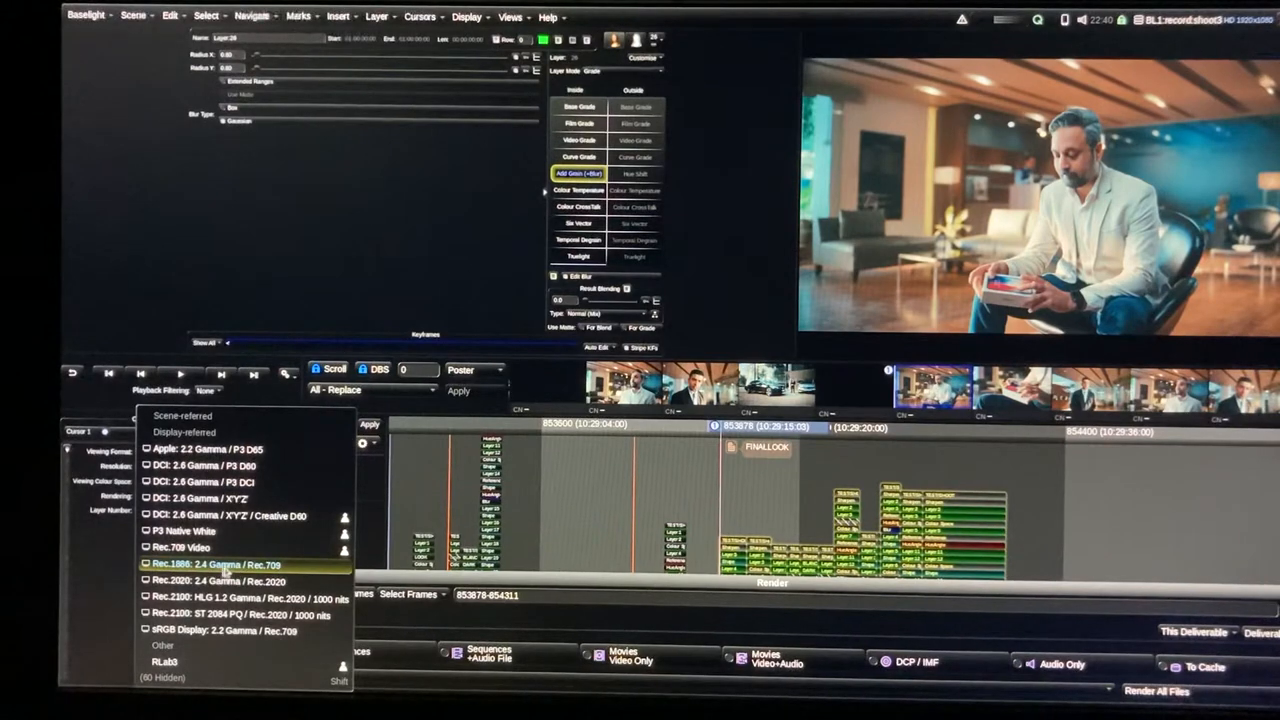
mouse_move(228, 565)
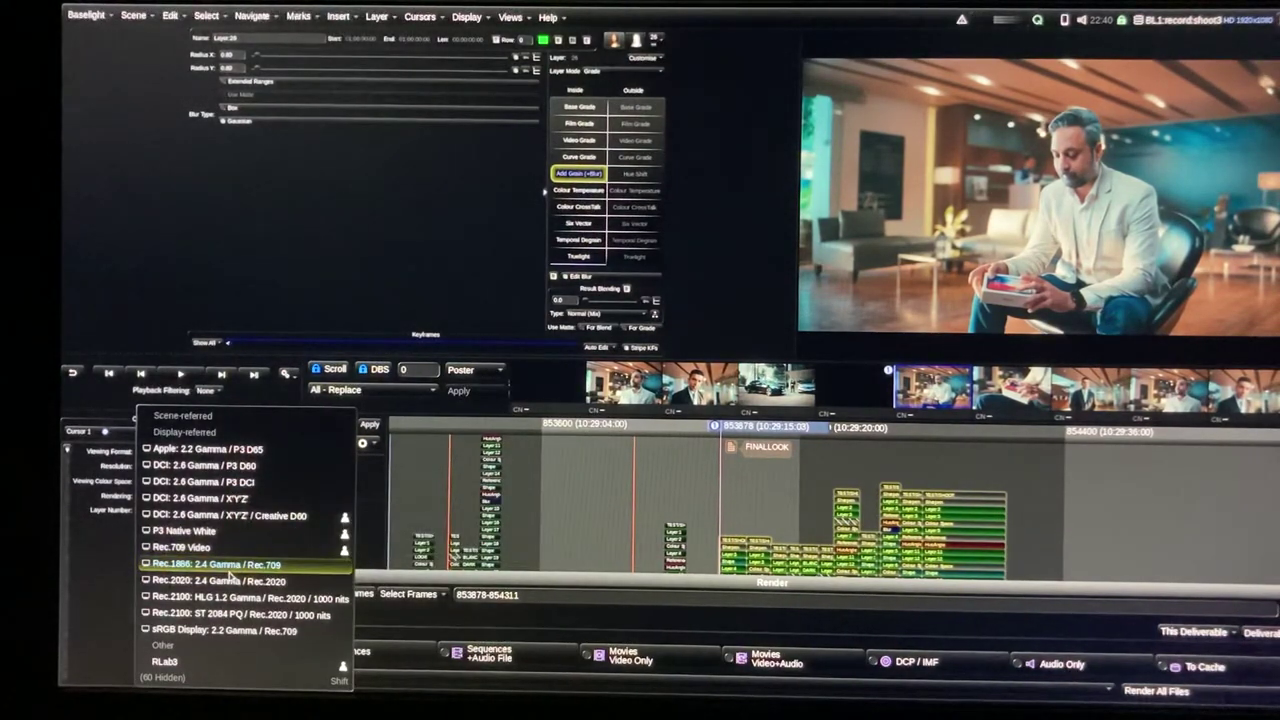
mouse_move(230, 614)
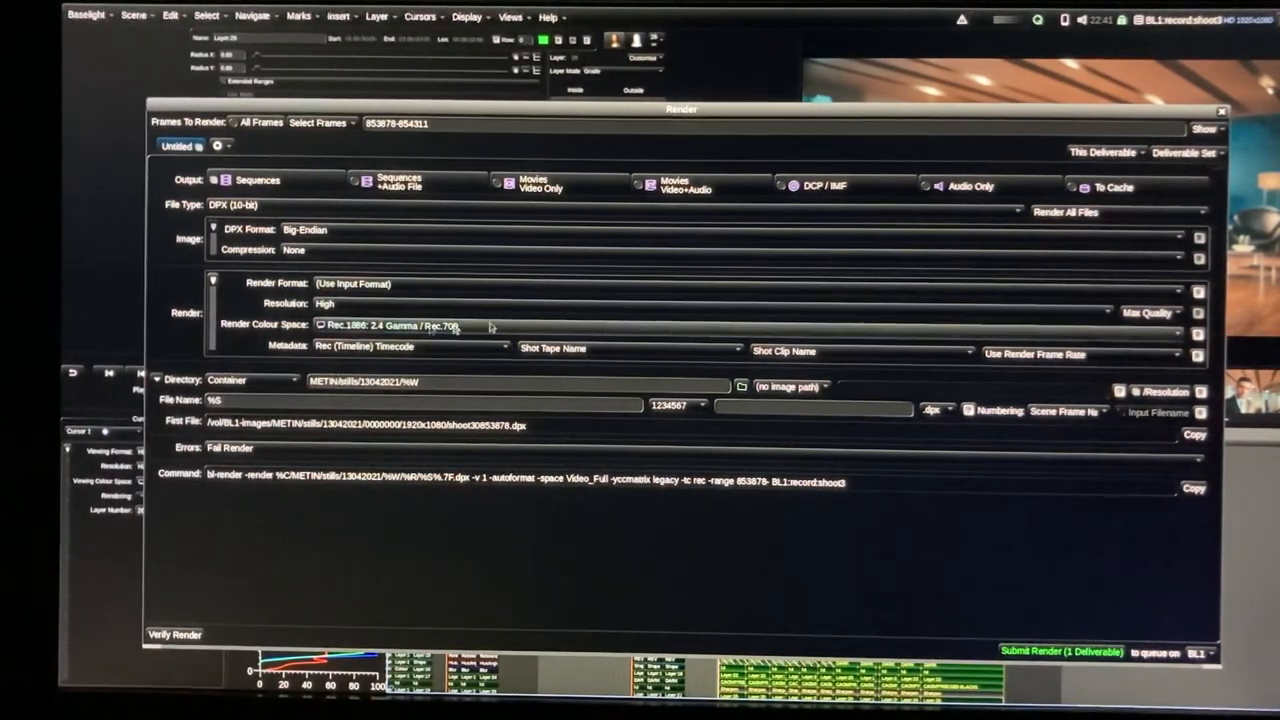
Check the output folder, then rewrite the render directory path ending with '.%hg'
left_click(741, 386)
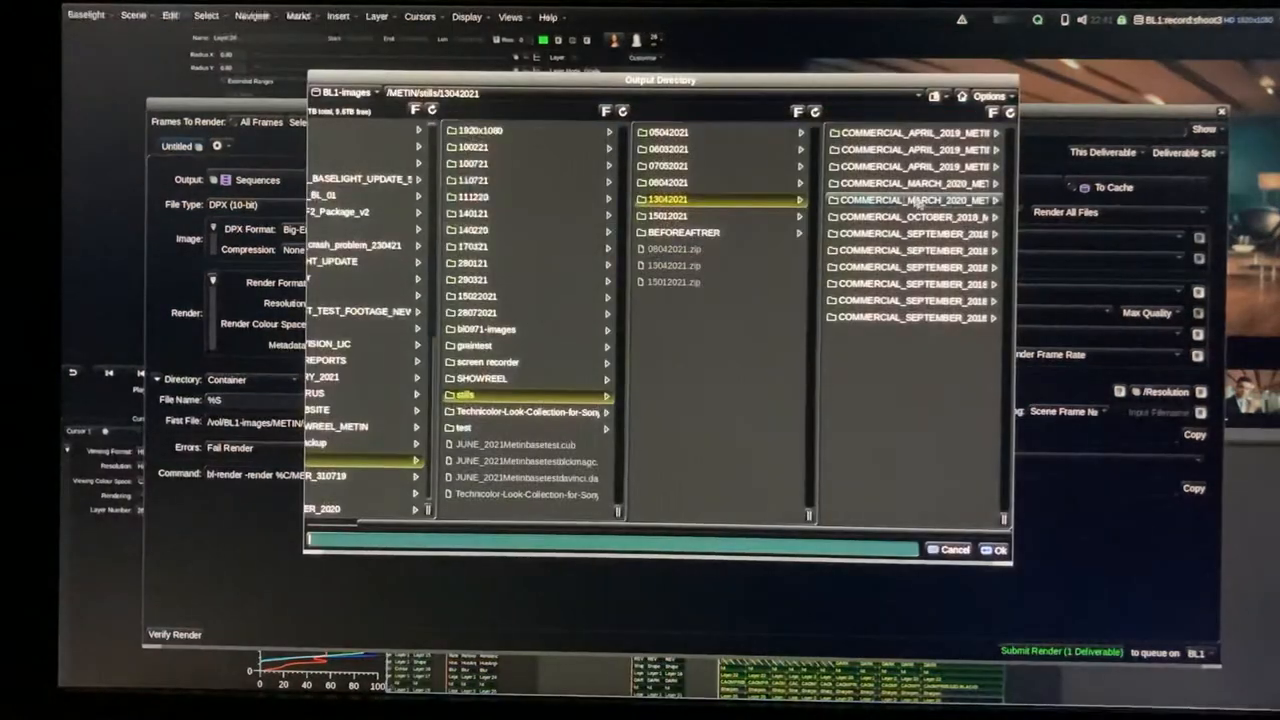
left_click(994, 549)
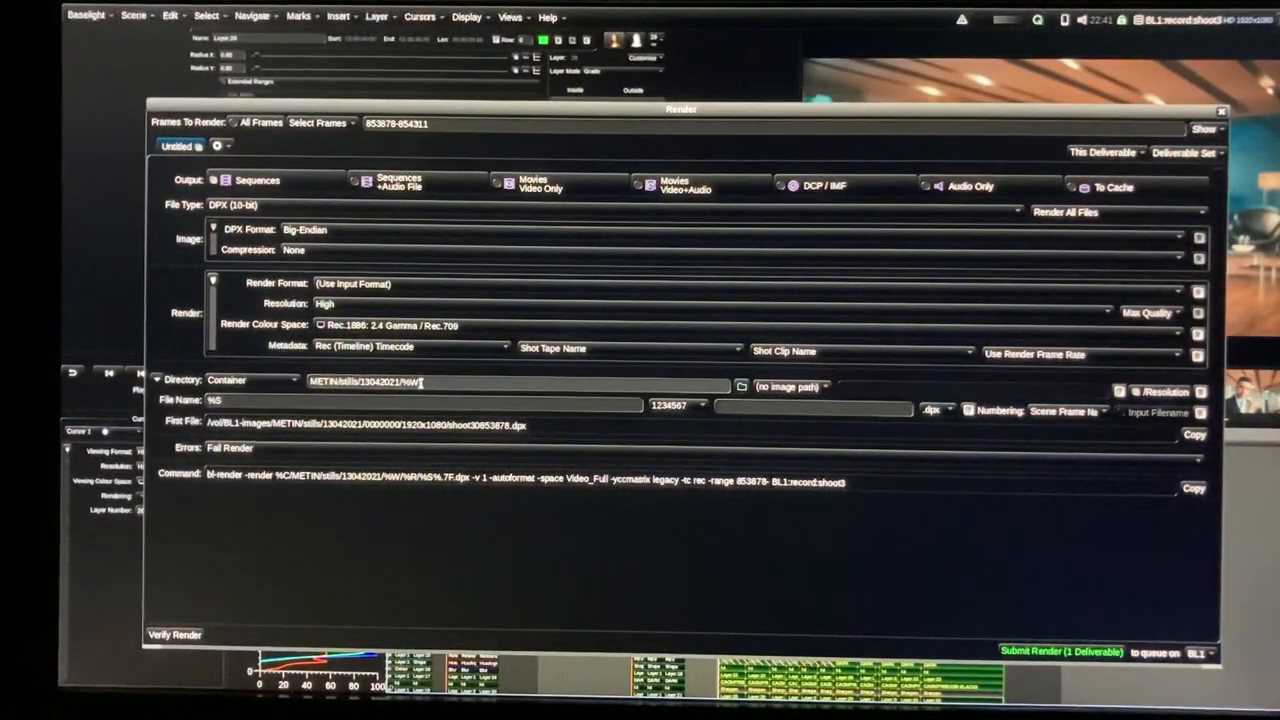
triple_click(520, 382)
type("N")
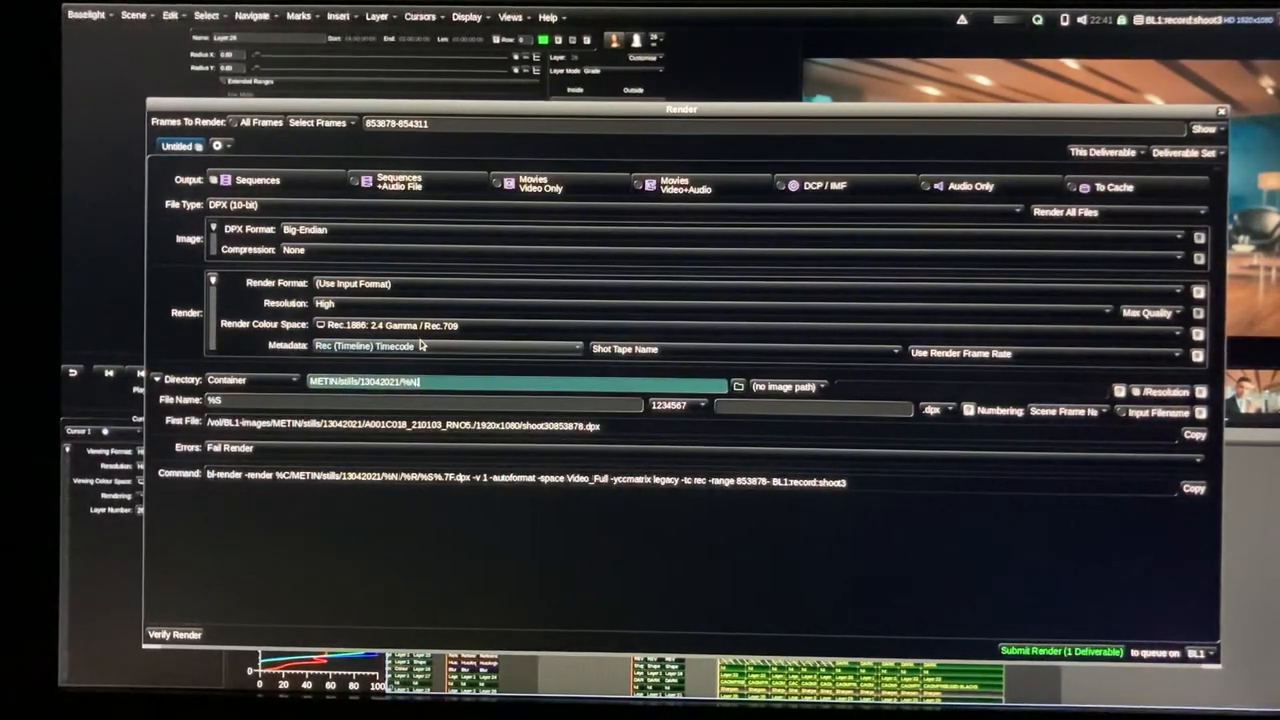
type(".%hg")
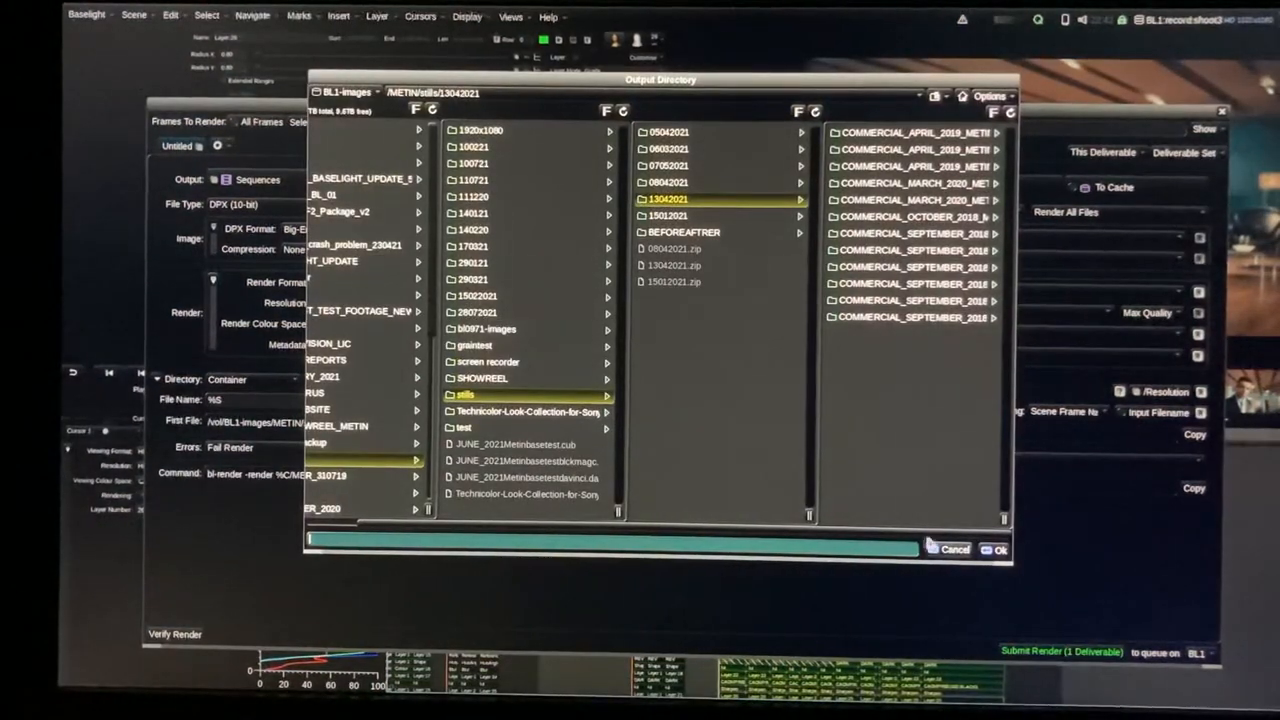
Close the directory browser and dismiss the failed render submission message
left_click(993, 549)
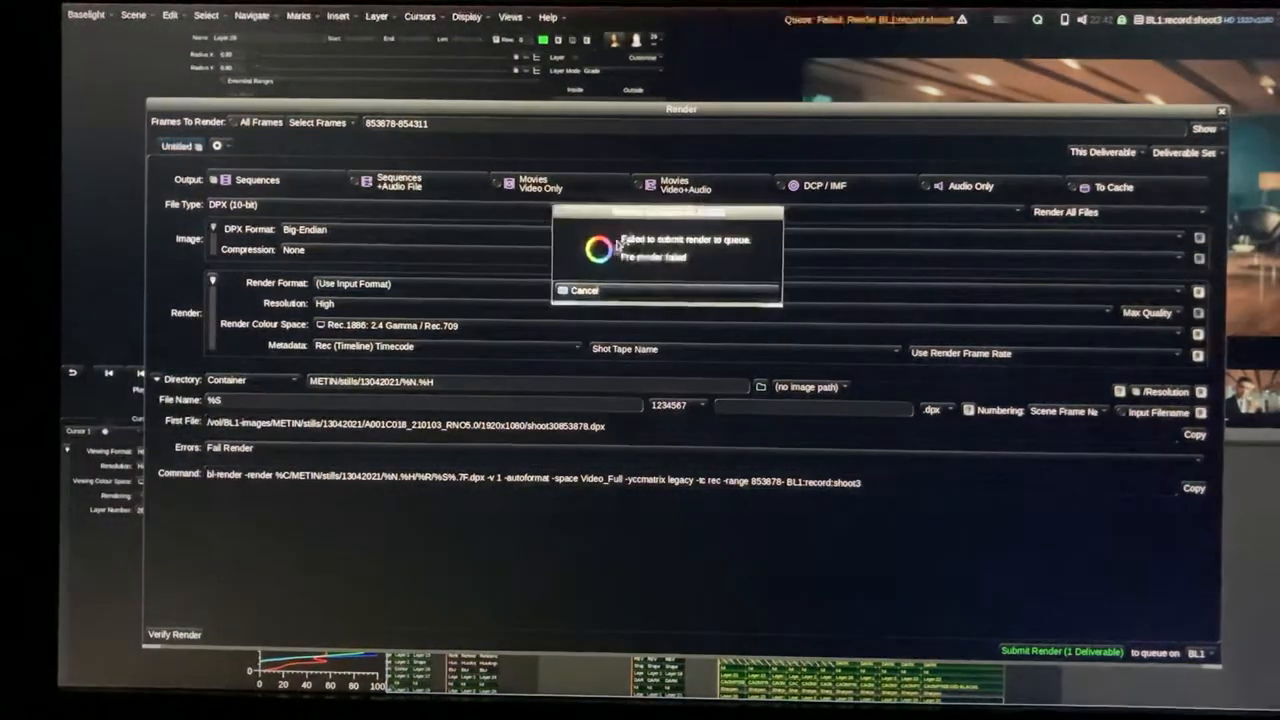
left_click(579, 290)
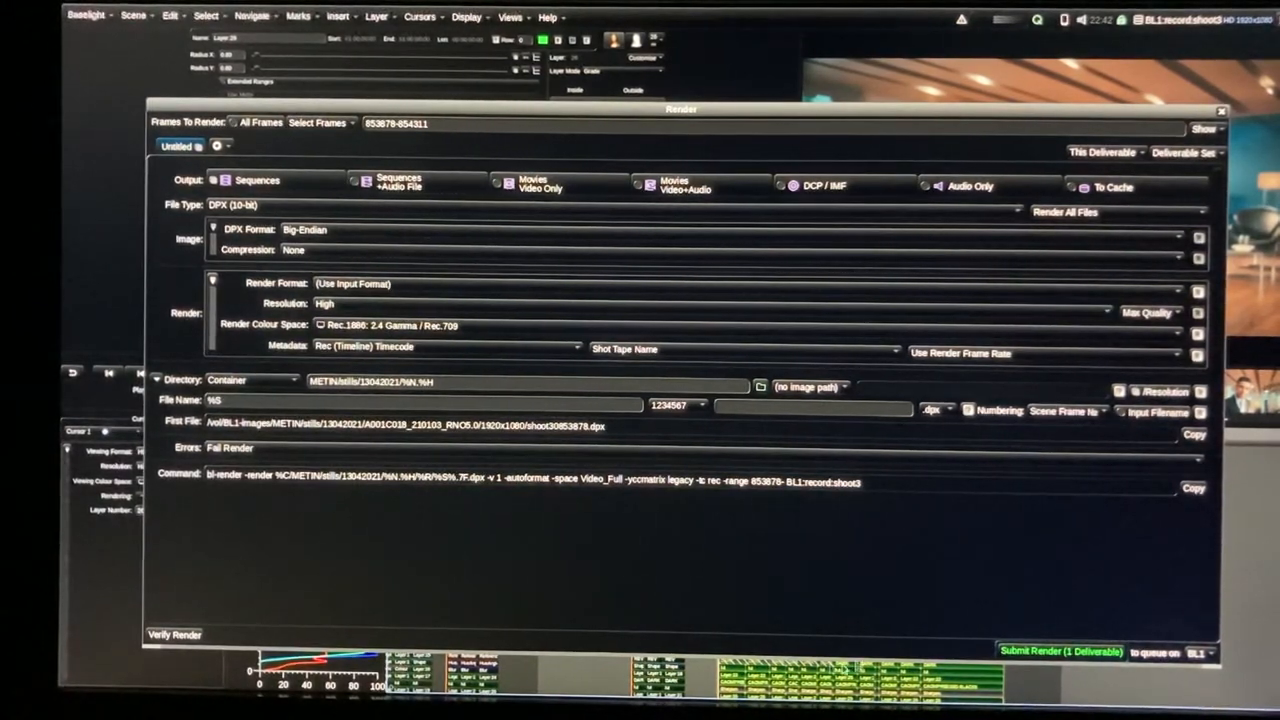
Inspect the failed render in the Queue Monitor, then close it
left_click(510, 16)
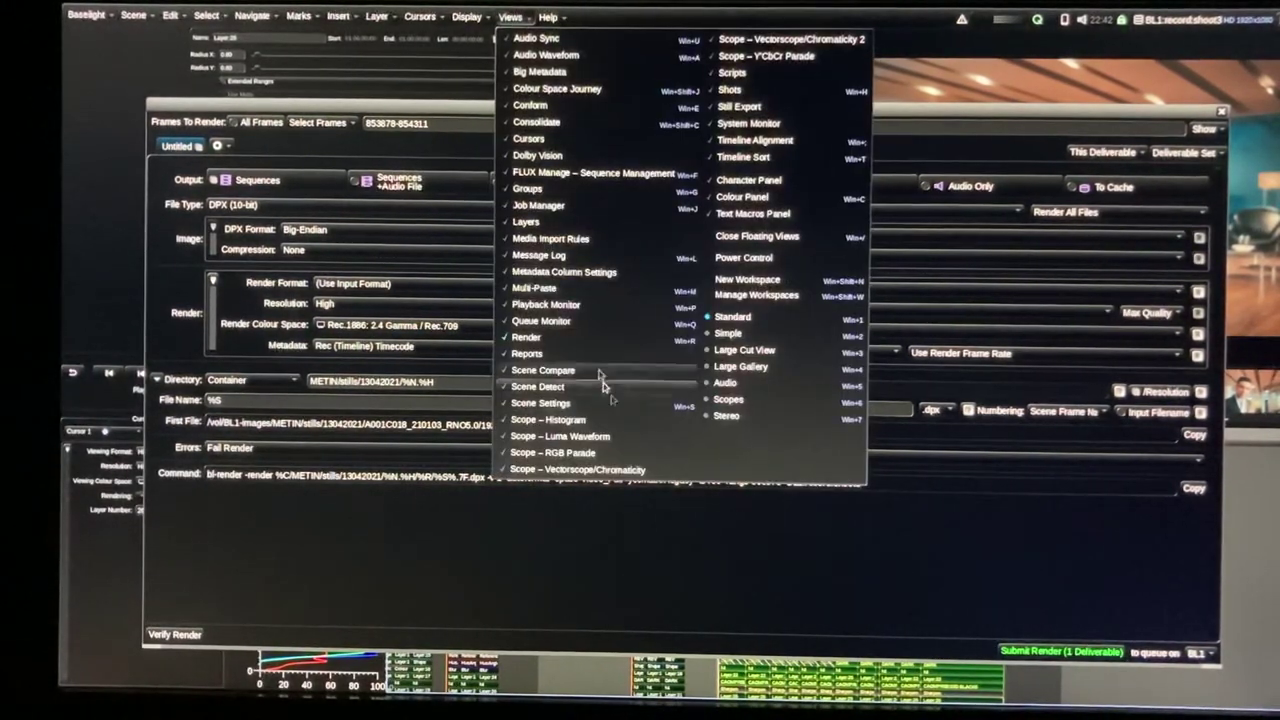
left_click(541, 320)
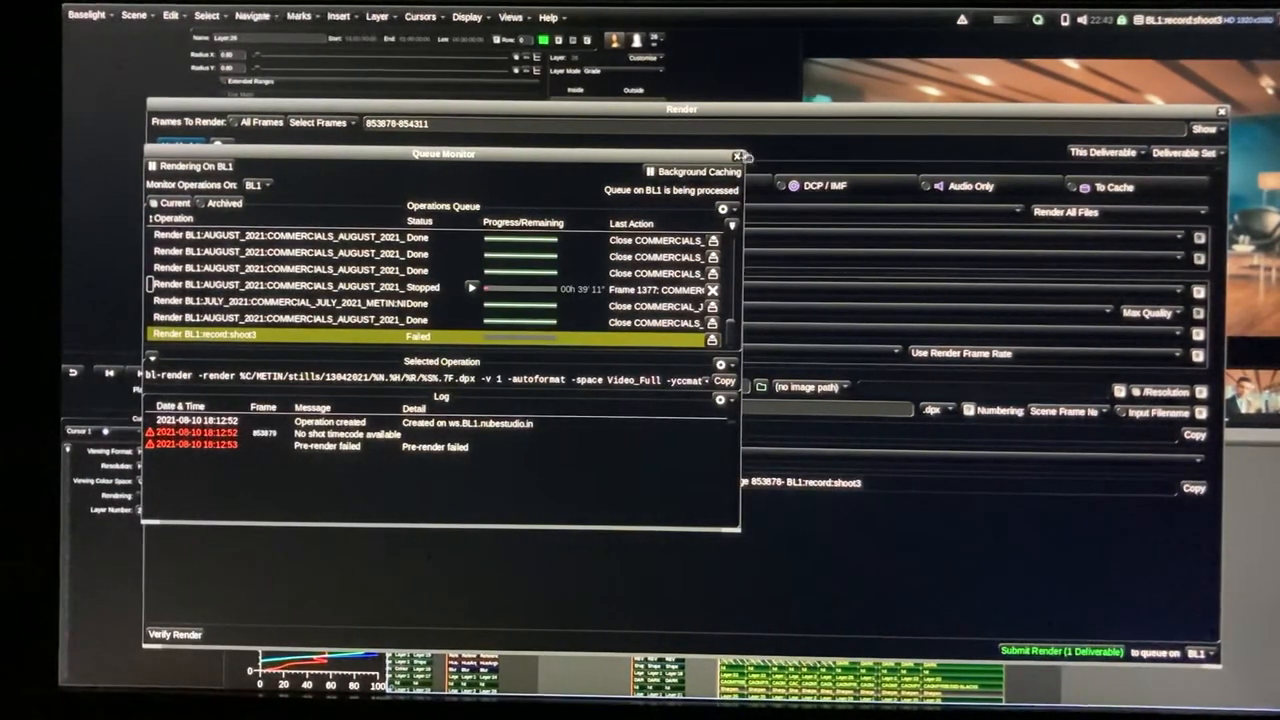
left_click(738, 156)
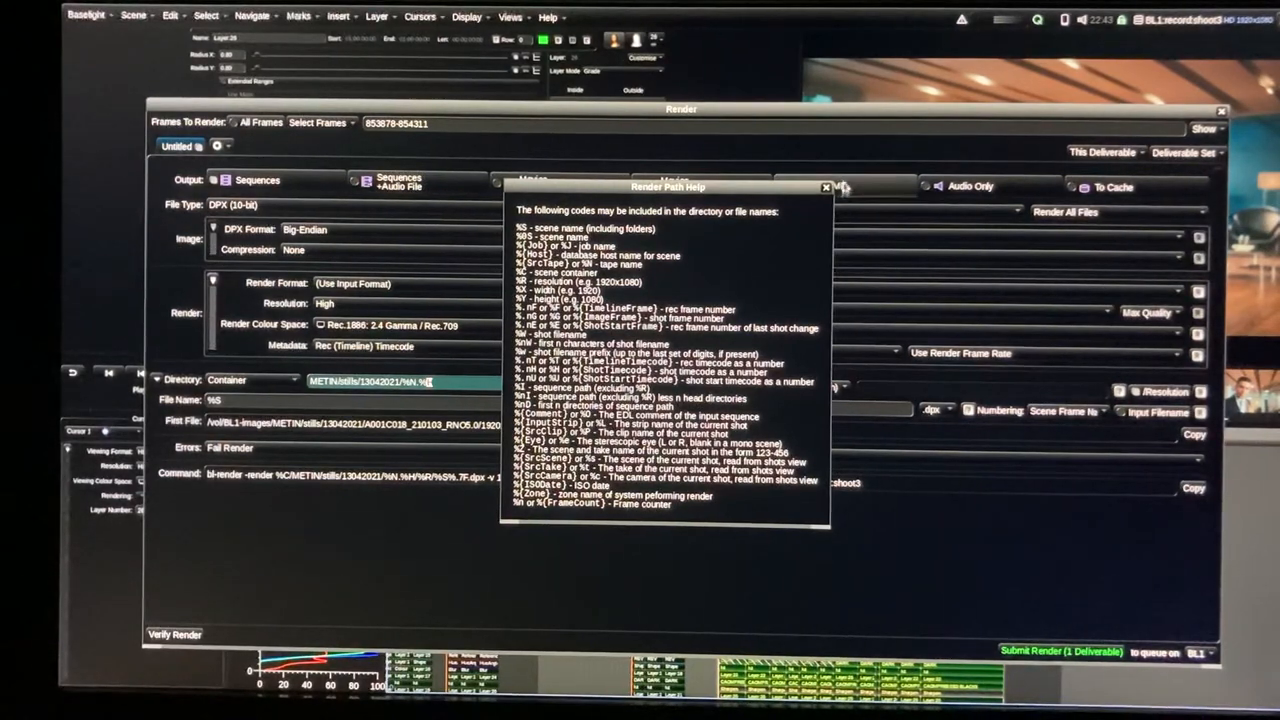
Close the path codes help and verify the %N.%F render renders correctly
left_click(825, 187)
type("F")
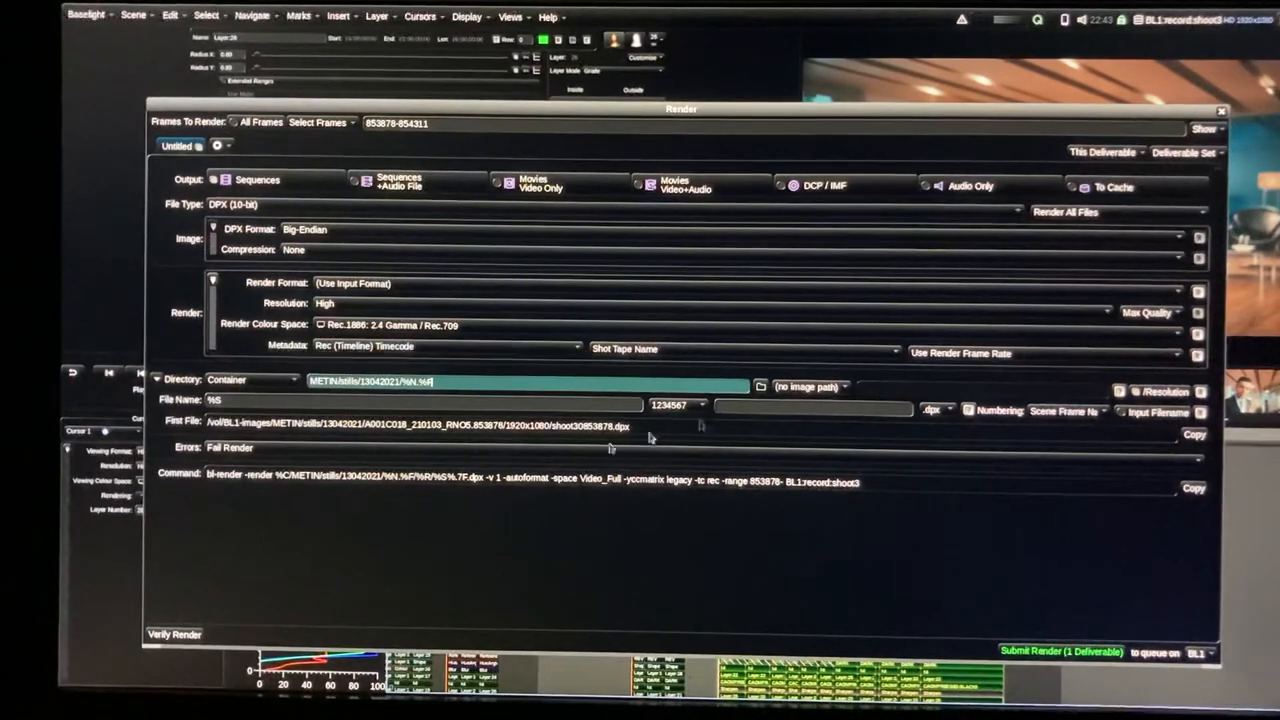
left_click(174, 634)
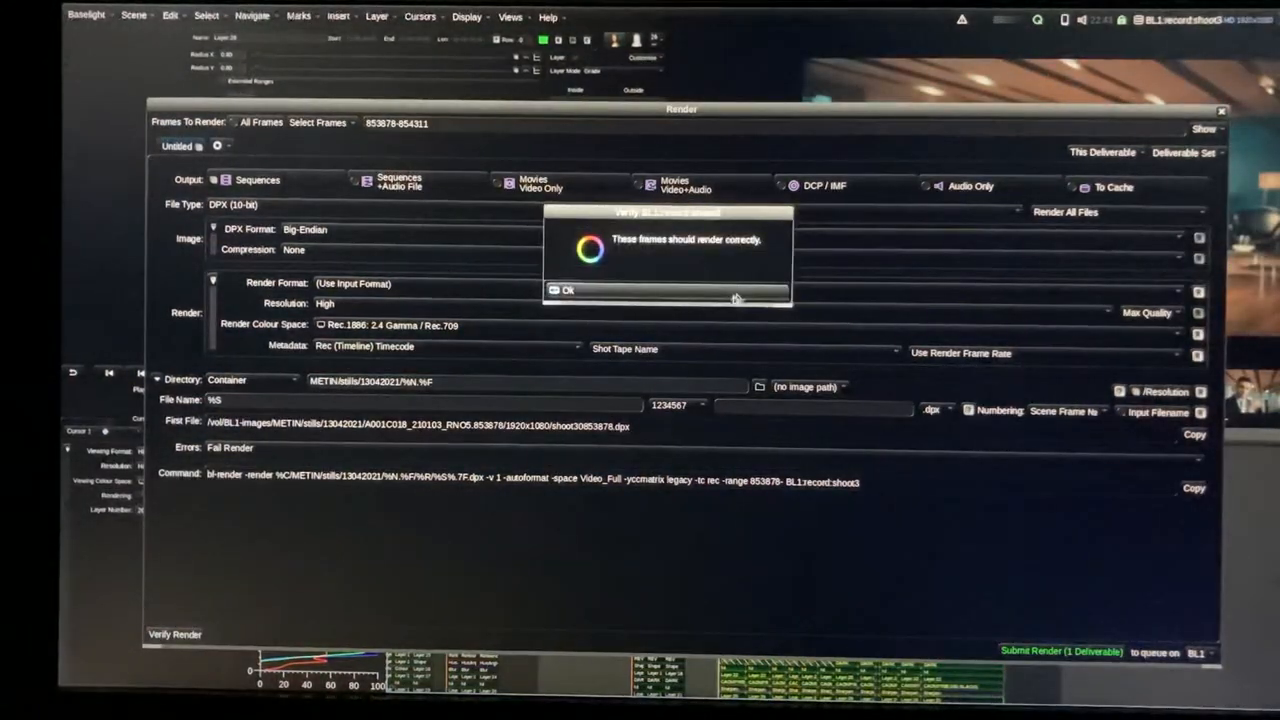
left_click(563, 290)
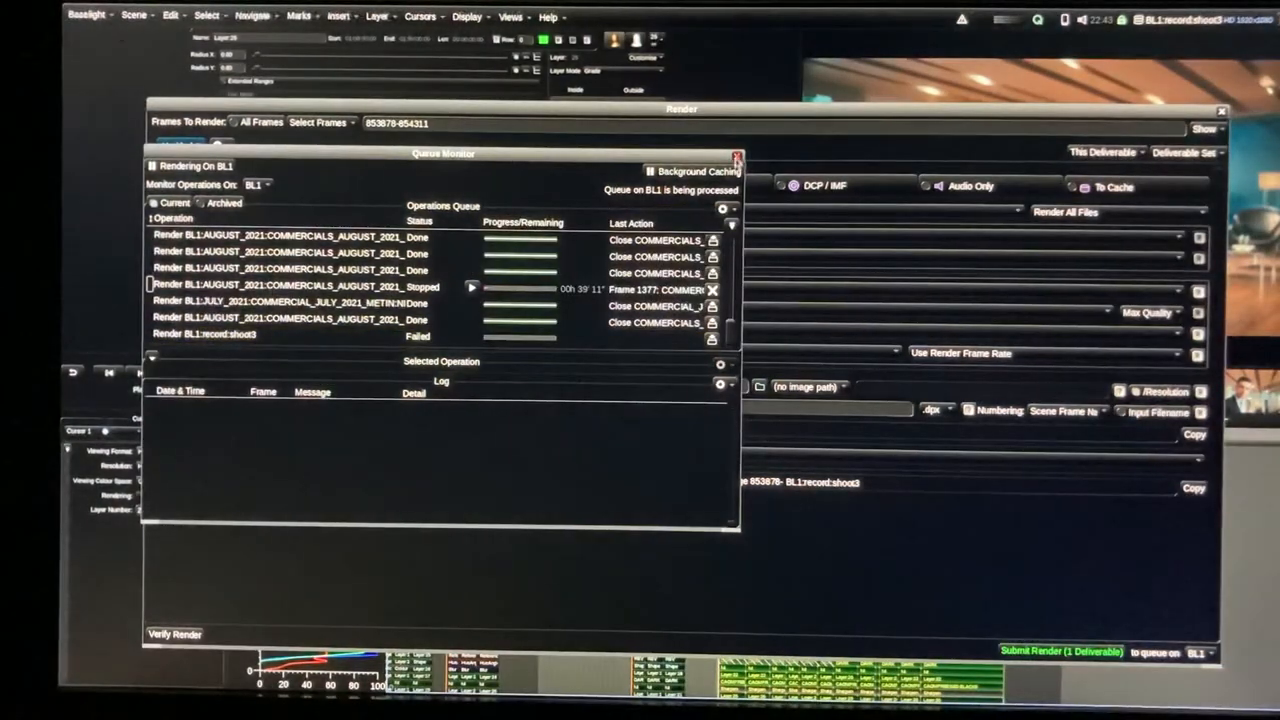
Close the Queue Monitor and try OpenEXR, then JPEG, as the output file type
left_click(737, 159)
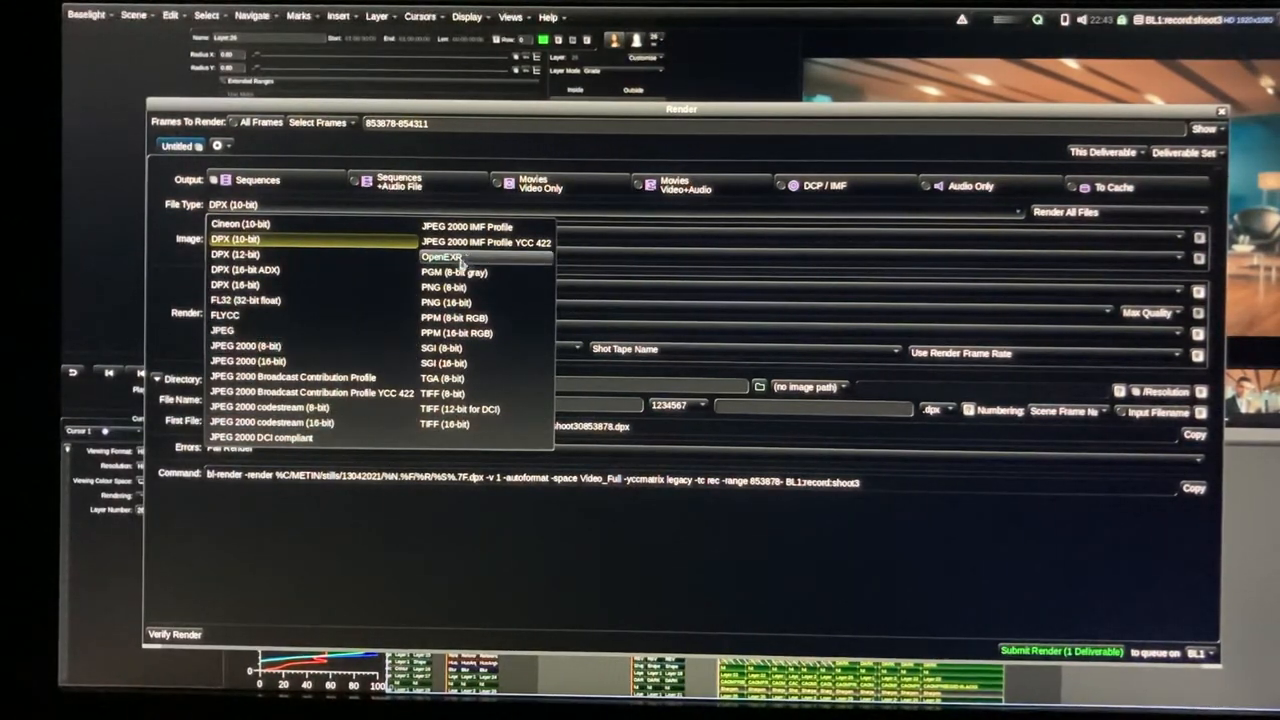
left_click(441, 257)
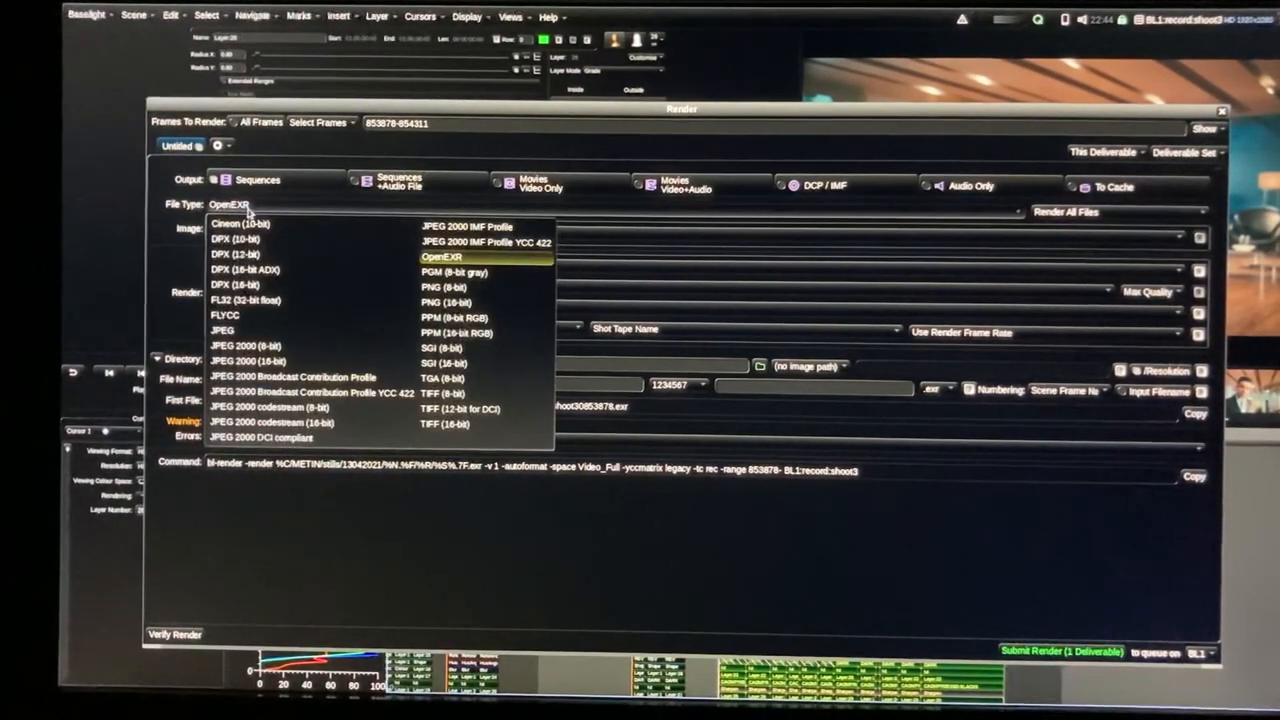
mouse_move(222, 331)
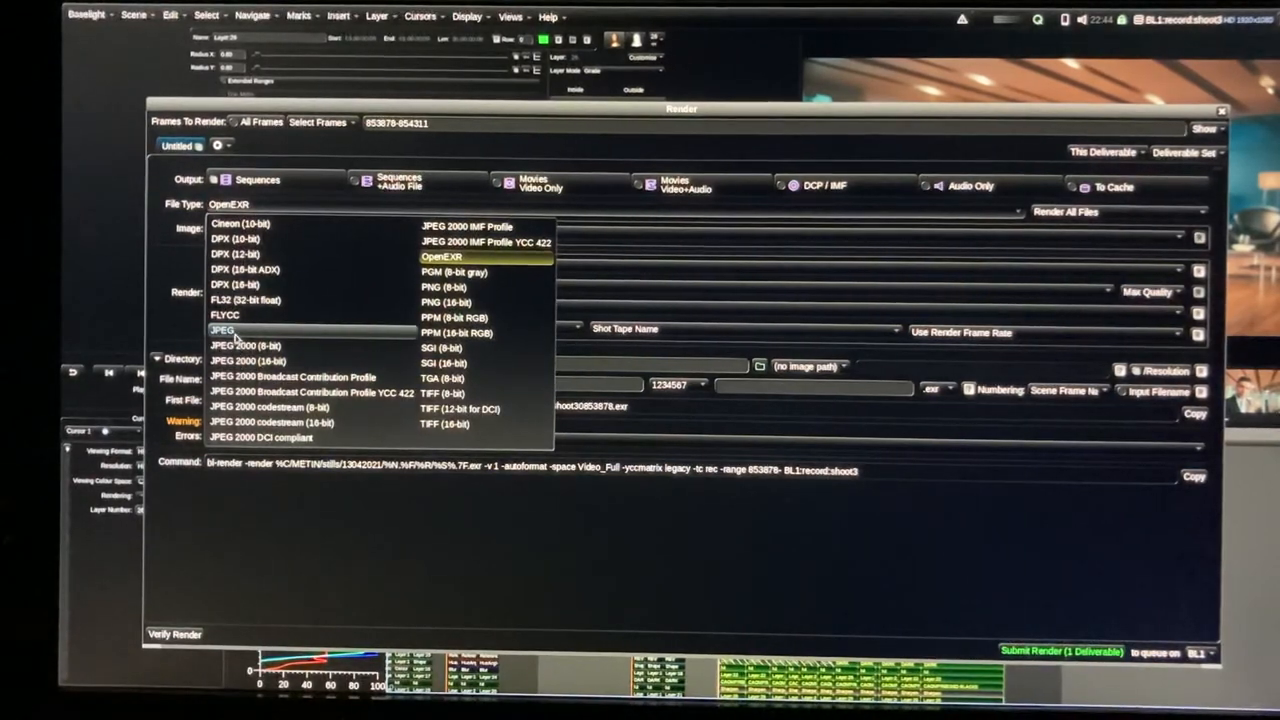
left_click(222, 331)
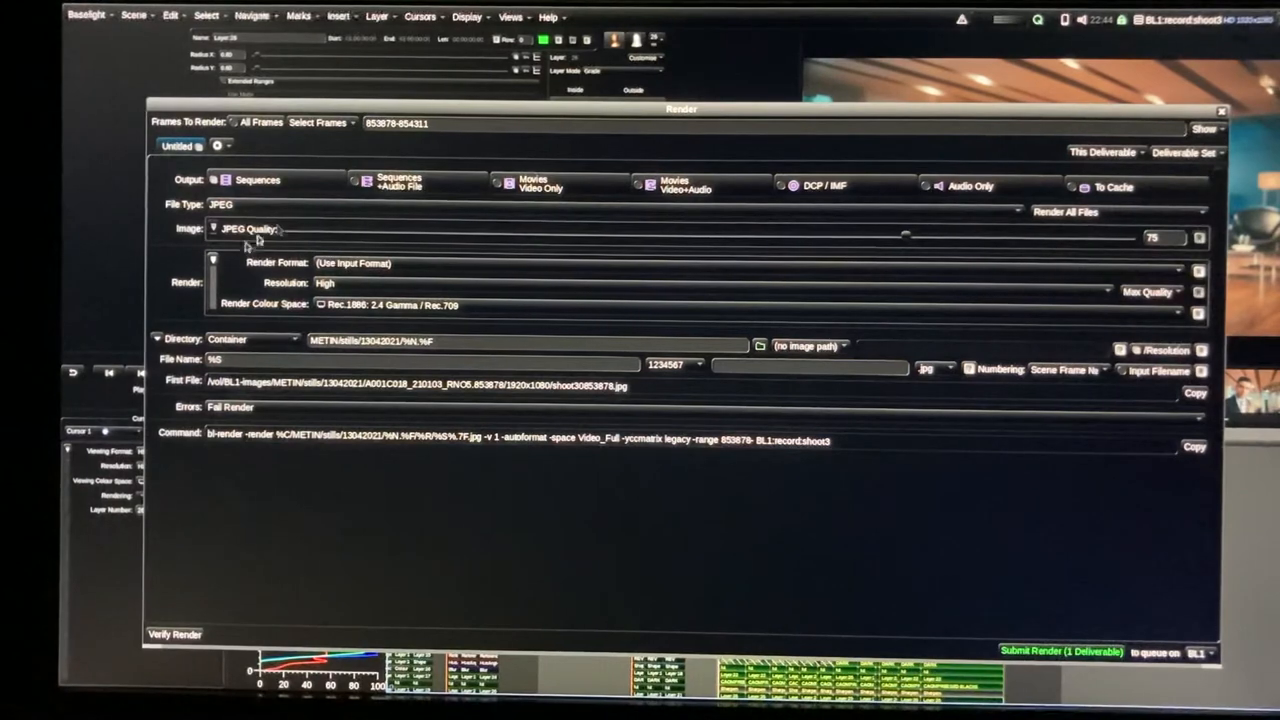
left_click(615, 204)
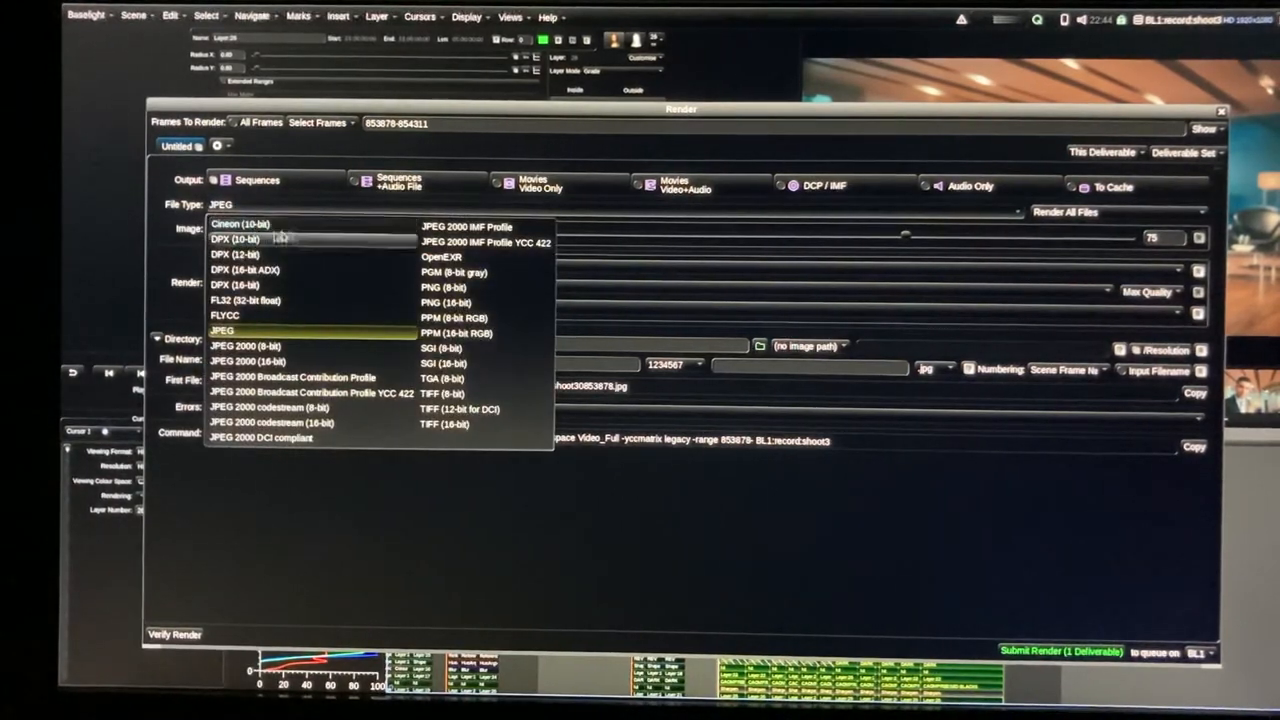
mouse_move(235, 285)
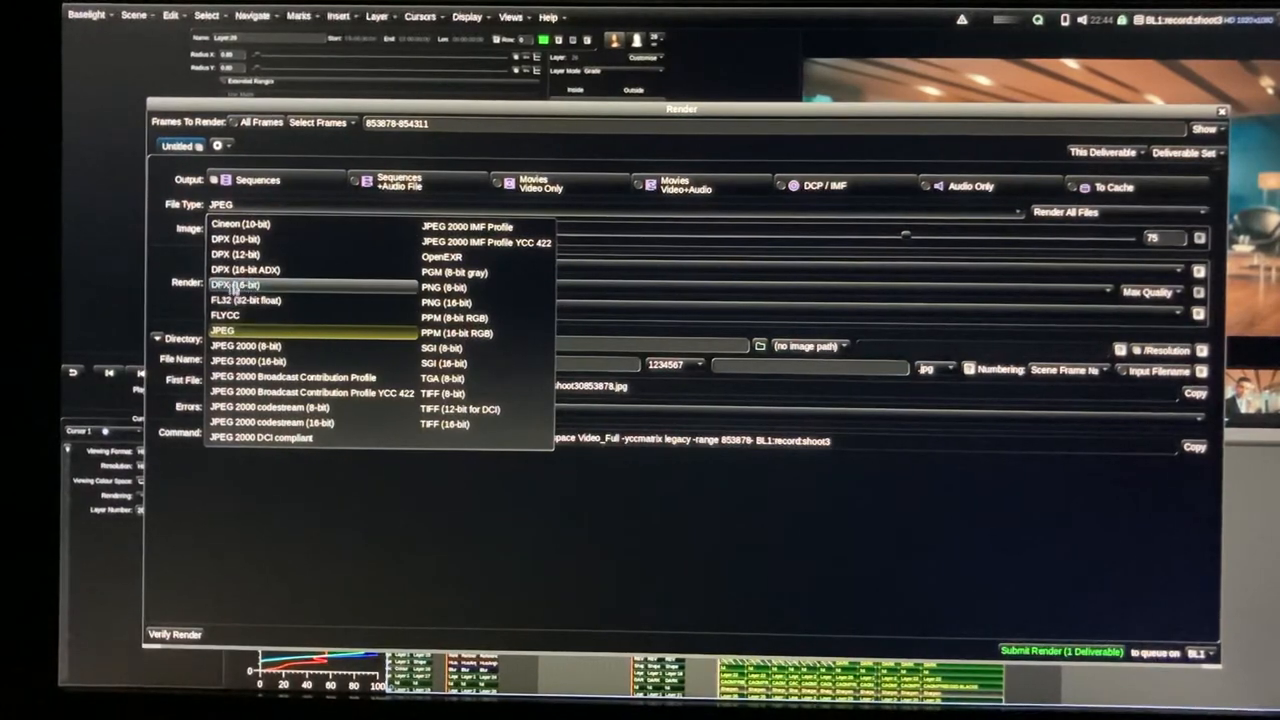
left_click(221, 330)
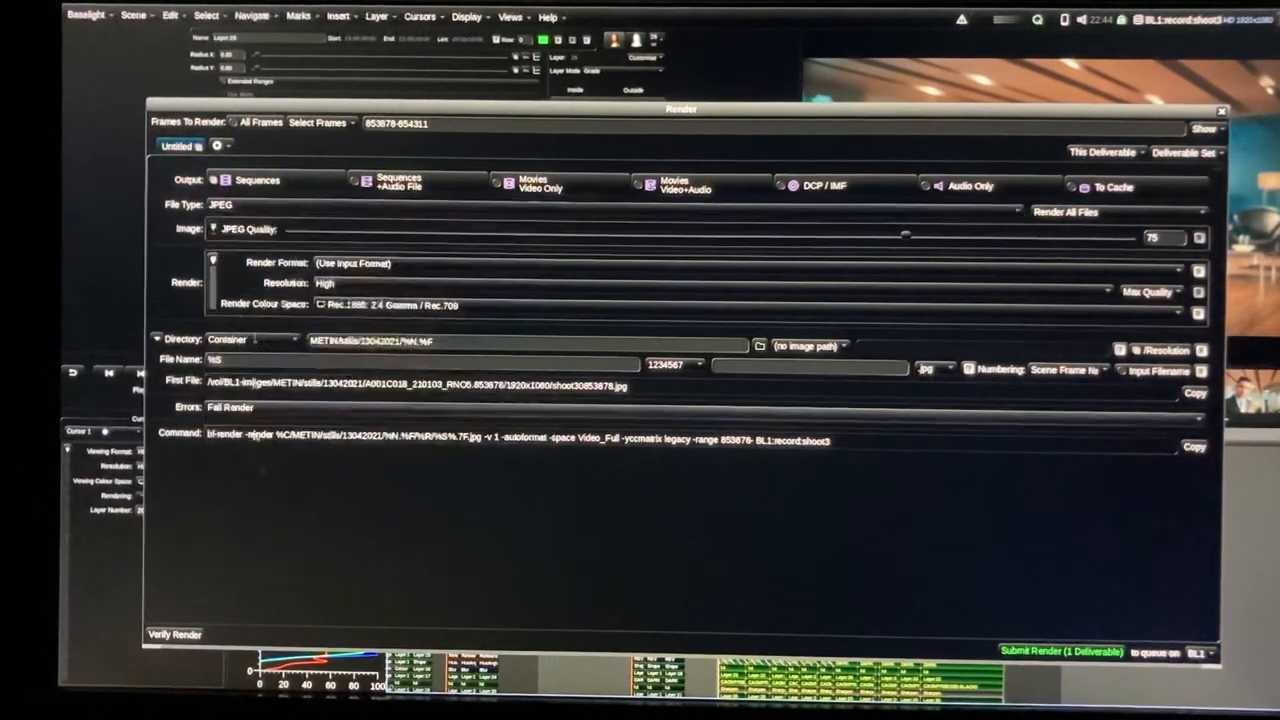
left_click(500, 205)
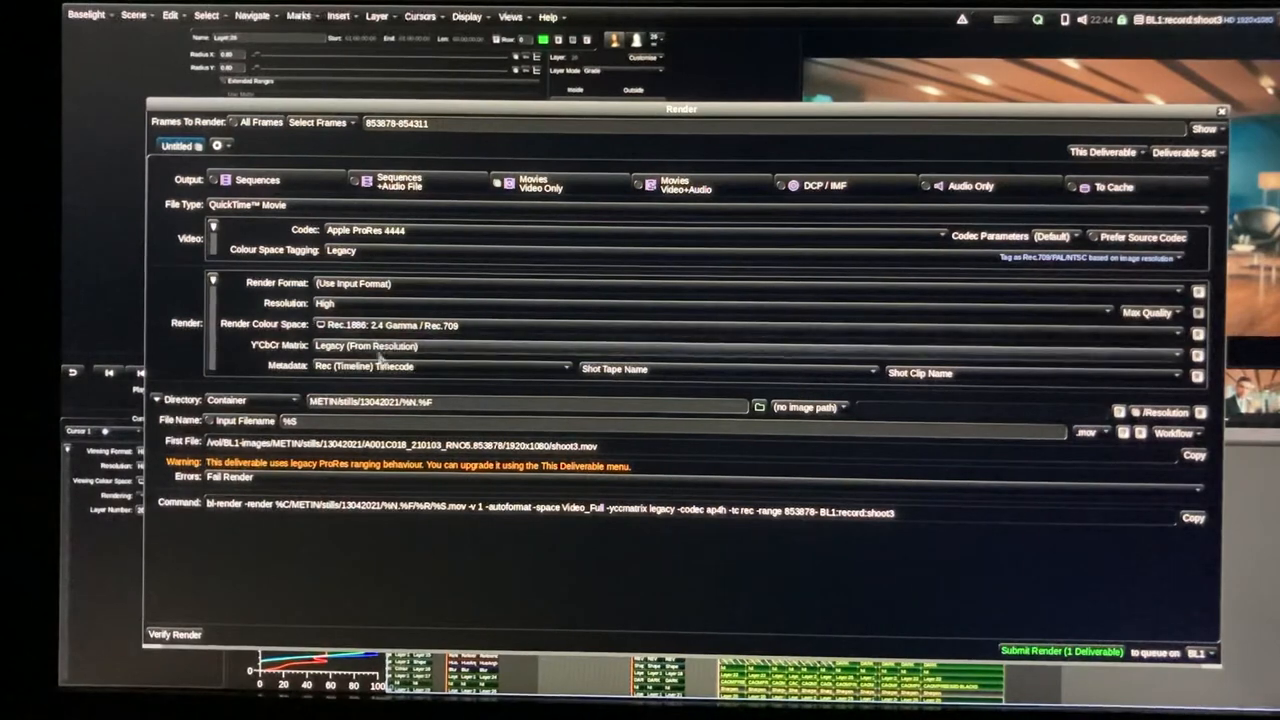
Add a Video LUT render setting, leaving it at No Scale/Clip
left_click(213, 281)
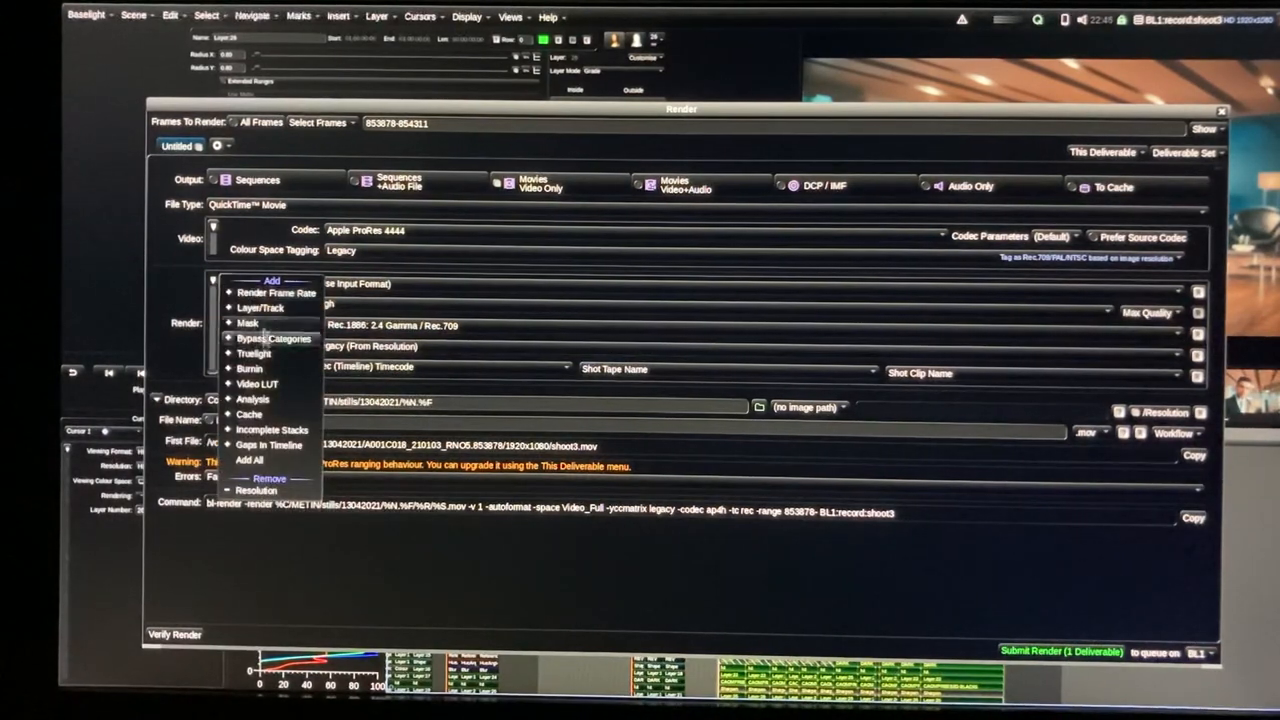
left_click(380, 345)
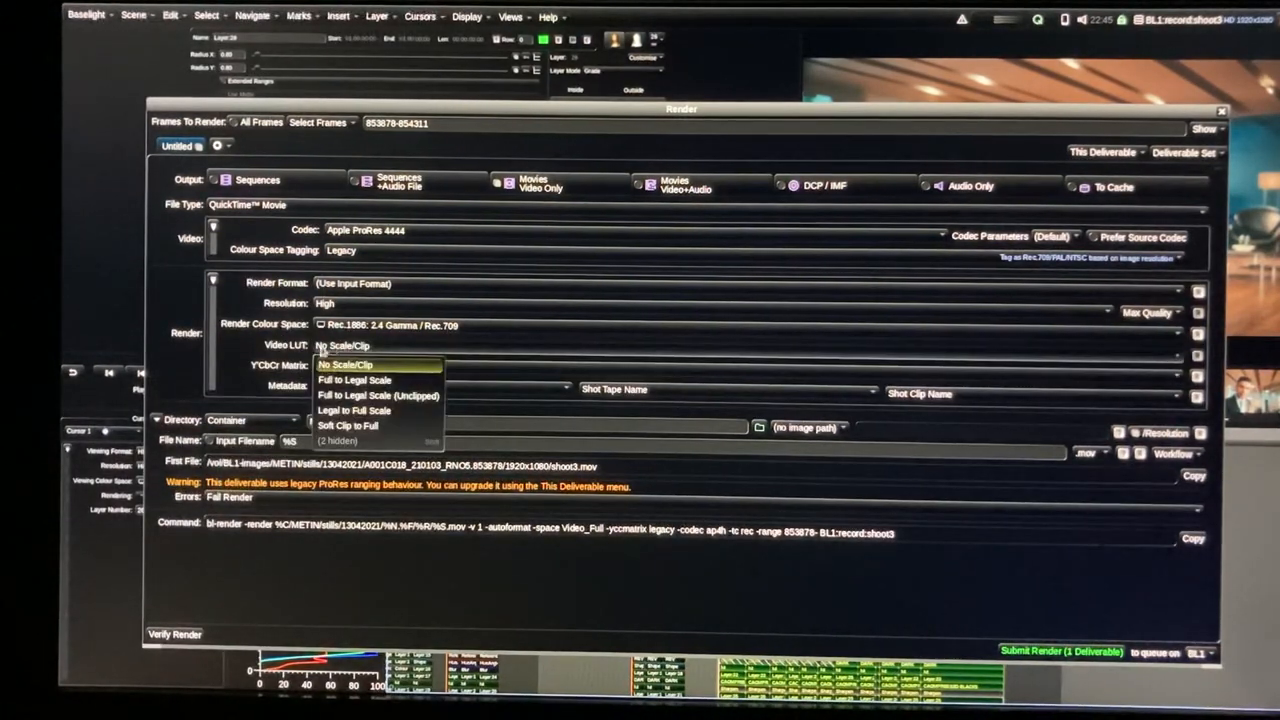
left_click(365, 364)
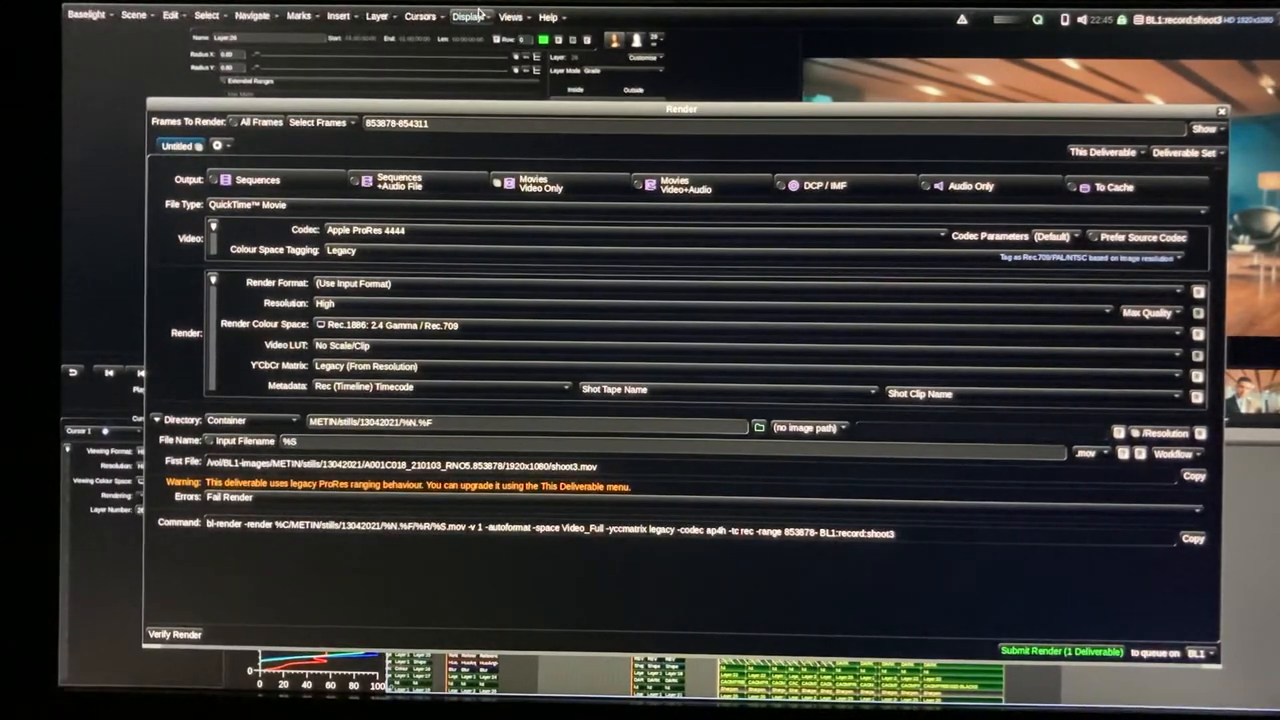
left_click(511, 16)
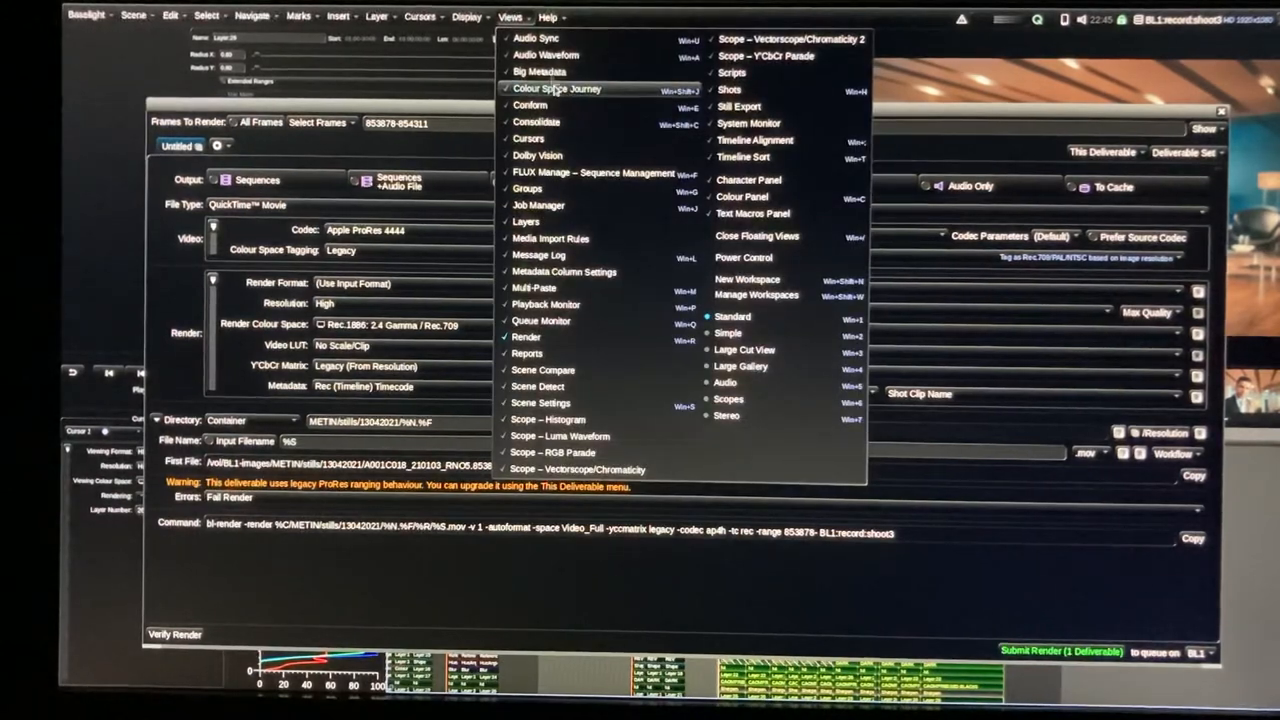
left_click(556, 89)
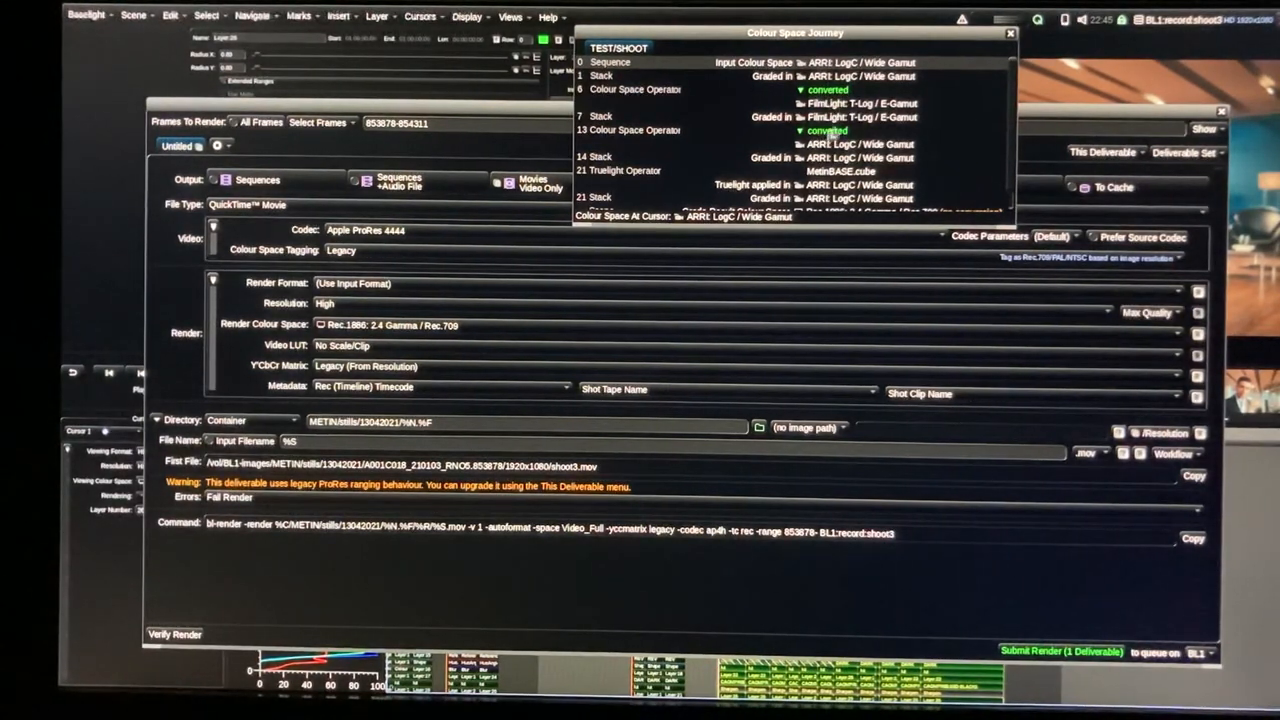
scroll("down", 3)
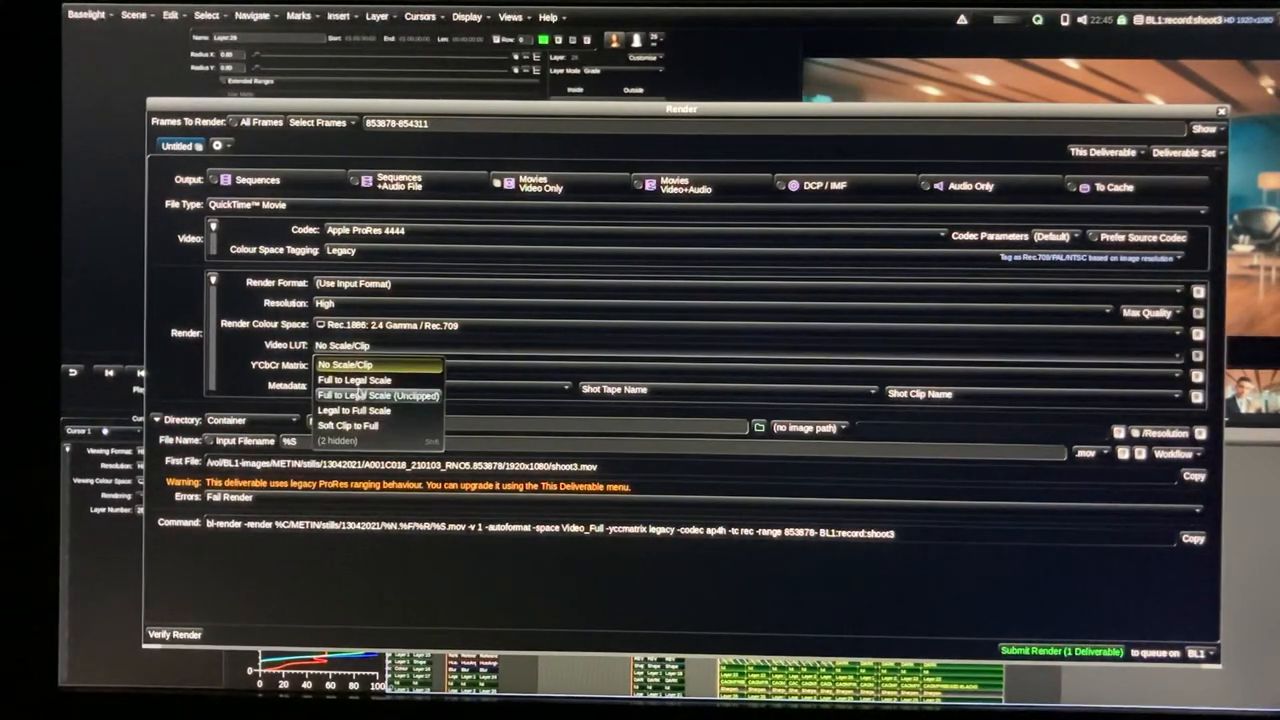
Set the Video LUT to Full to Legal Scale (Unclipped) and close the Render dialog
left_click(353, 379)
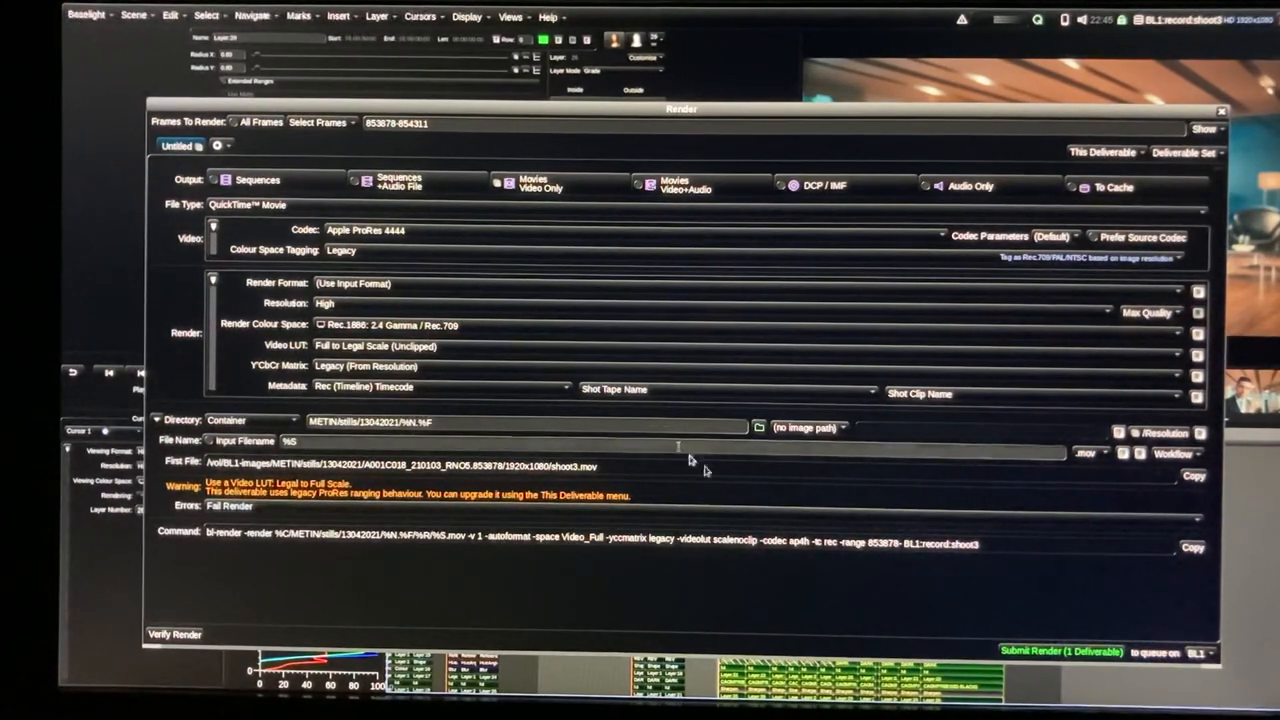
left_click(1184, 152)
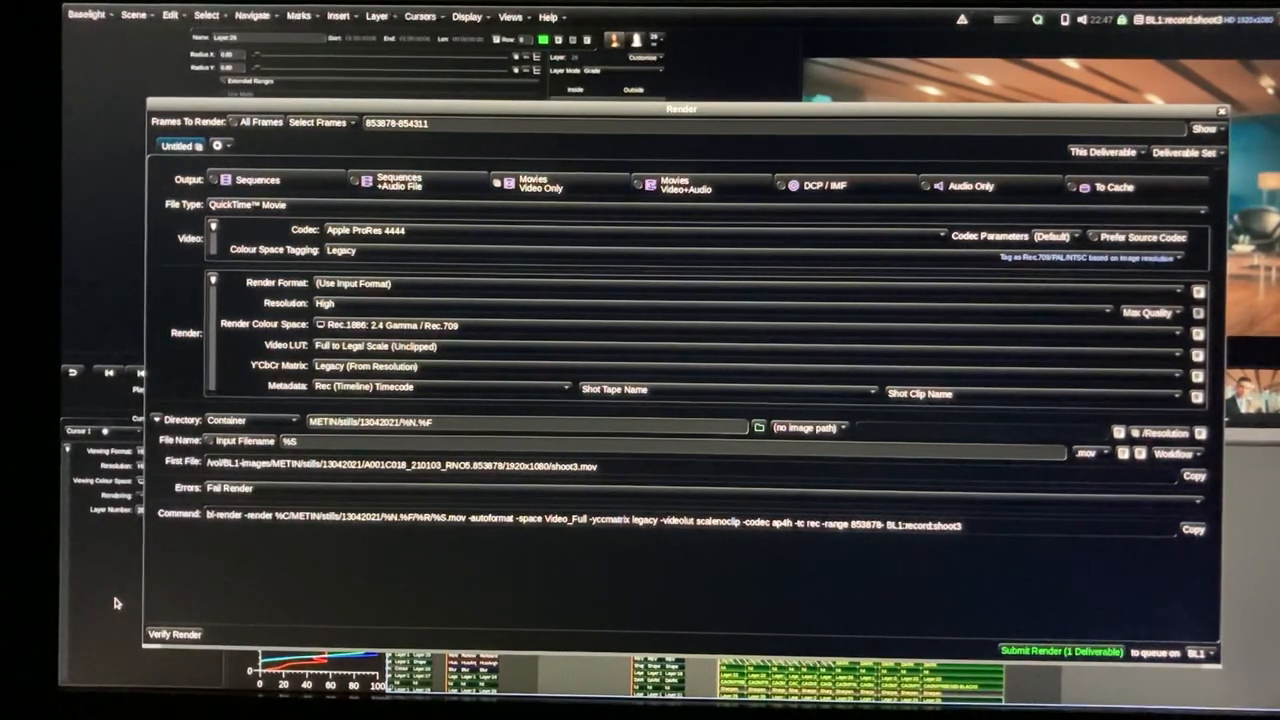
mouse_move(154, 473)
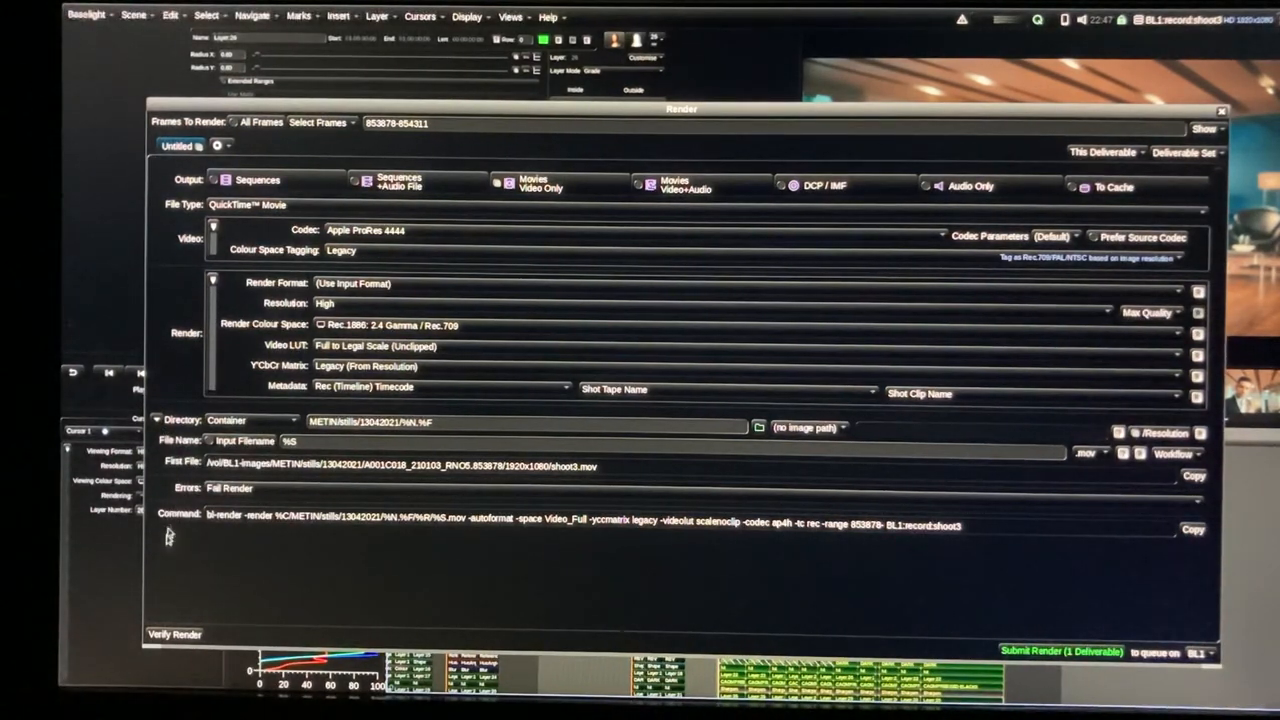
mouse_move(680, 260)
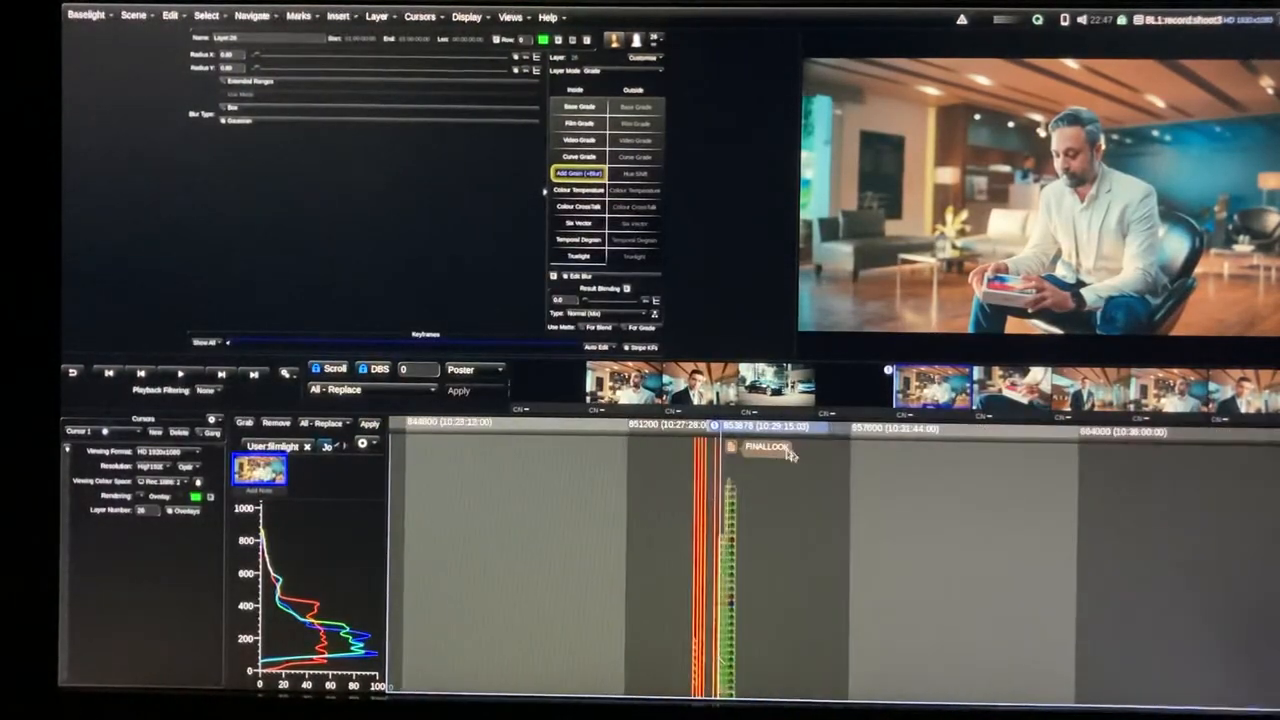
Jump to another timeline point to show the TEST/SHOOT sequence settings (HD 1920x1080, 25 fps)
left_click(578, 123)
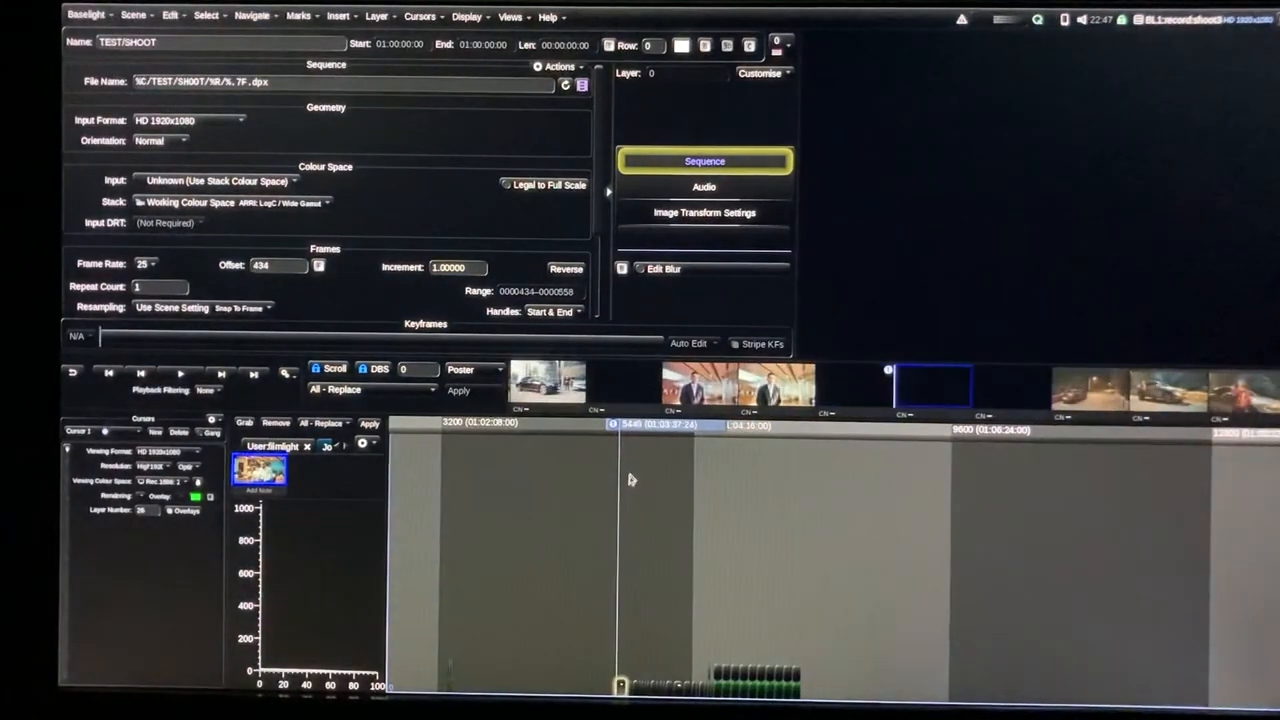
left_click(704, 212)
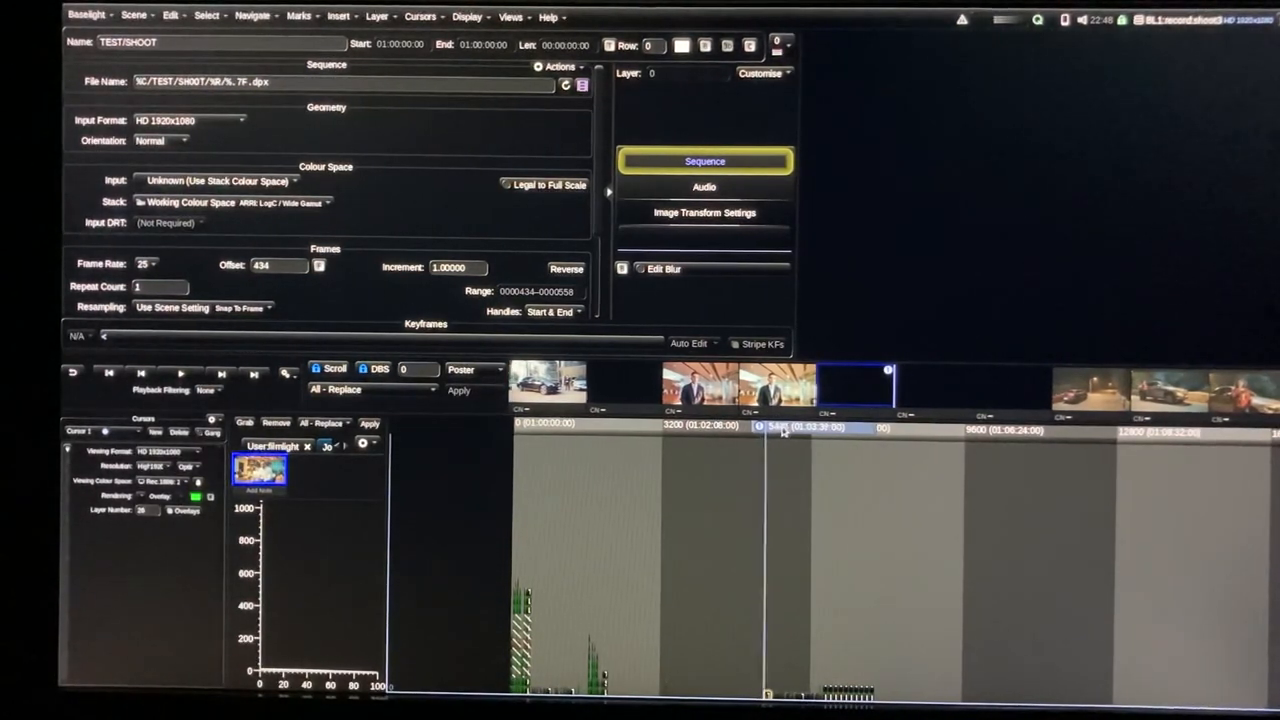
Check a few shots of the night car scene, then save the scene via Scene > Save
left_click(785, 428)
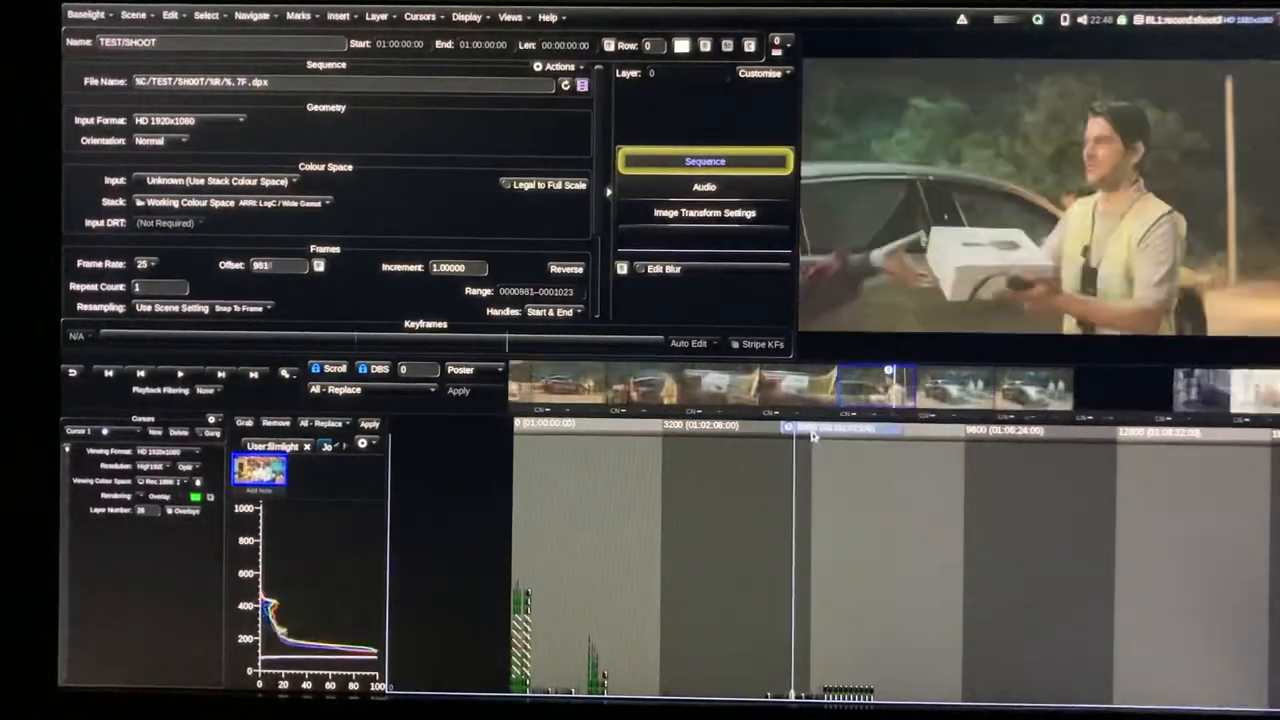
left_click(790, 430)
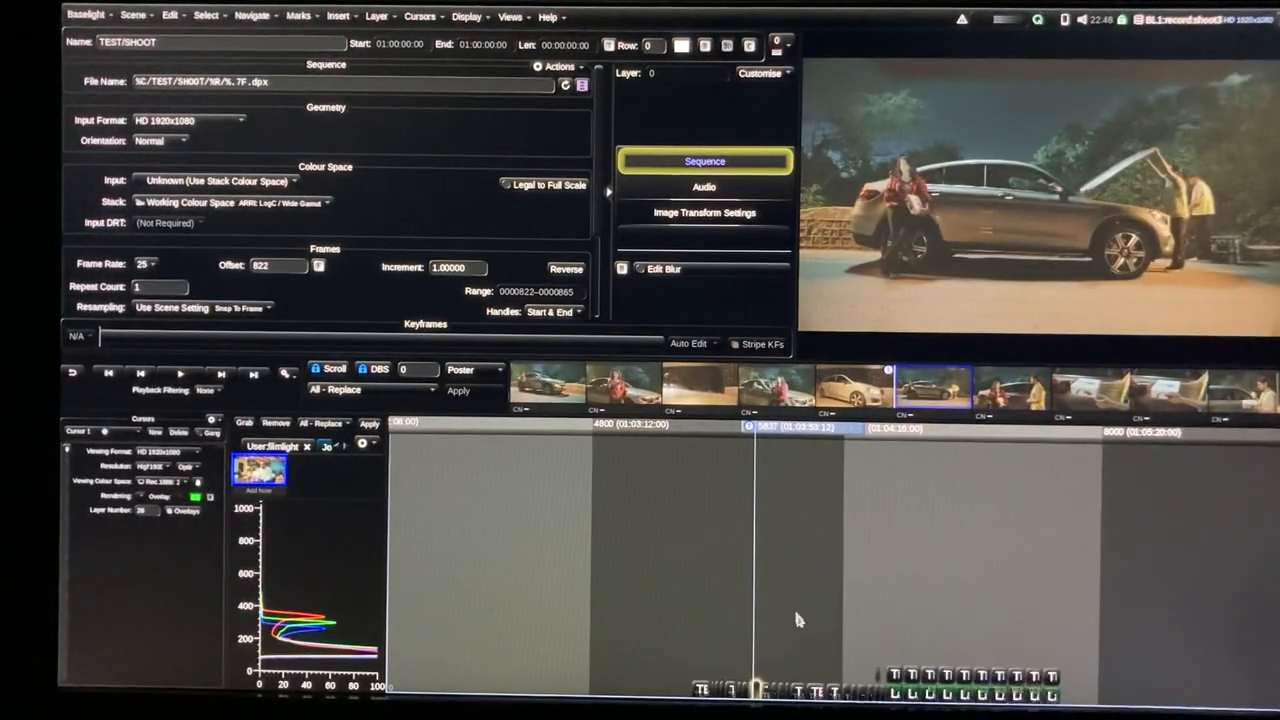
left_click(885, 432)
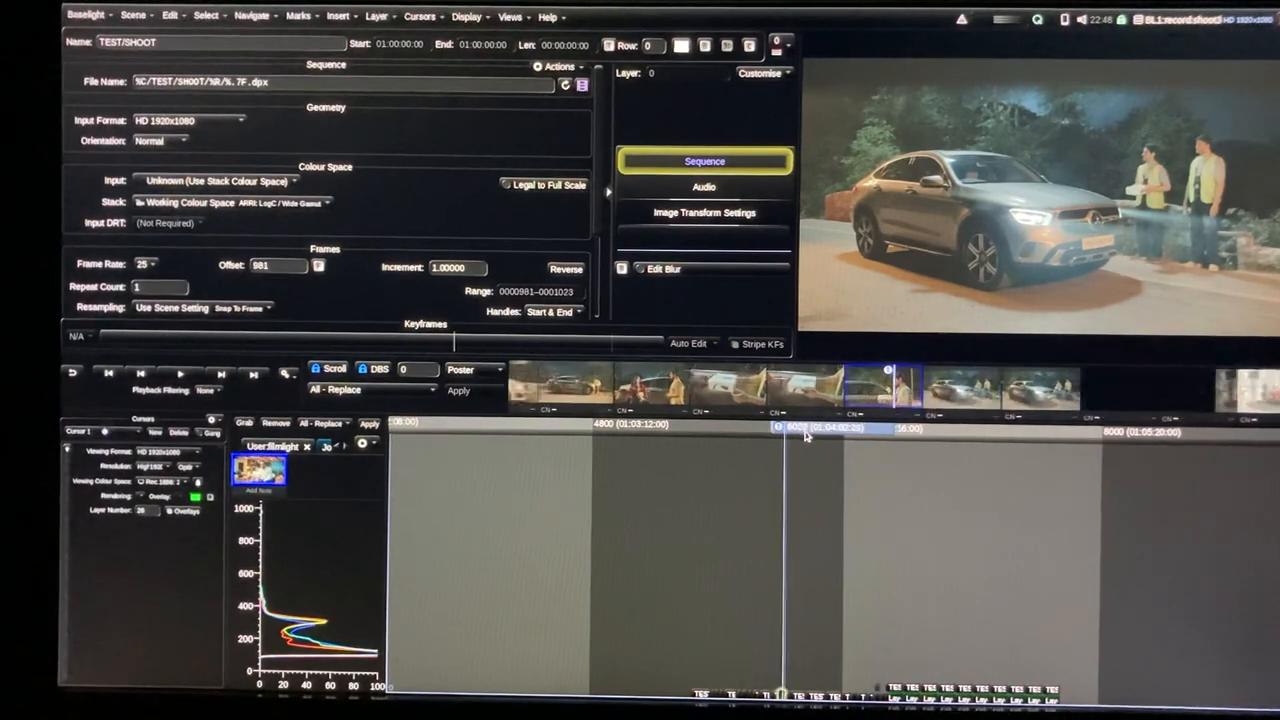
left_click(133, 16)
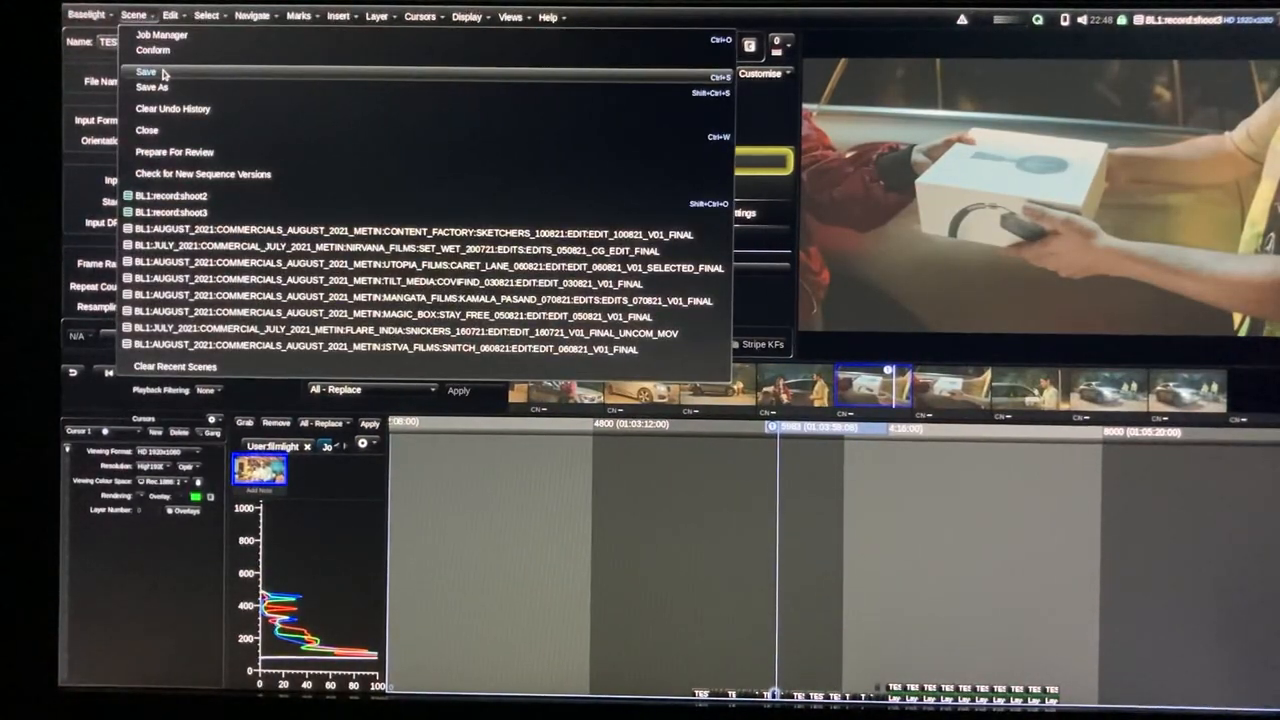
left_click(146, 71)
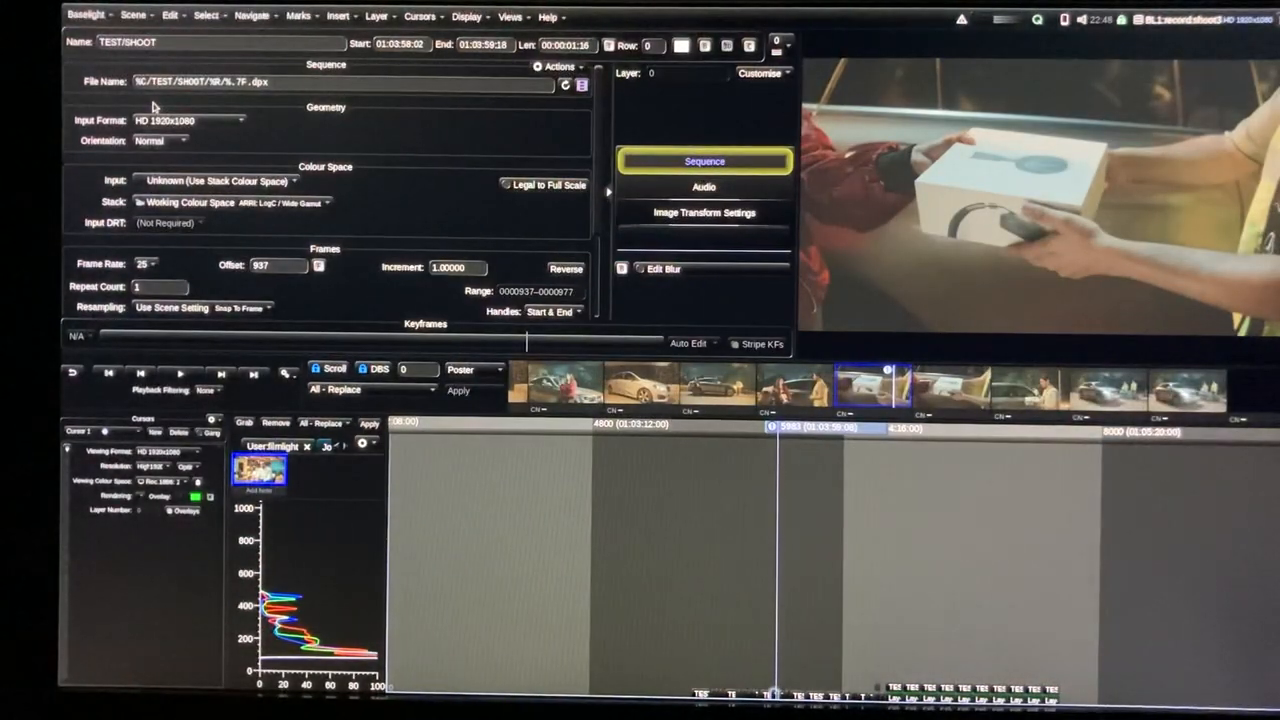